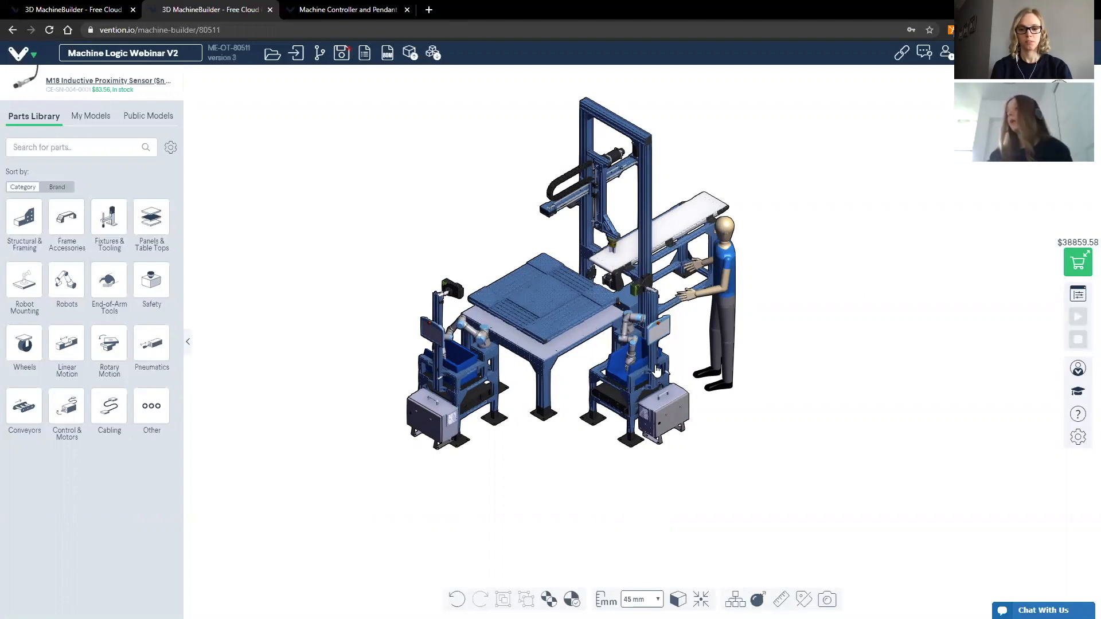
Step: Bring up MachineLogic and the main sequence of Application 1
left_click_drag(661, 364, 699, 337)
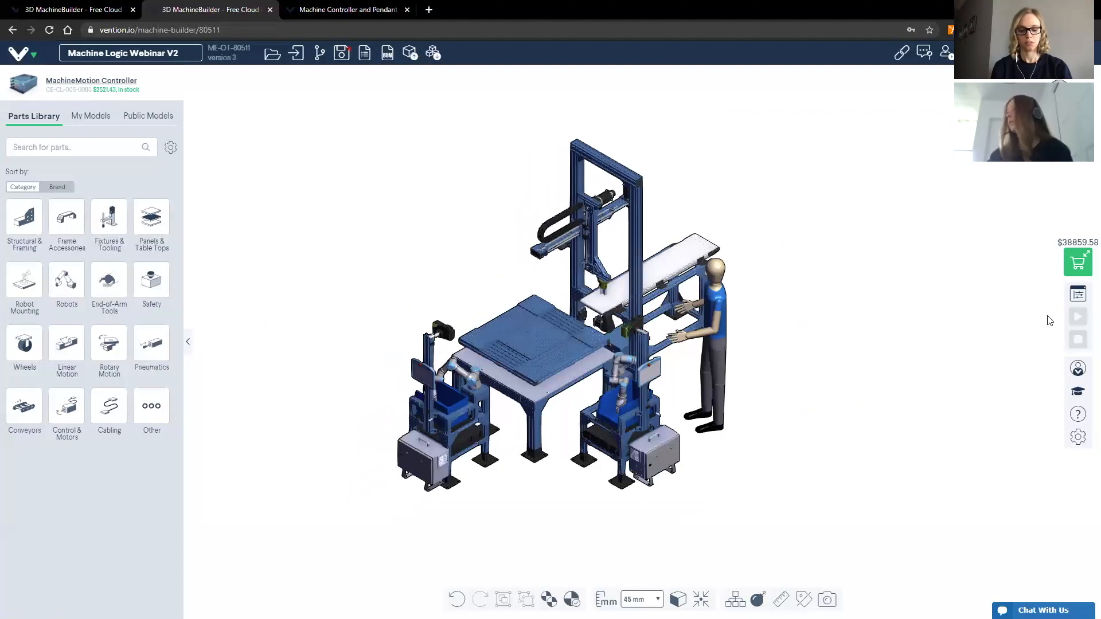
mouse_move(1078, 293)
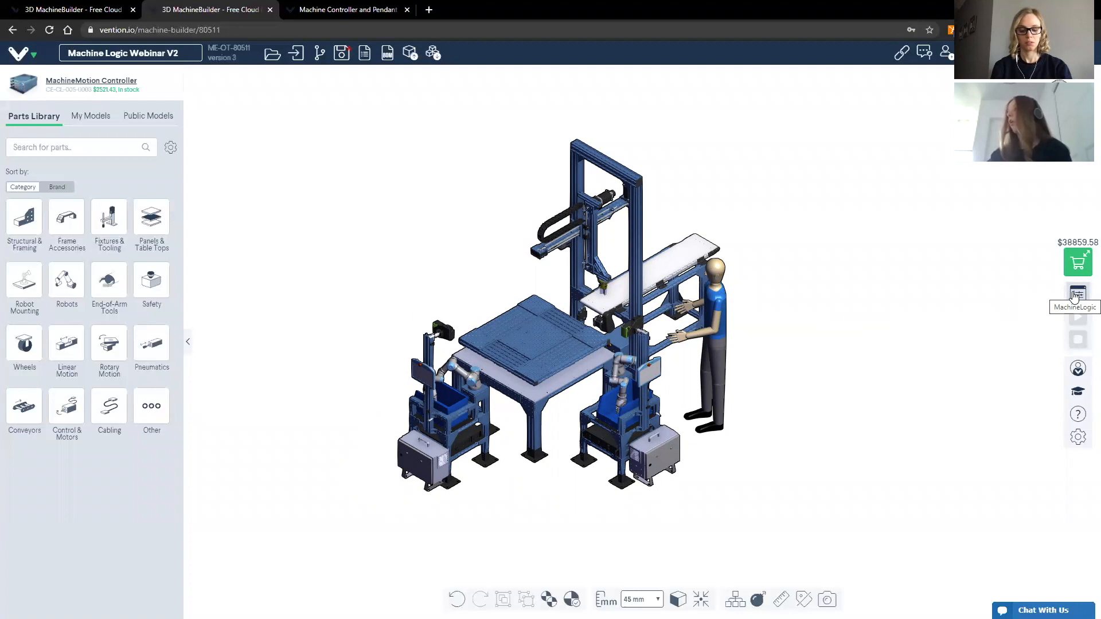
left_click(1078, 294)
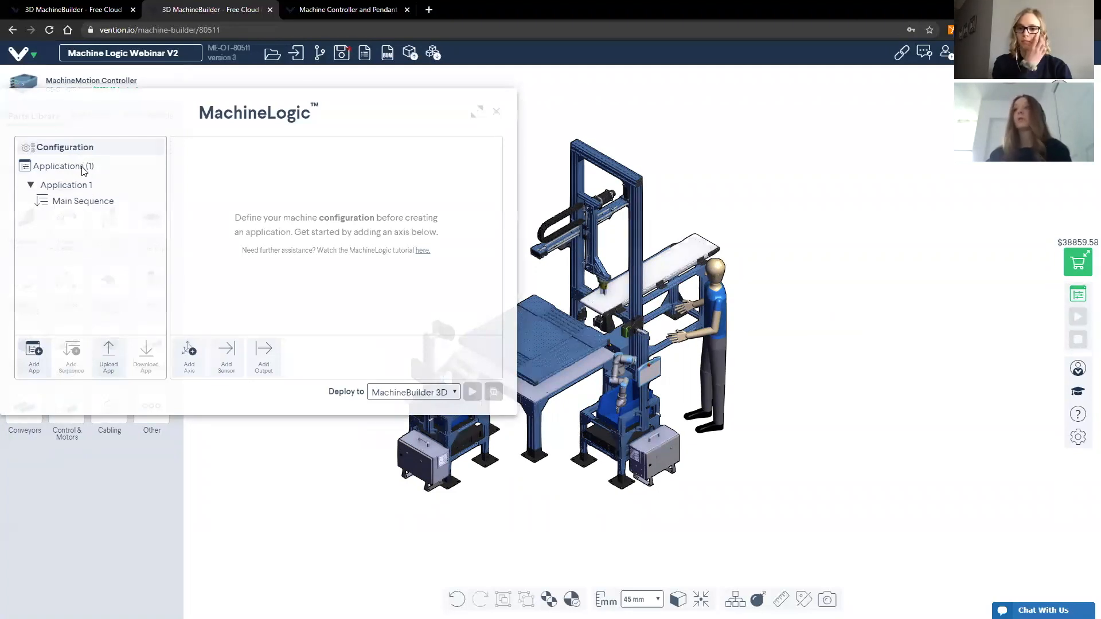
mouse_move(82, 200)
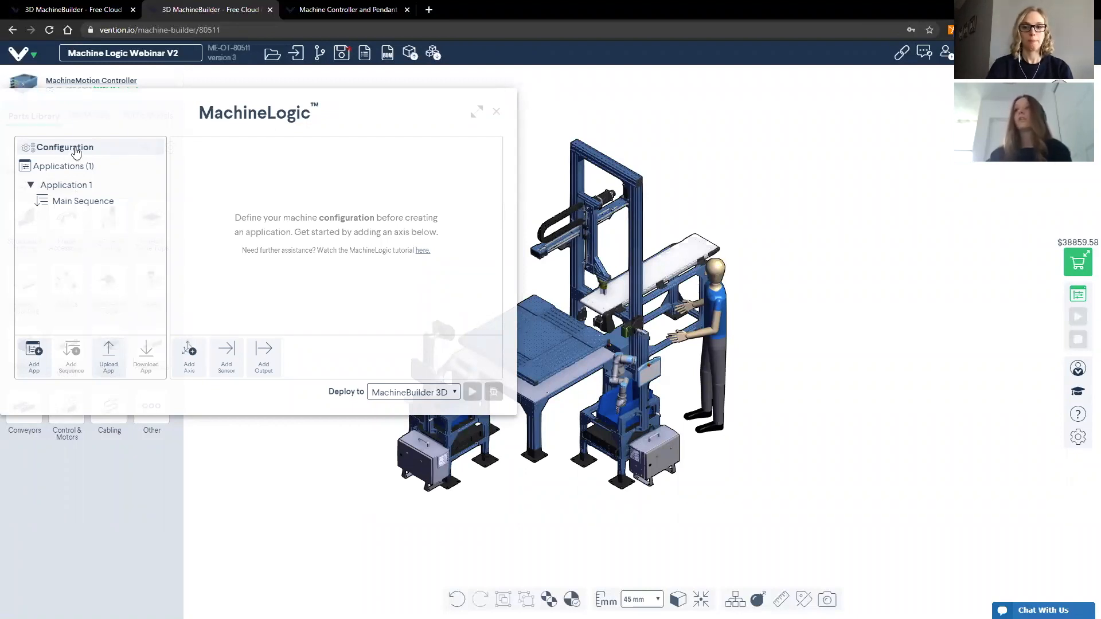
mouse_move(89, 157)
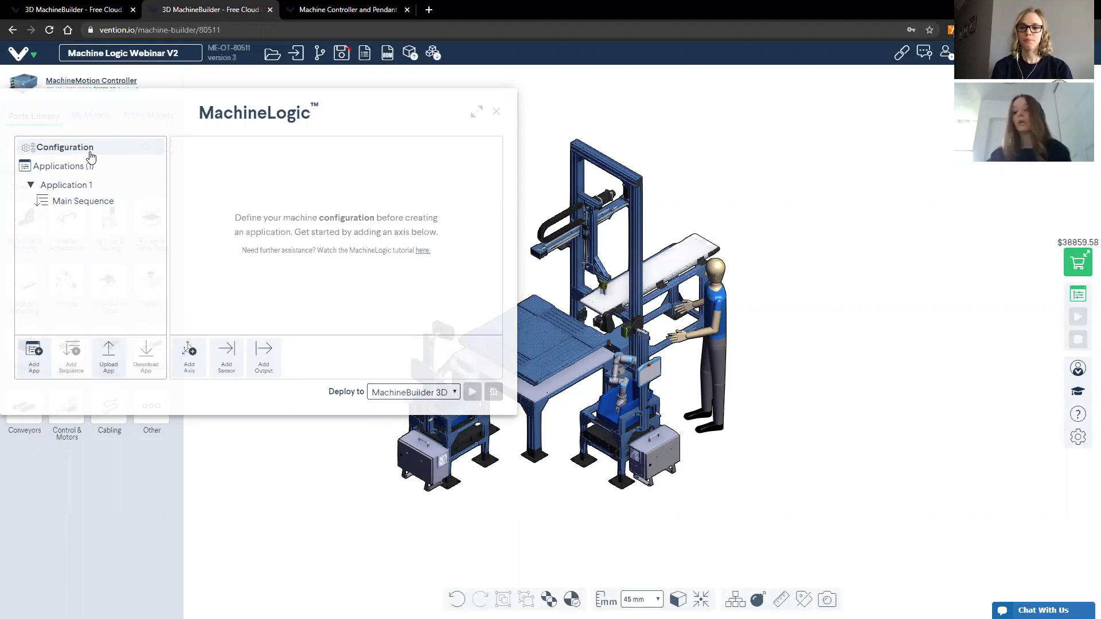
mouse_move(109, 157)
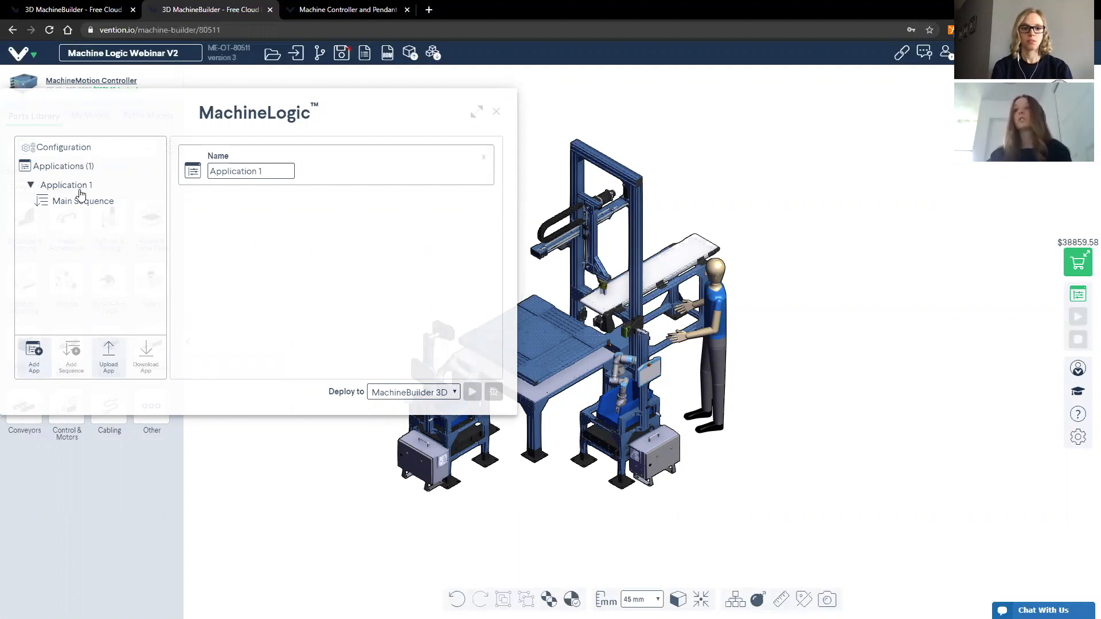
left_click(83, 201)
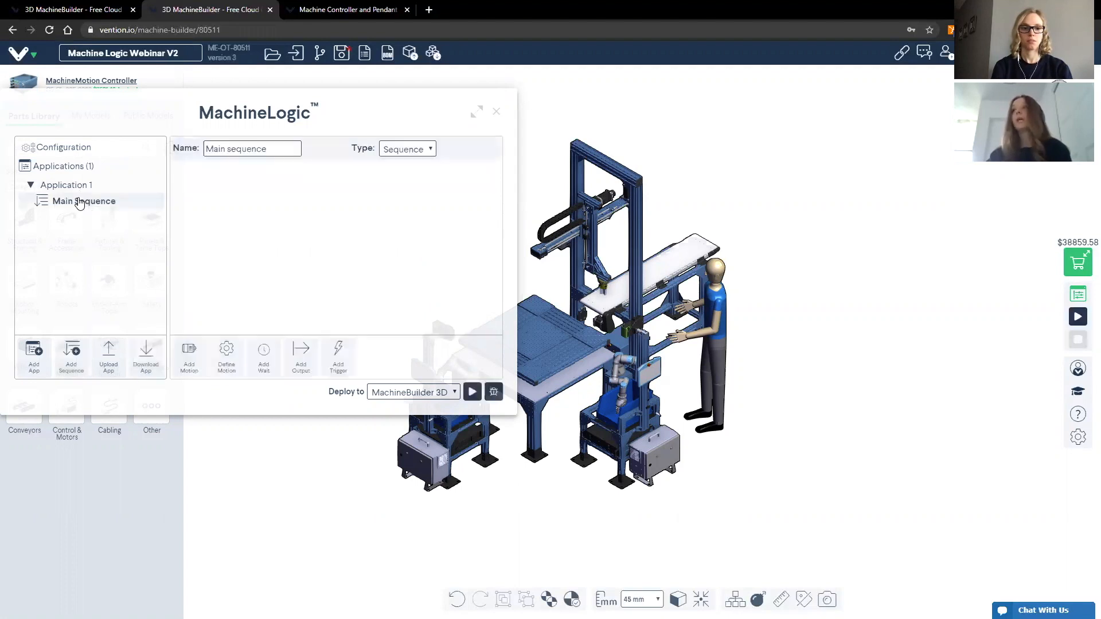
Step: Add two relative-move steps and a set-speed step, then return to the machine configuration
left_click(189, 354)
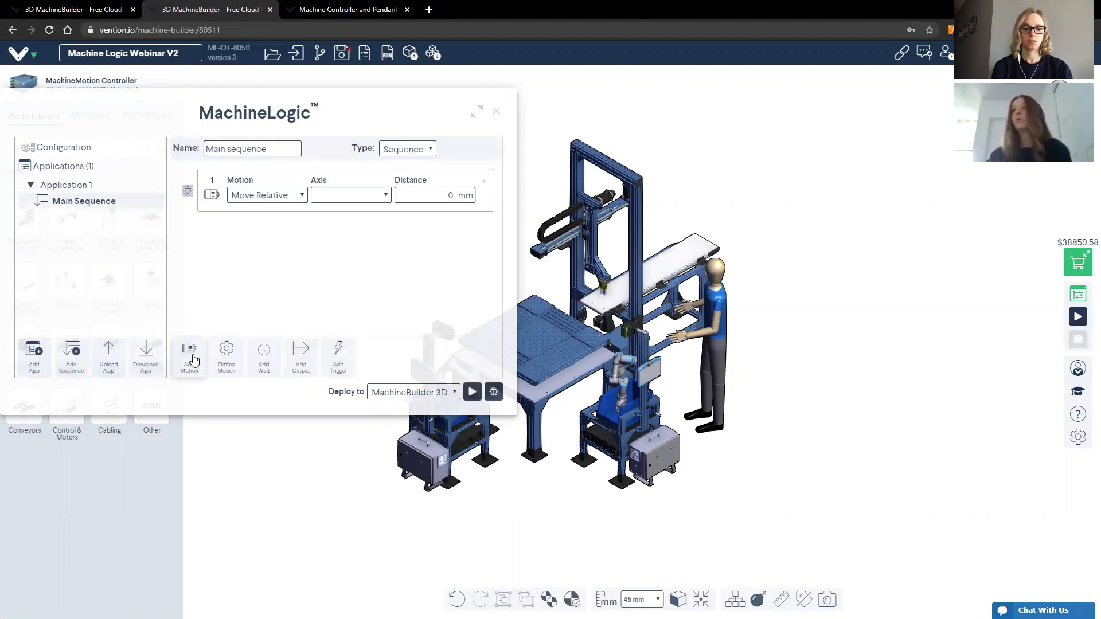
left_click(190, 357)
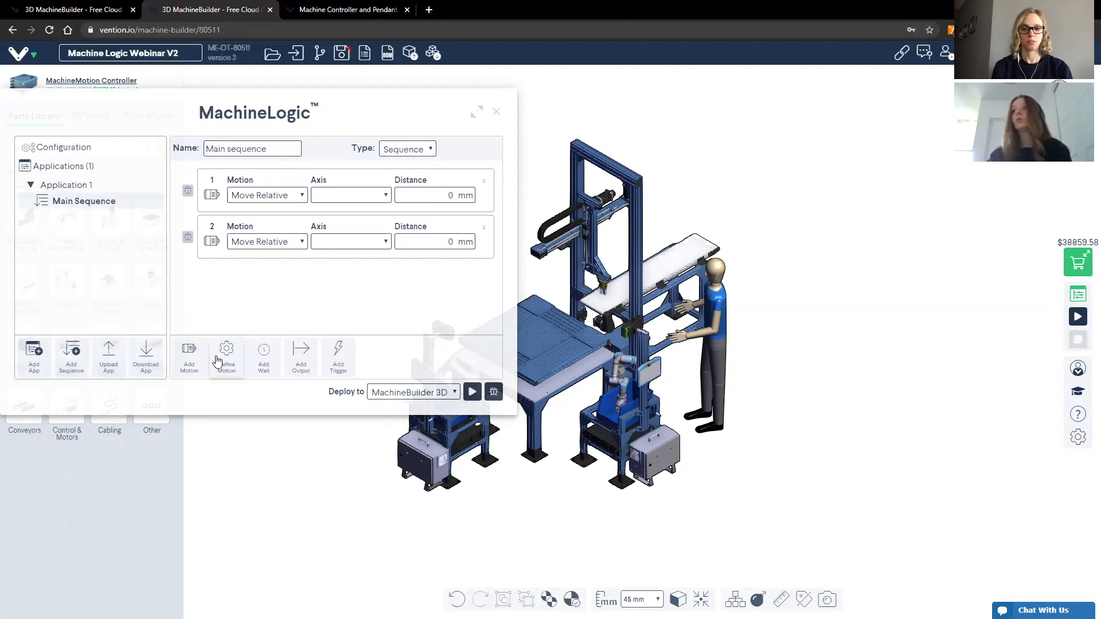
left_click(226, 357)
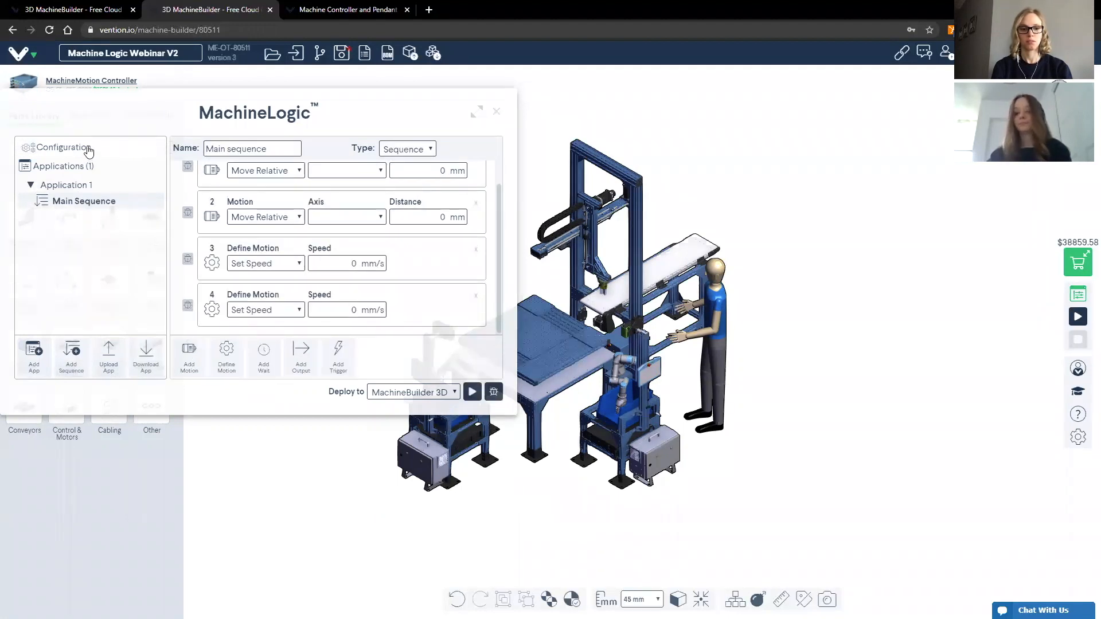
left_click(64, 147)
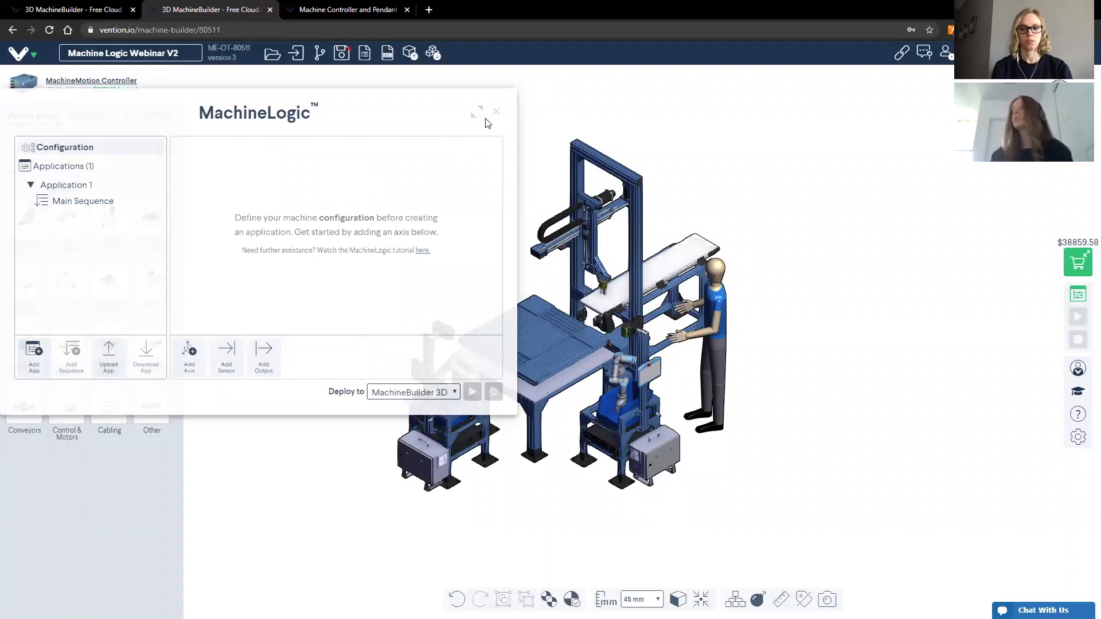
Step: Close MachineLogic and inspect the UR3e robot arm and the 3D camera parts
left_click(495, 111)
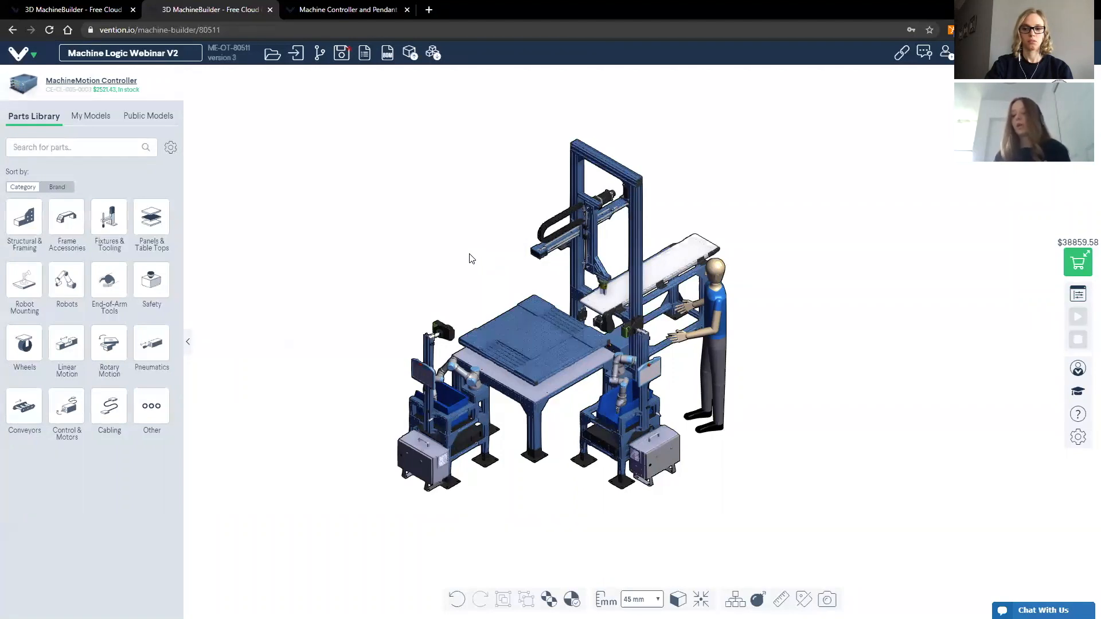
mouse_move(482, 261)
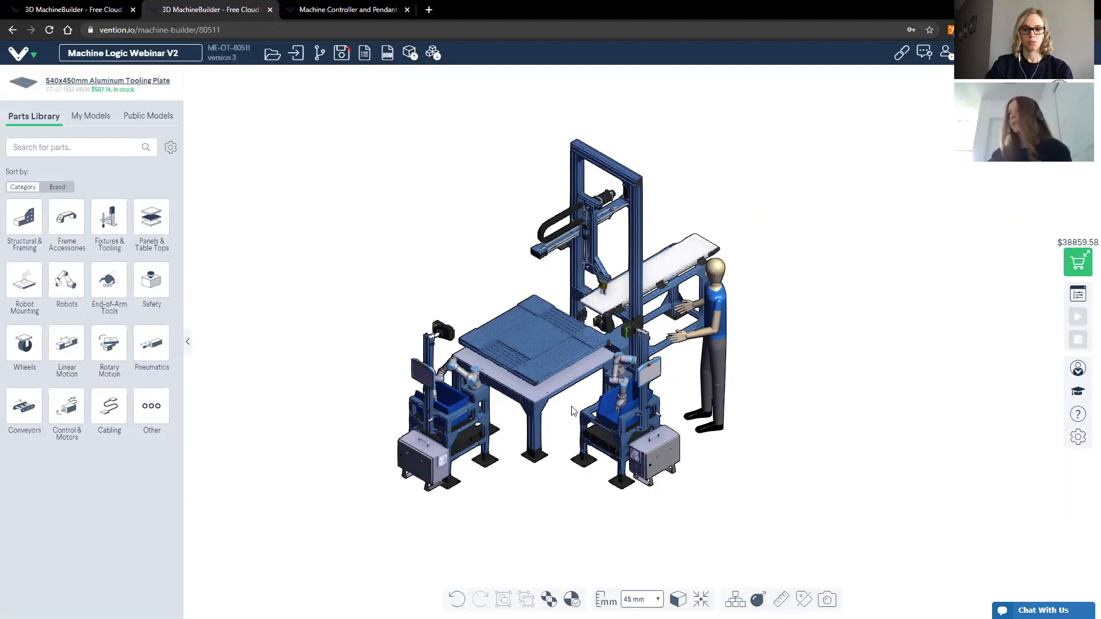
left_click(622, 377)
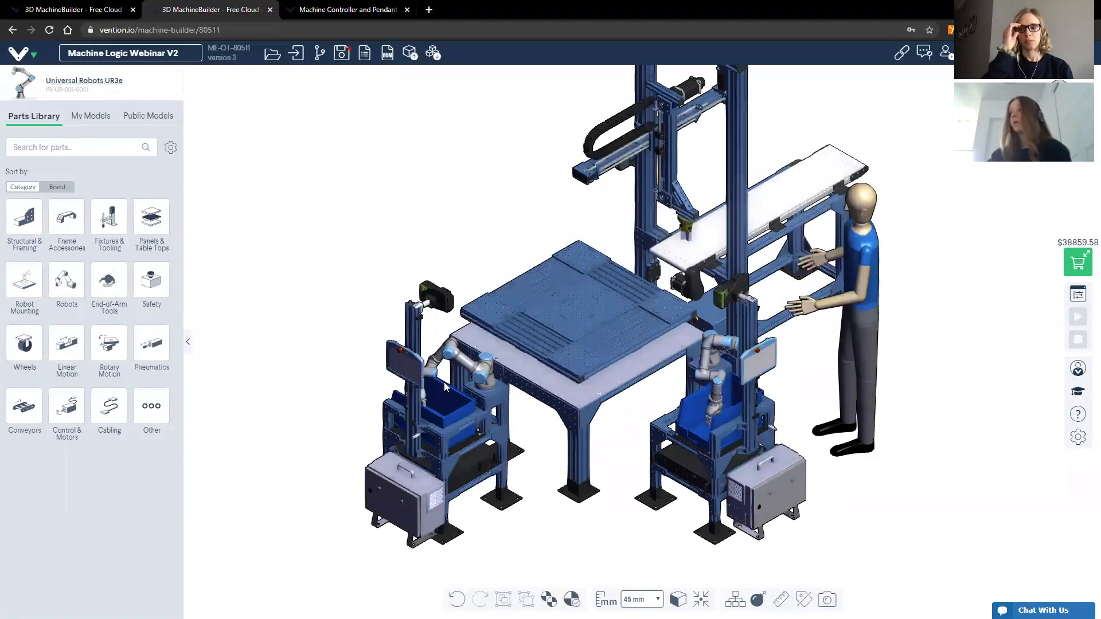
left_click(421, 301)
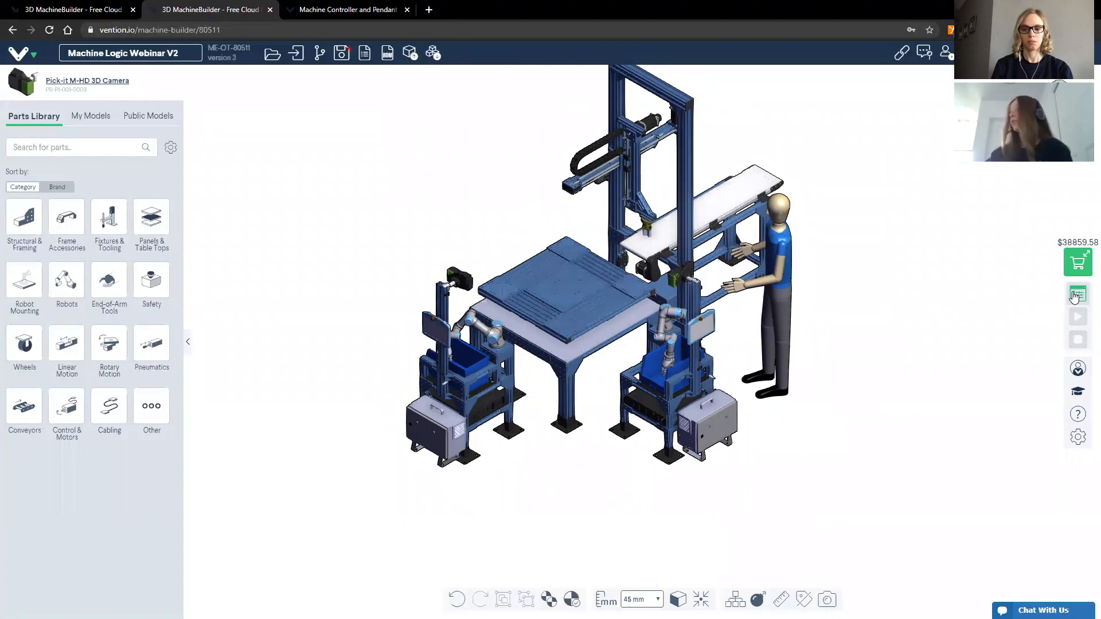
Step: Reopen MachineLogic and add a new axis to the configuration
left_click(1078, 295)
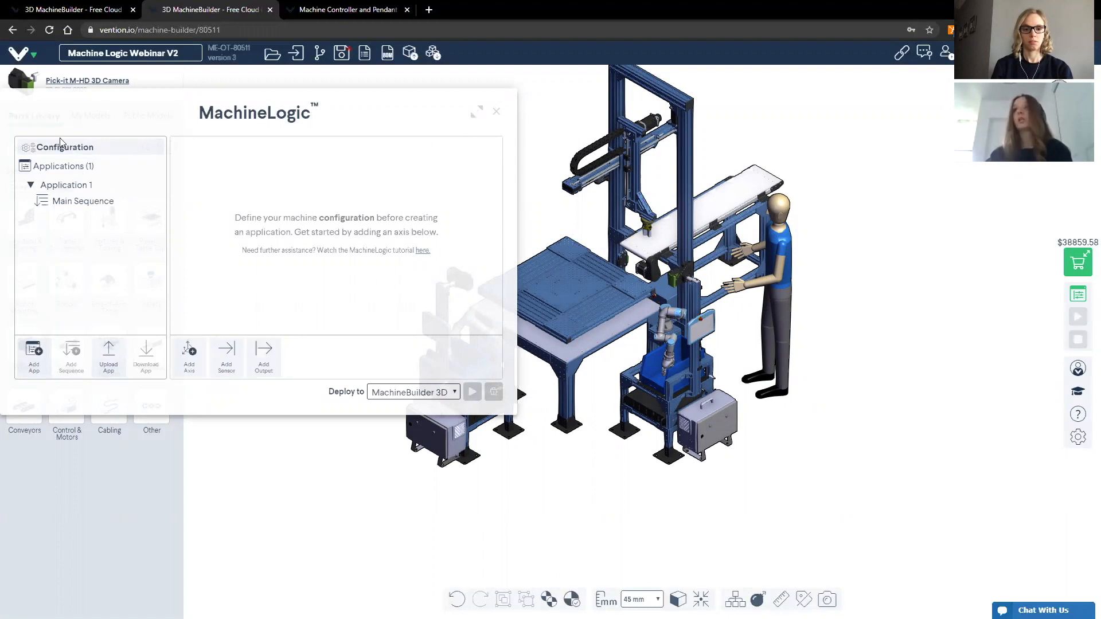
mouse_move(188, 349)
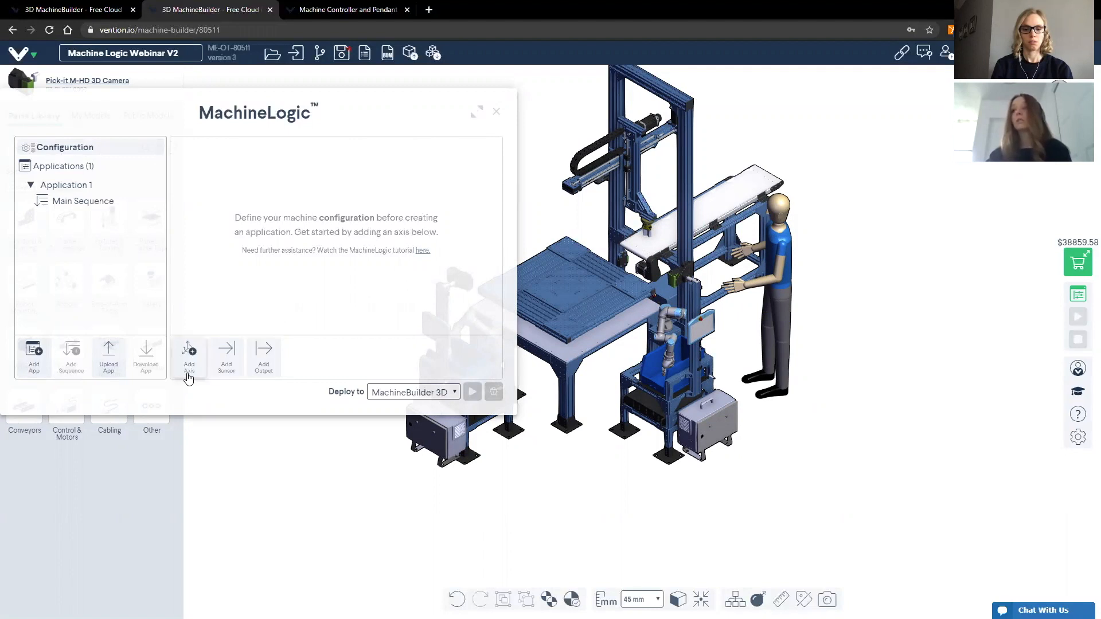
left_click(189, 357)
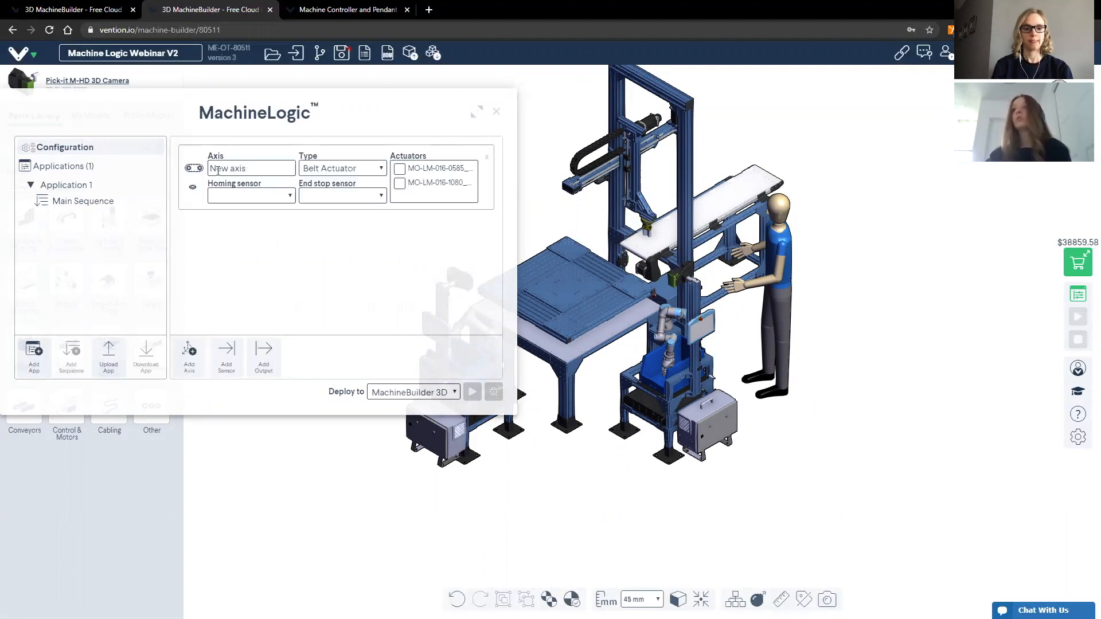
double_click(237, 168)
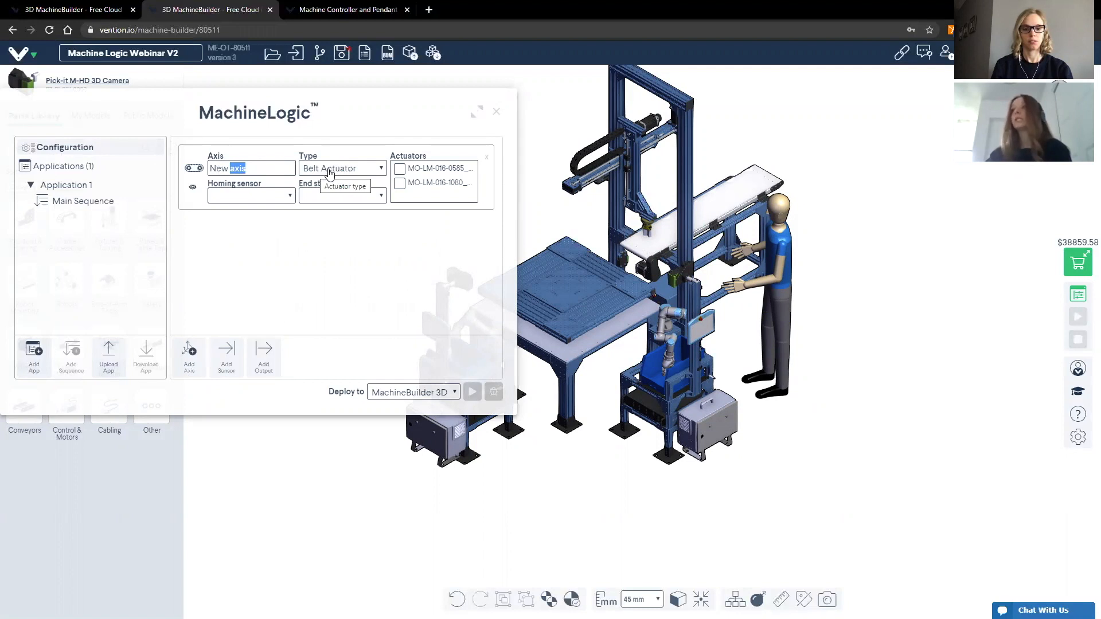
Step: Try the Ball Screw, Pneumatic and Rack And Pinion types, then set the axis to Belt Actuator
left_click(342, 167)
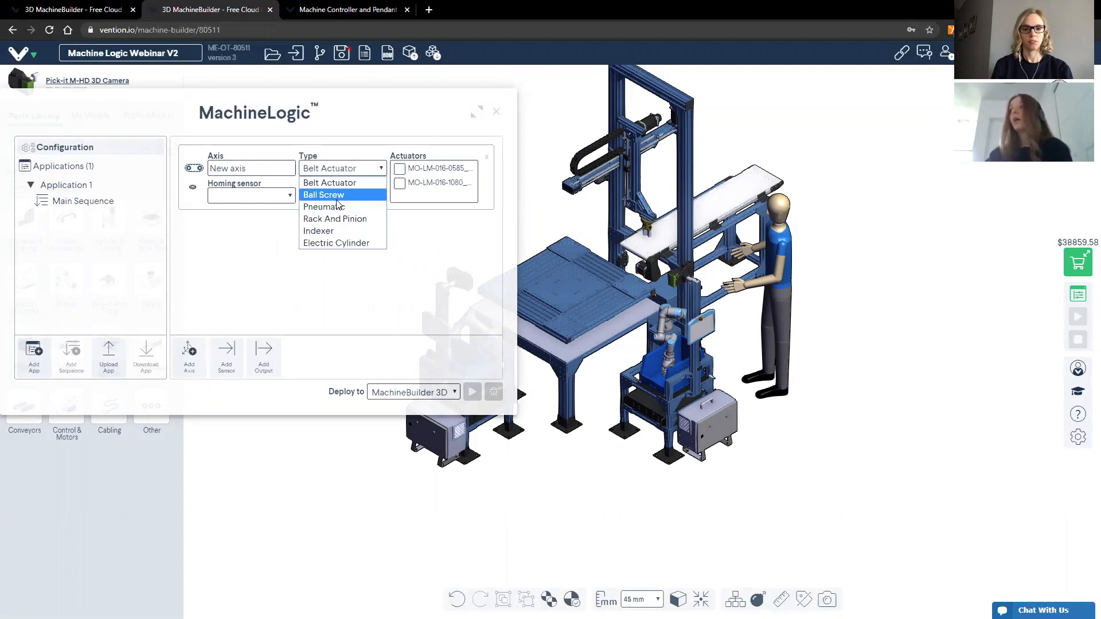
left_click(323, 195)
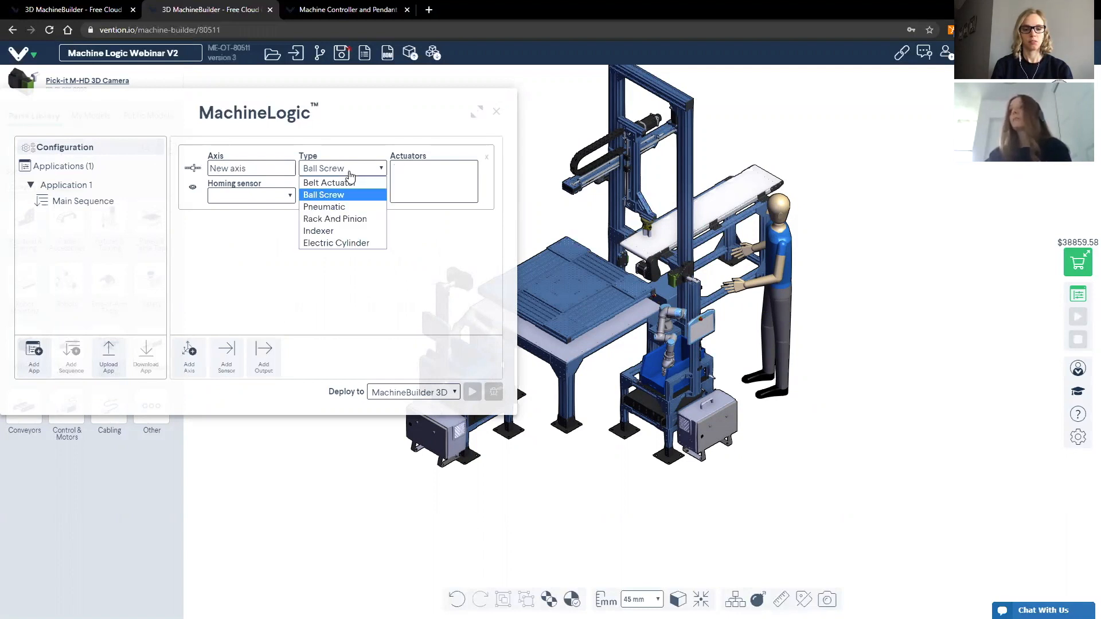
left_click(324, 207)
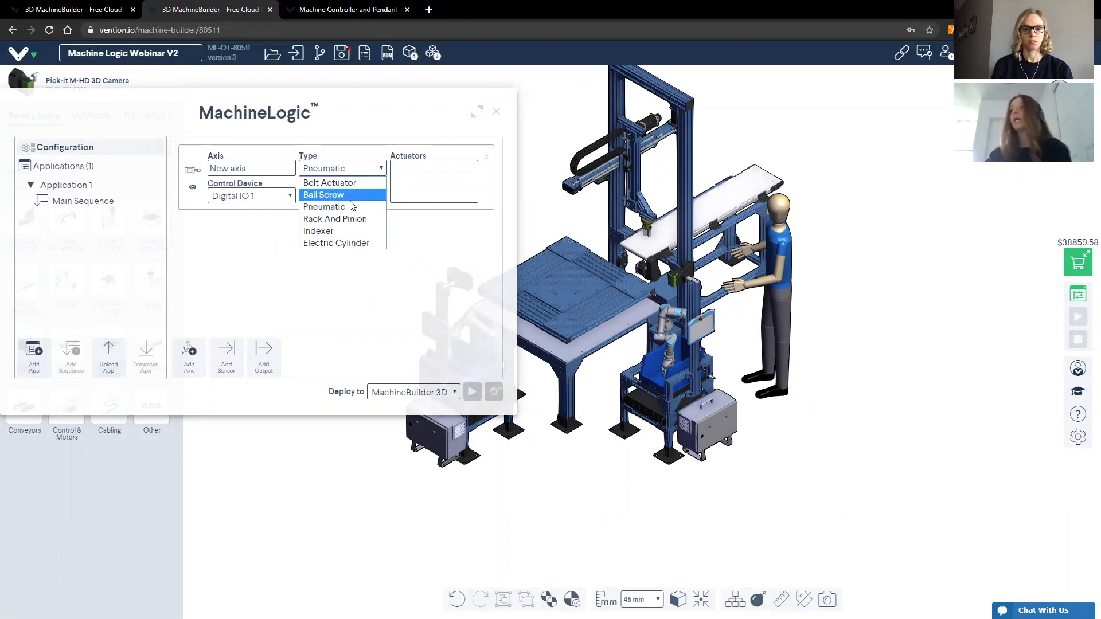
left_click(335, 218)
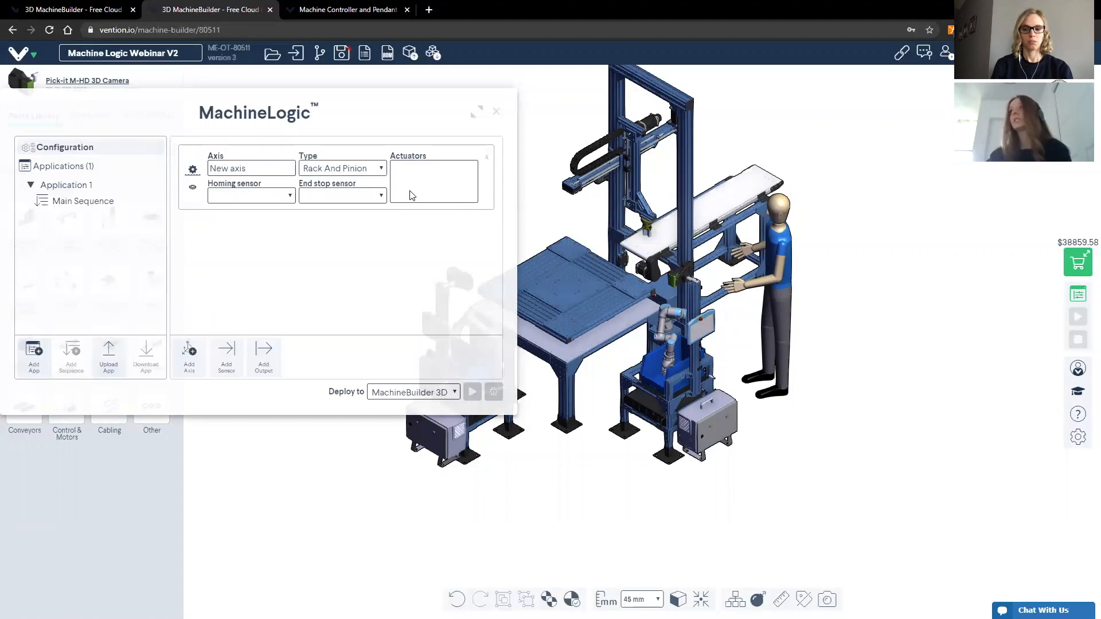
left_click(342, 167)
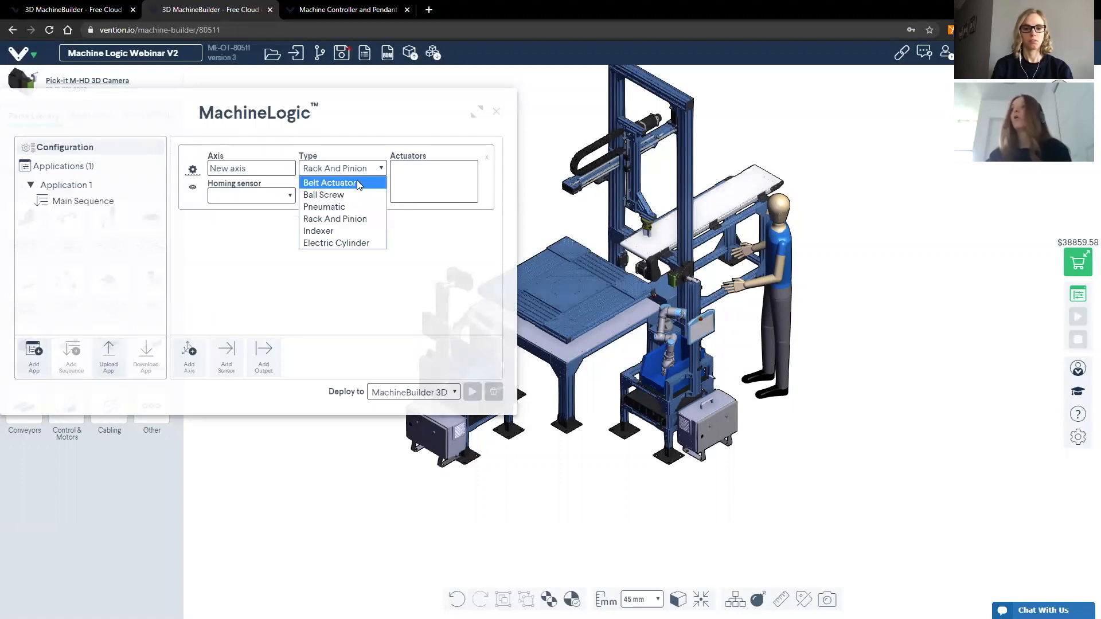
left_click(330, 183)
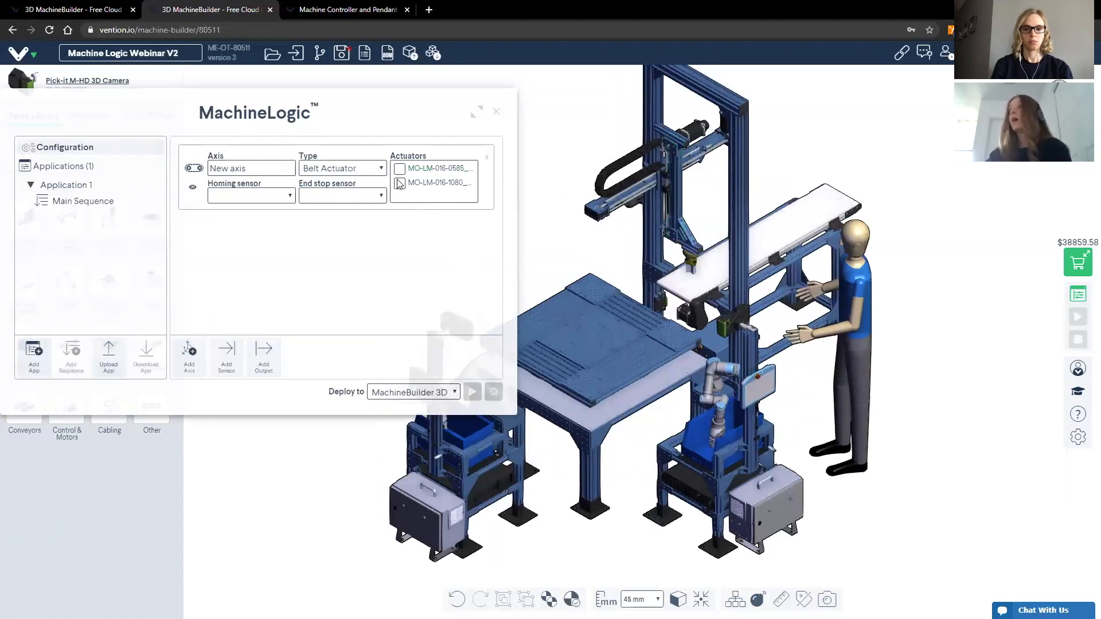
Step: Name the axis 'X Axis', assign the upper horizontal actuator and start choosing its homing sensor
left_click(436, 167)
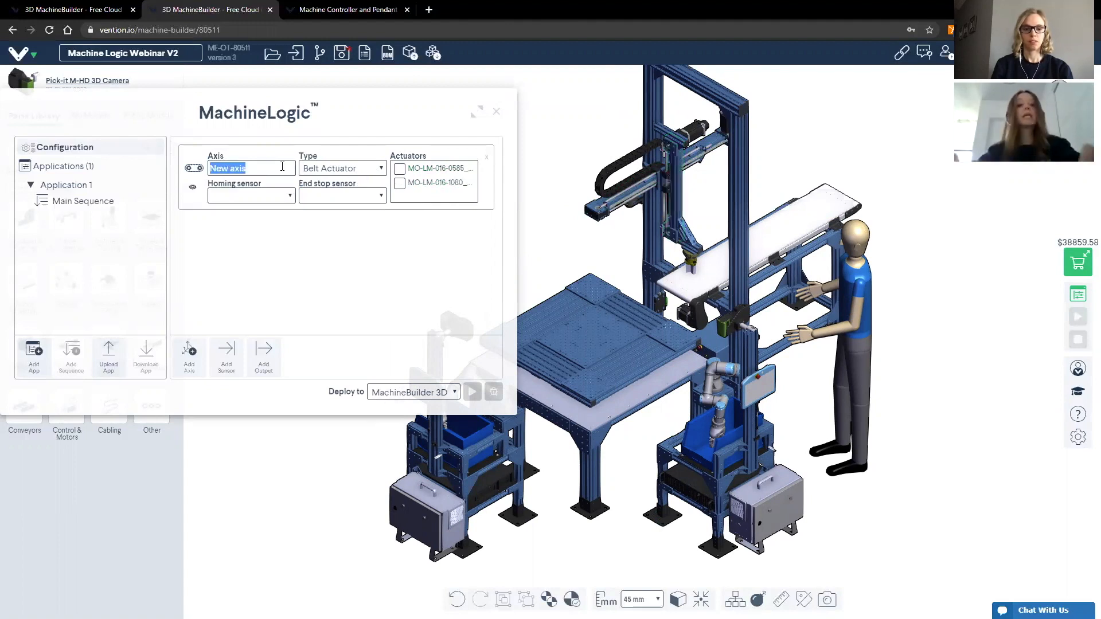
type("X Axis")
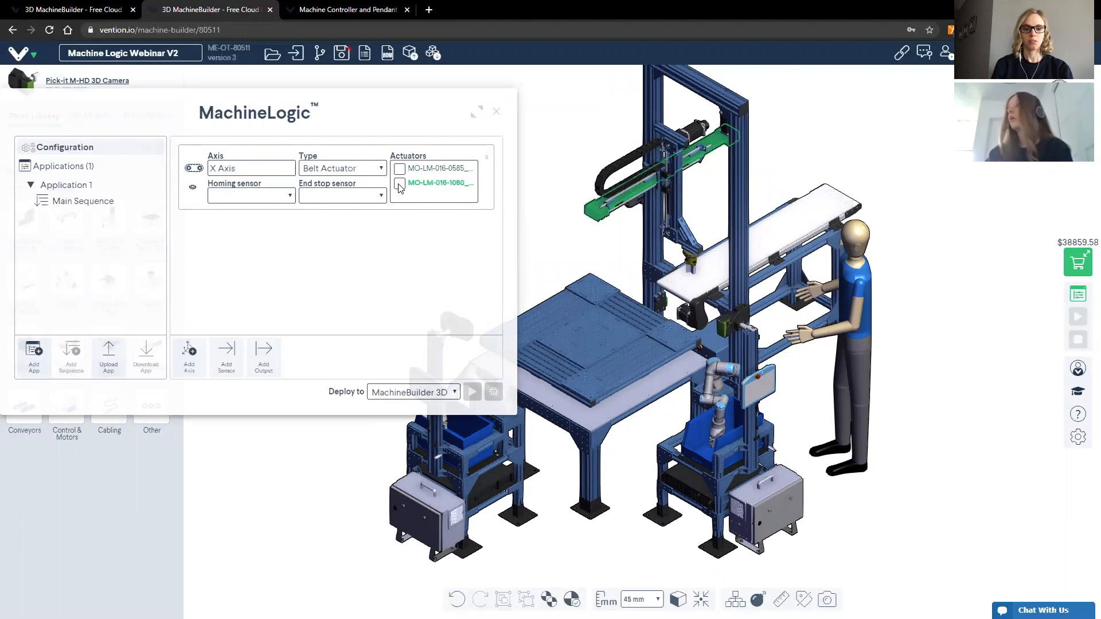
left_click(399, 183)
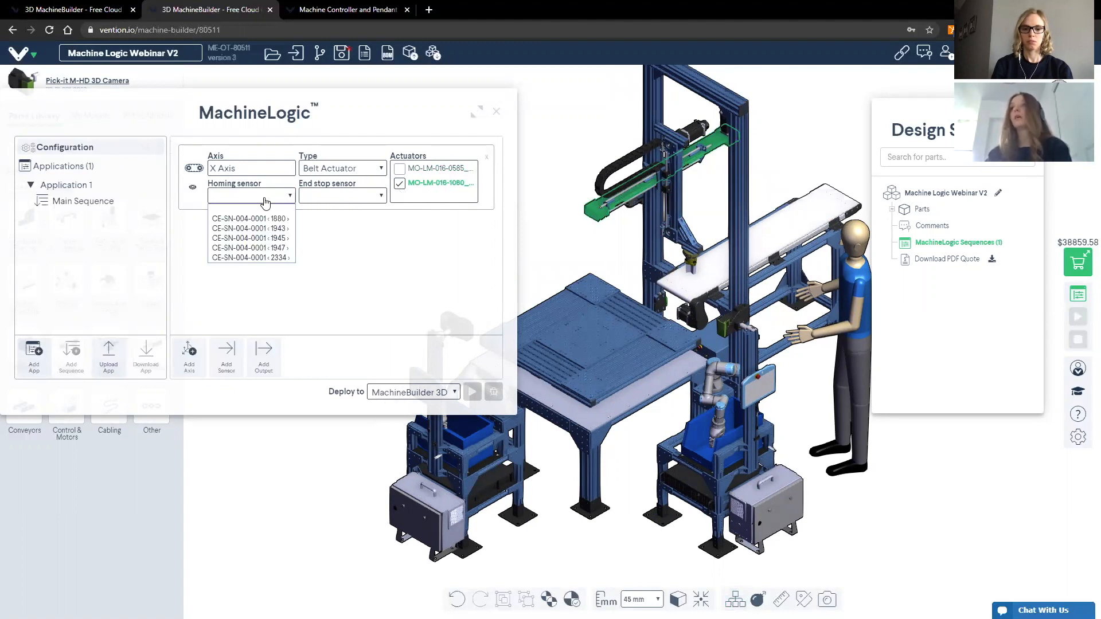
mouse_move(251, 228)
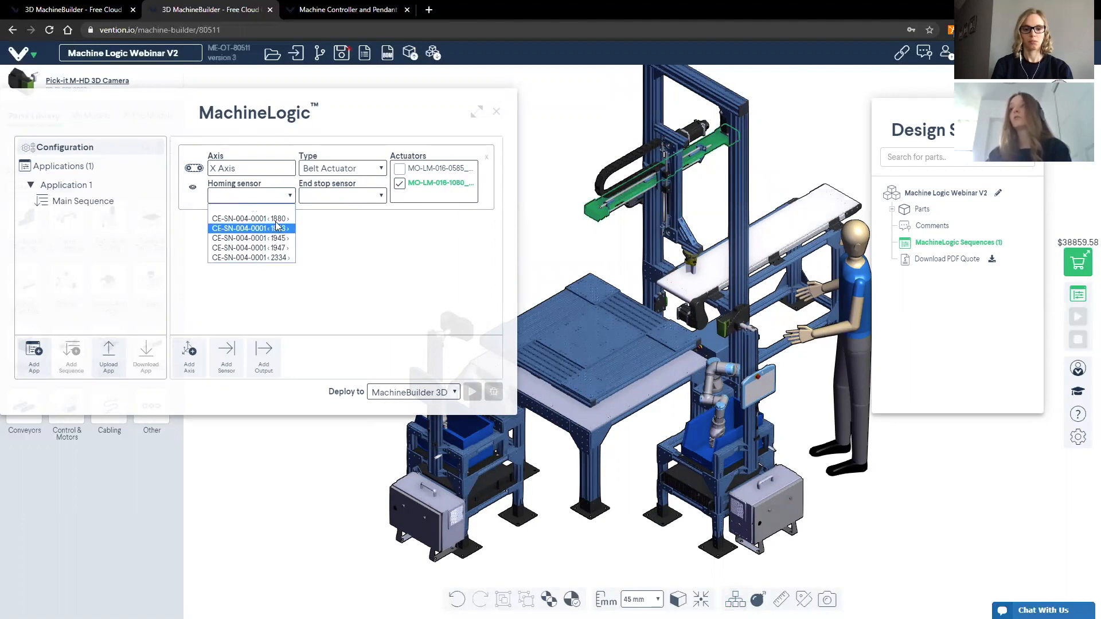
left_click(289, 195)
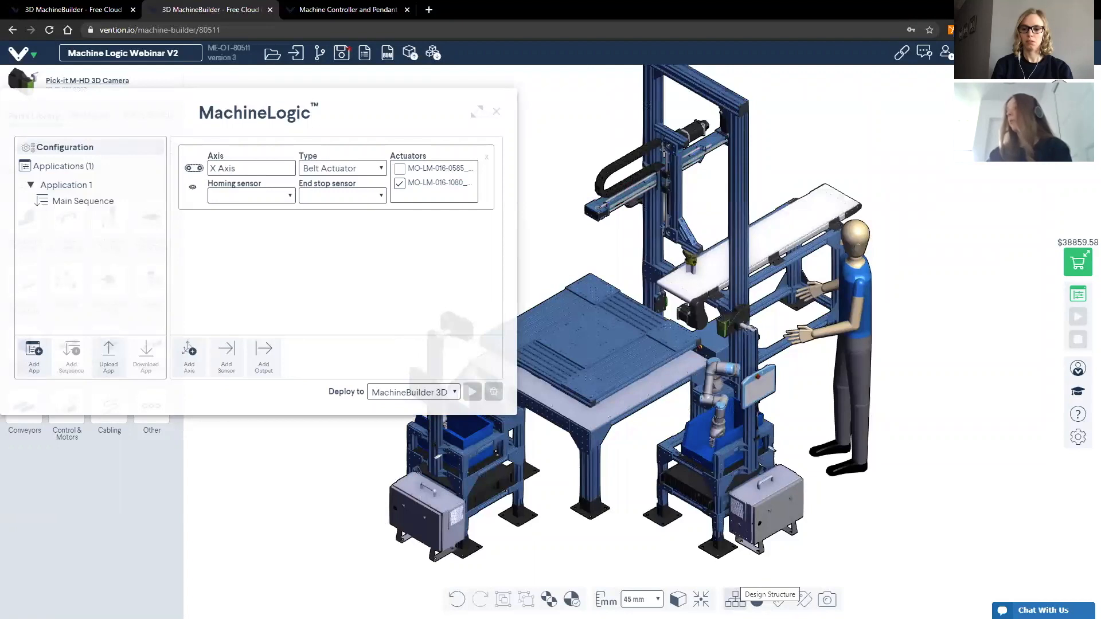
Step: Give X Axis its homing and end-stop sensors from the Design Structure, then add a second axis
left_click(735, 599)
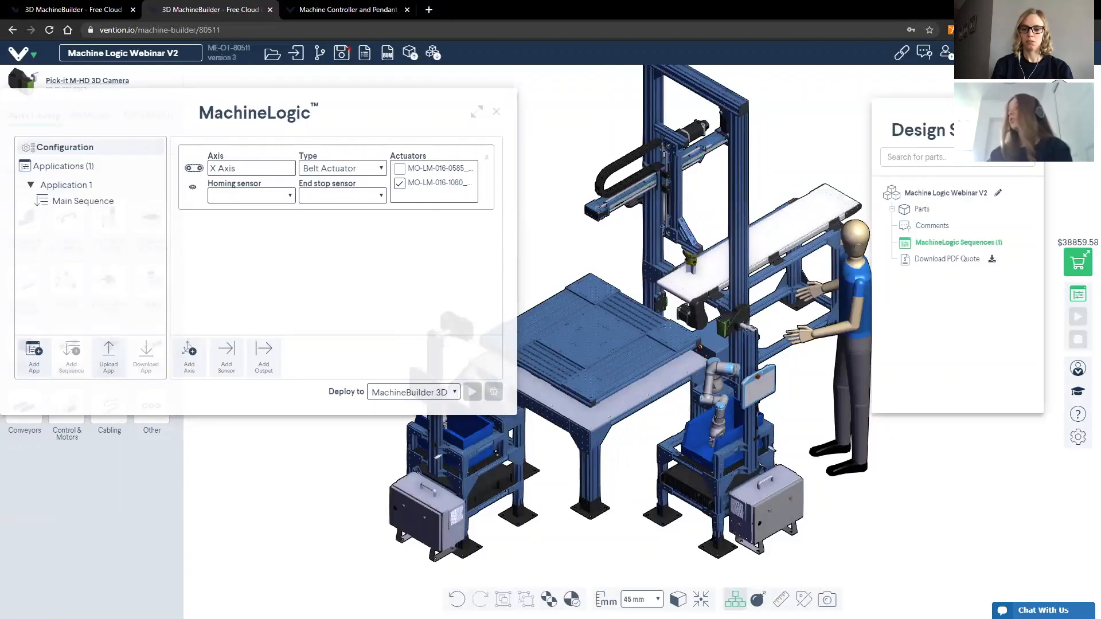
mouse_move(920, 205)
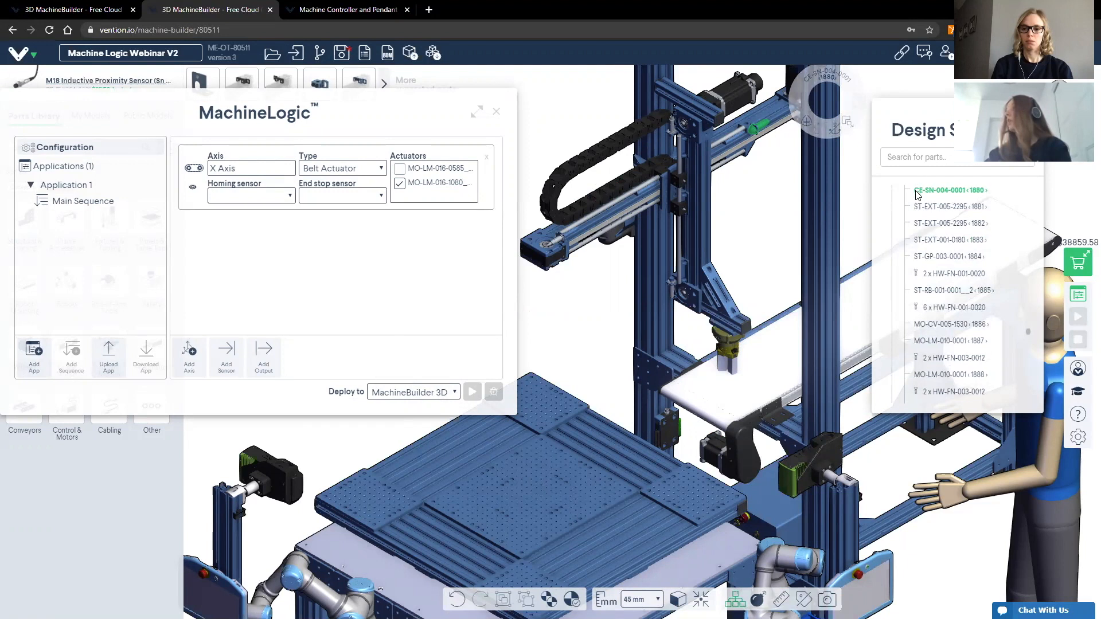
mouse_move(949, 190)
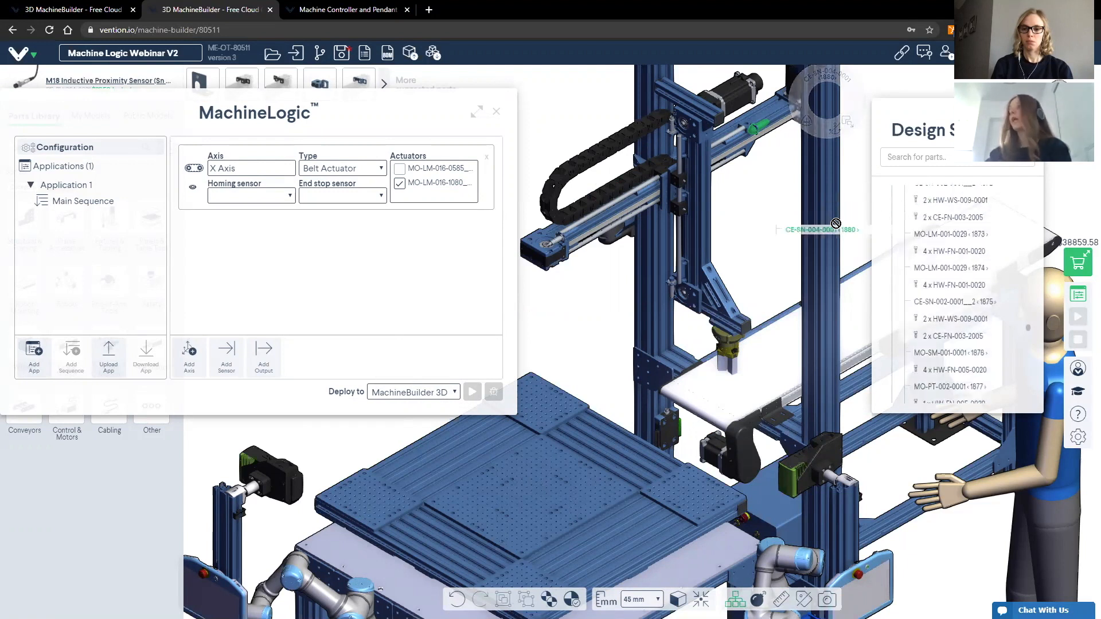
left_click(833, 230)
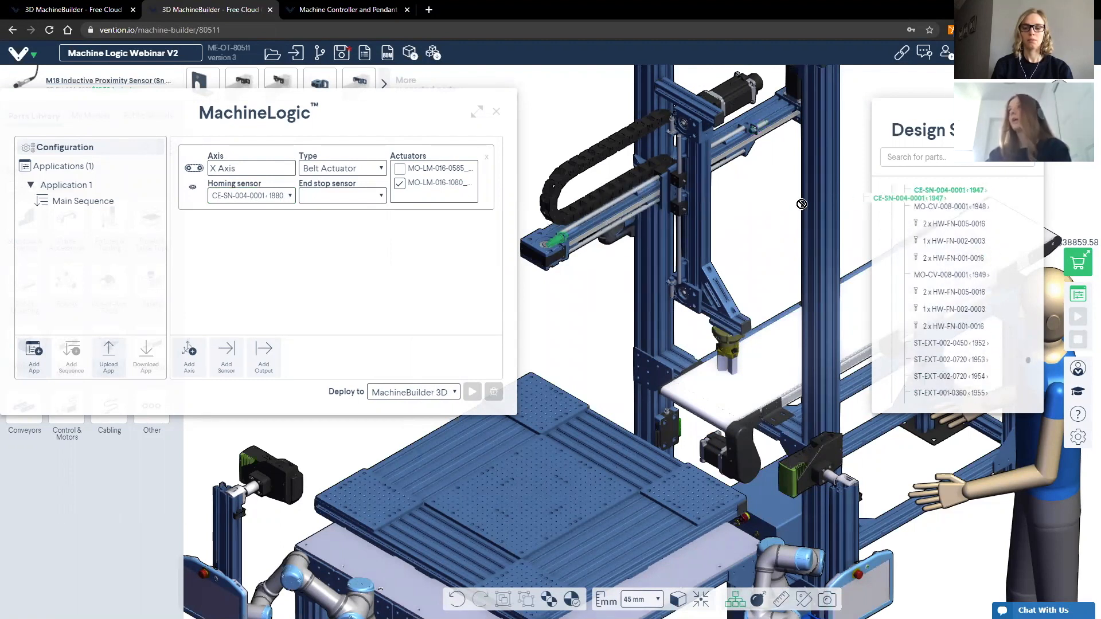
left_click(341, 195)
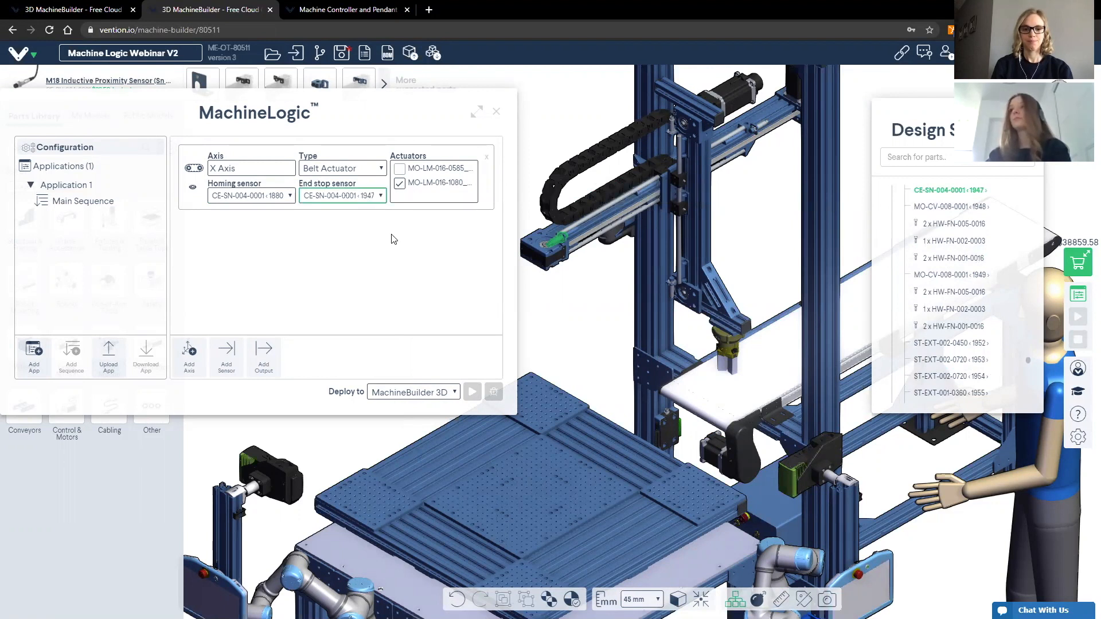
left_click(189, 354)
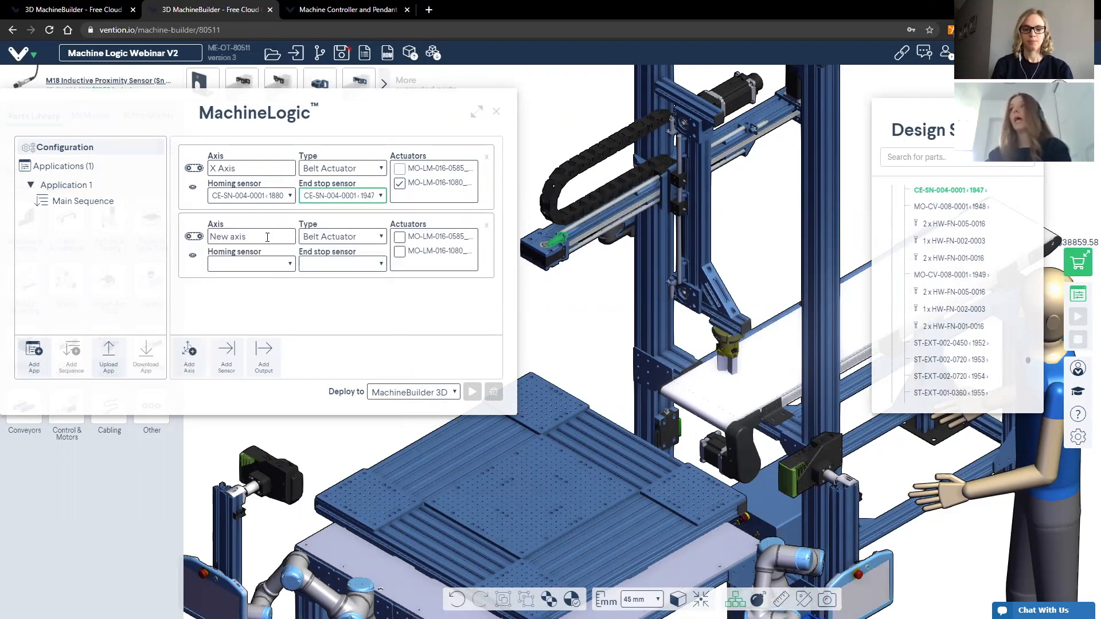
Step: Name the second axis 'Y Axis'
type("Y")
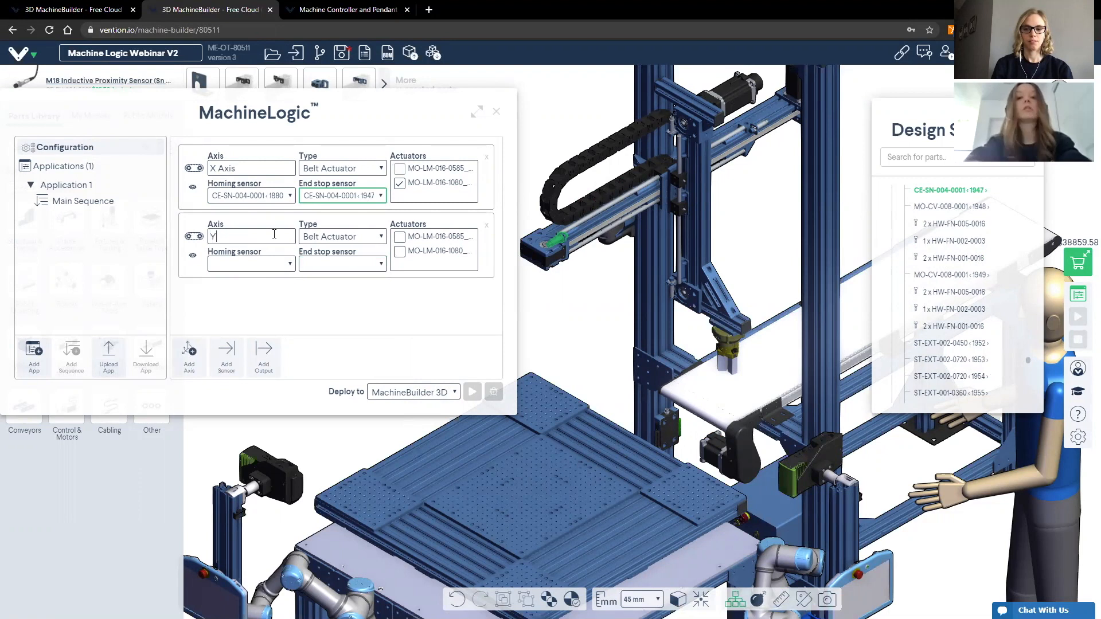
type("Axis")
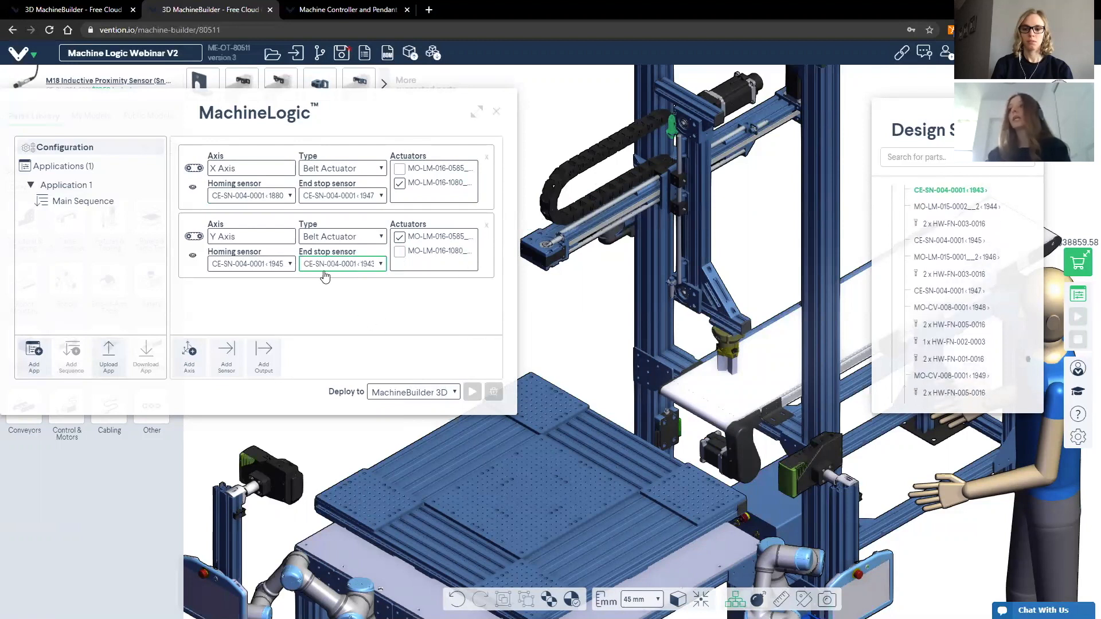
mouse_move(343, 264)
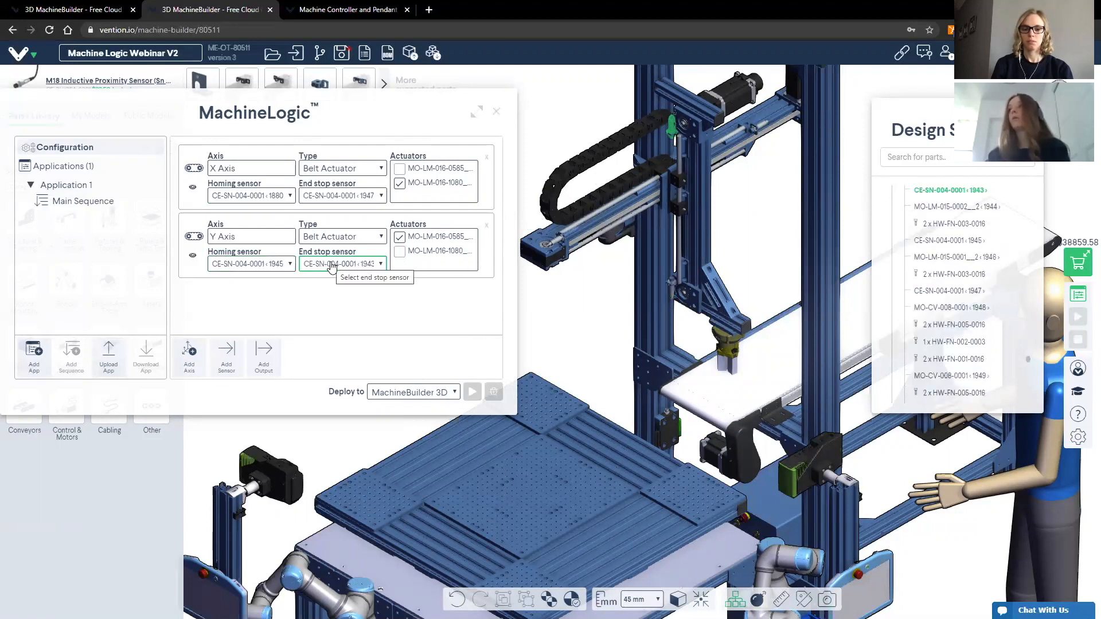
Step: Add a third axis of Indexer type and start naming it 'Rotating Platform'
left_click(188, 355)
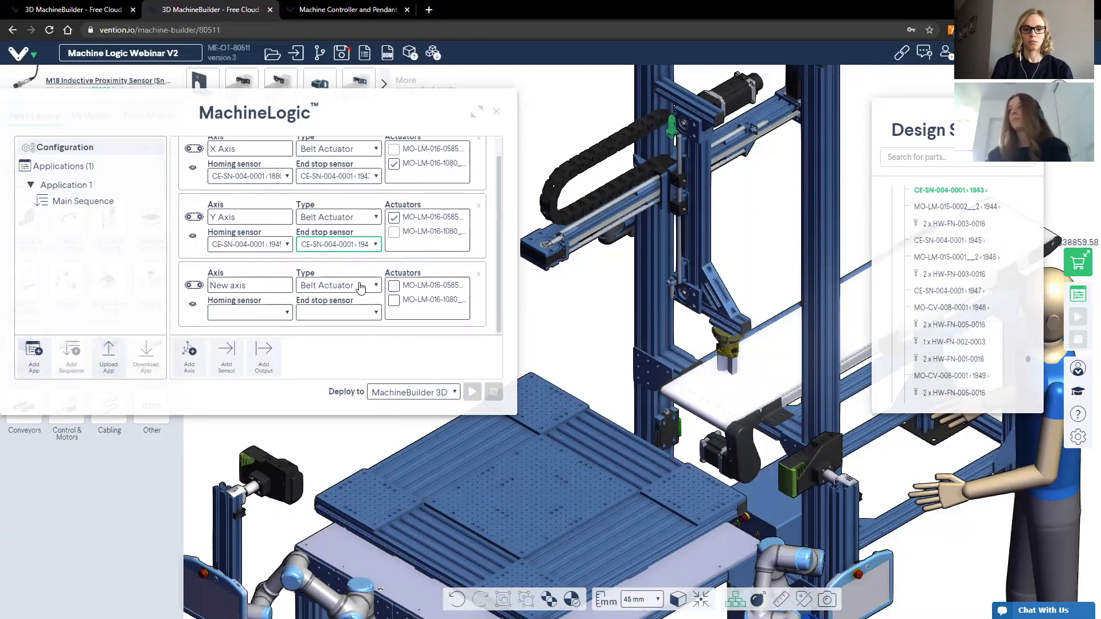
left_click(339, 284)
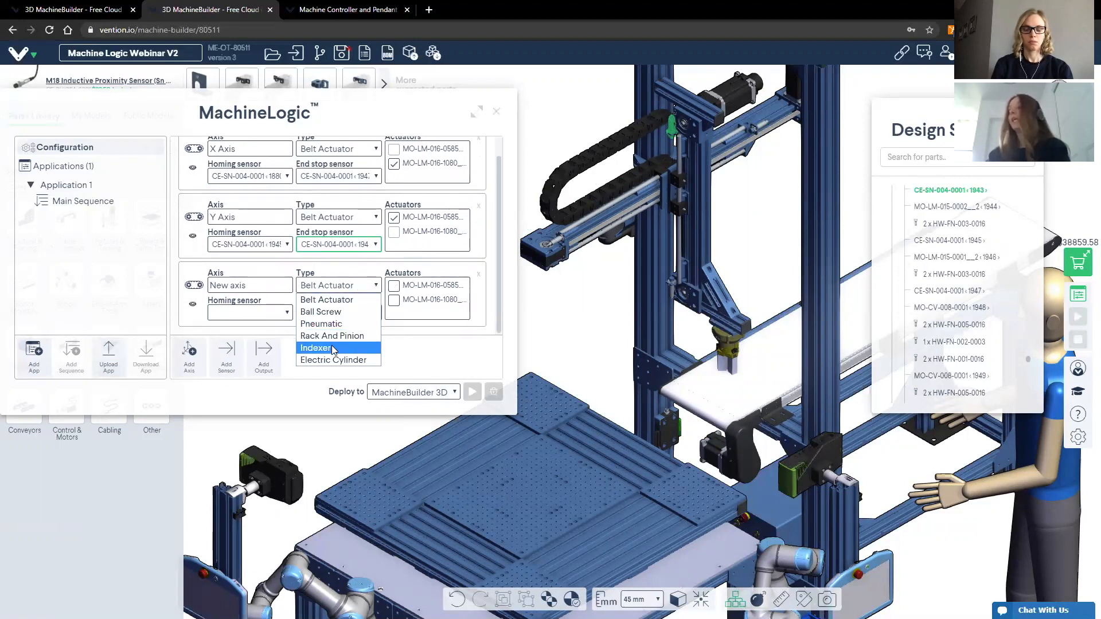
left_click(319, 347)
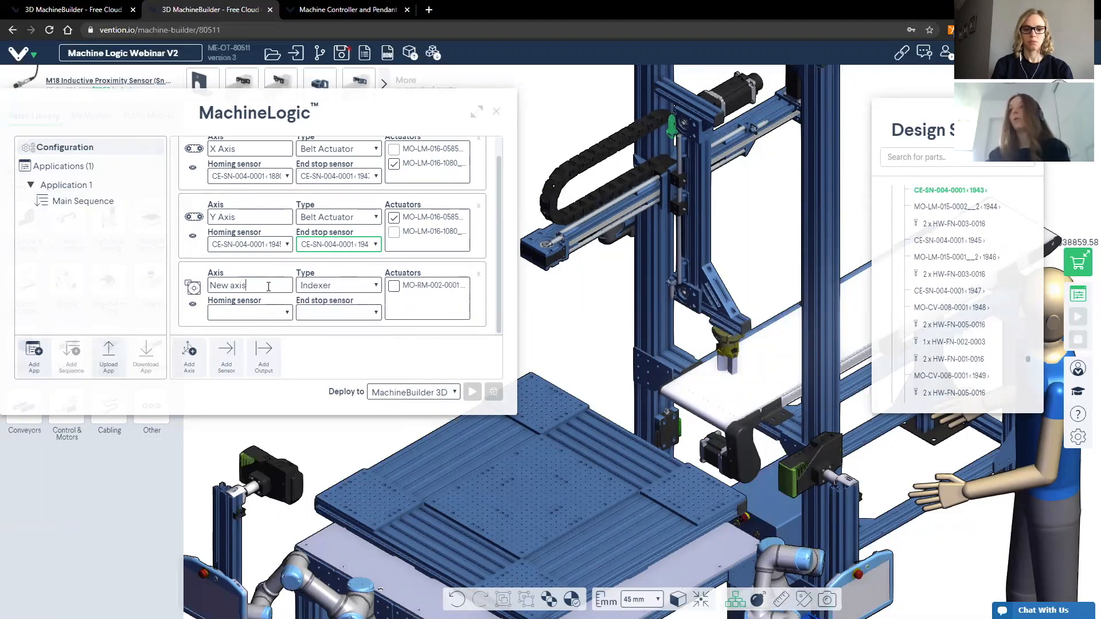
type("Rotating Platform")
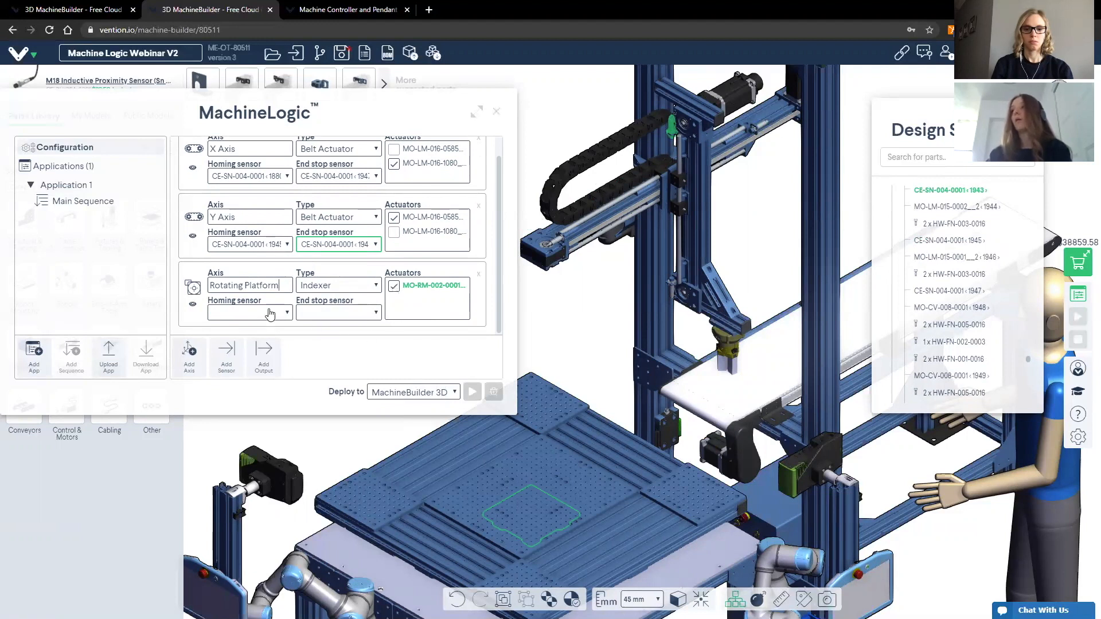
Step: Assign the sensor ending 2334 as the Rotating Platform's homing sensor
left_click(287, 312)
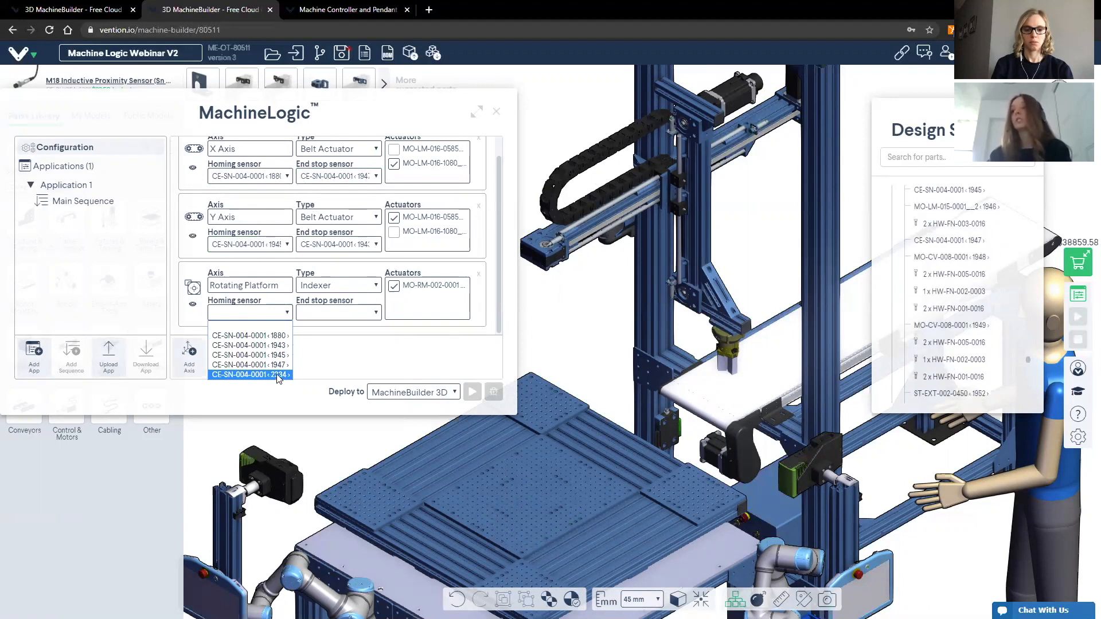
left_click(250, 374)
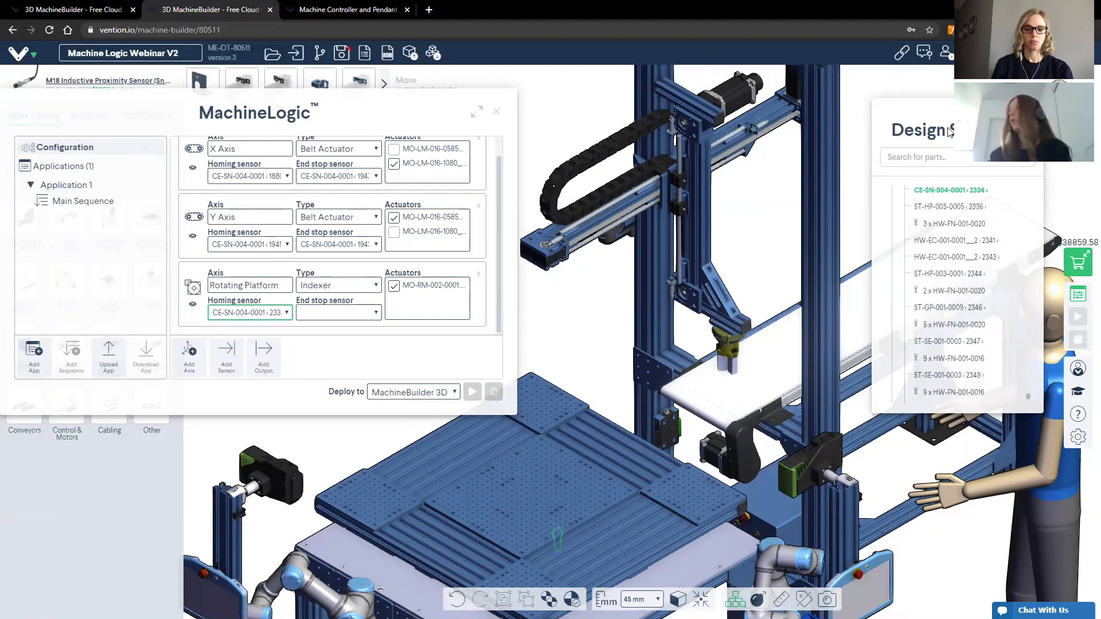
mouse_move(952, 190)
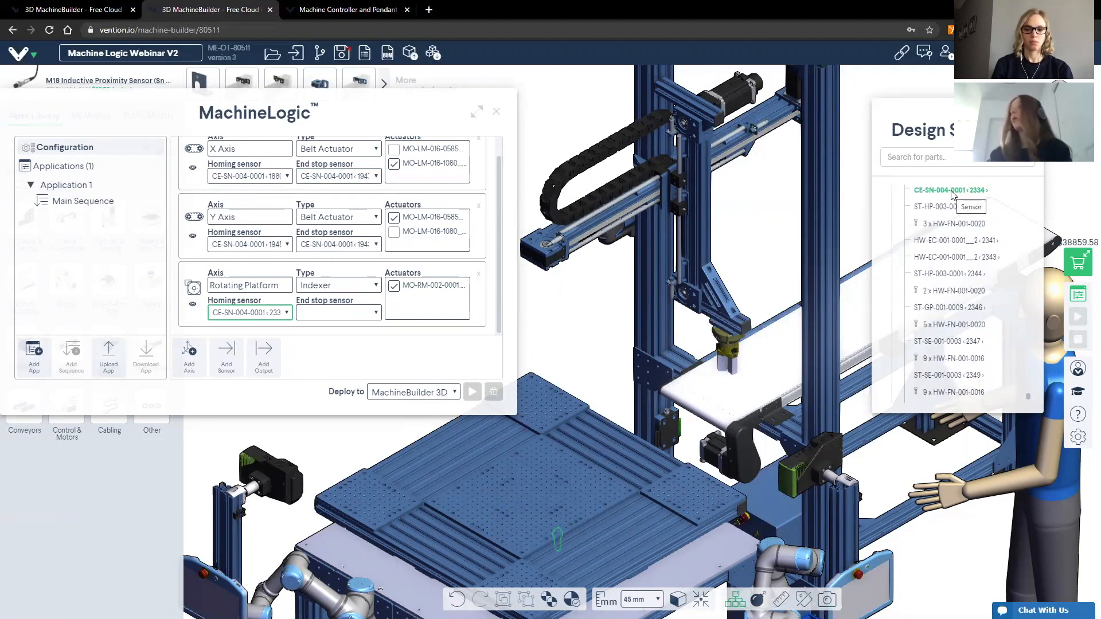
mouse_move(595, 556)
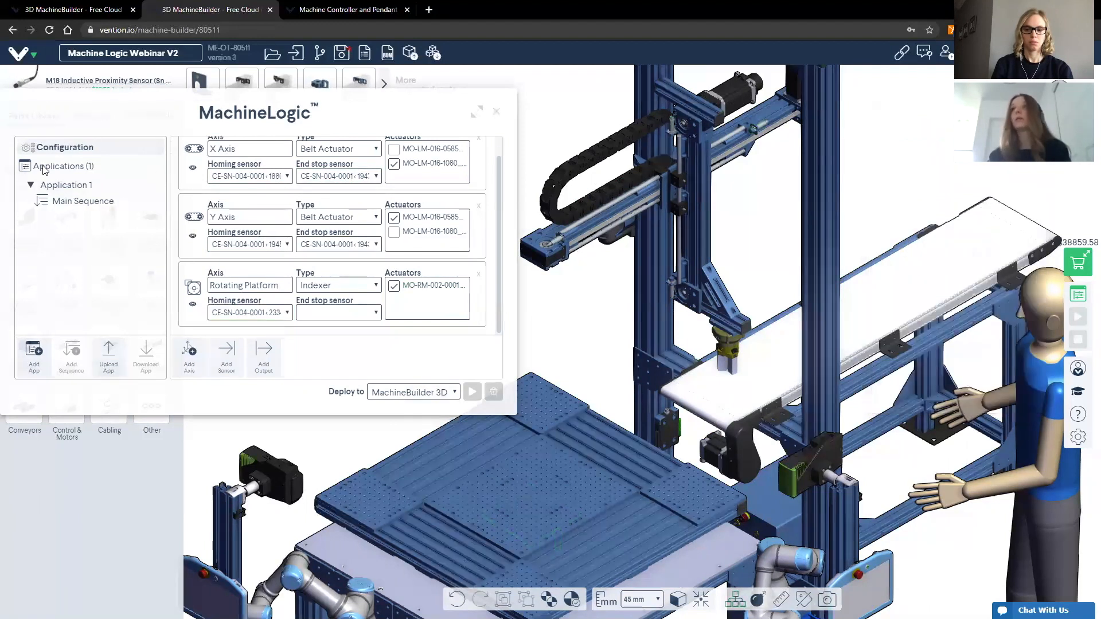
Step: Open Application 1's settings and try adding two child sequences with their type options
left_click(68, 185)
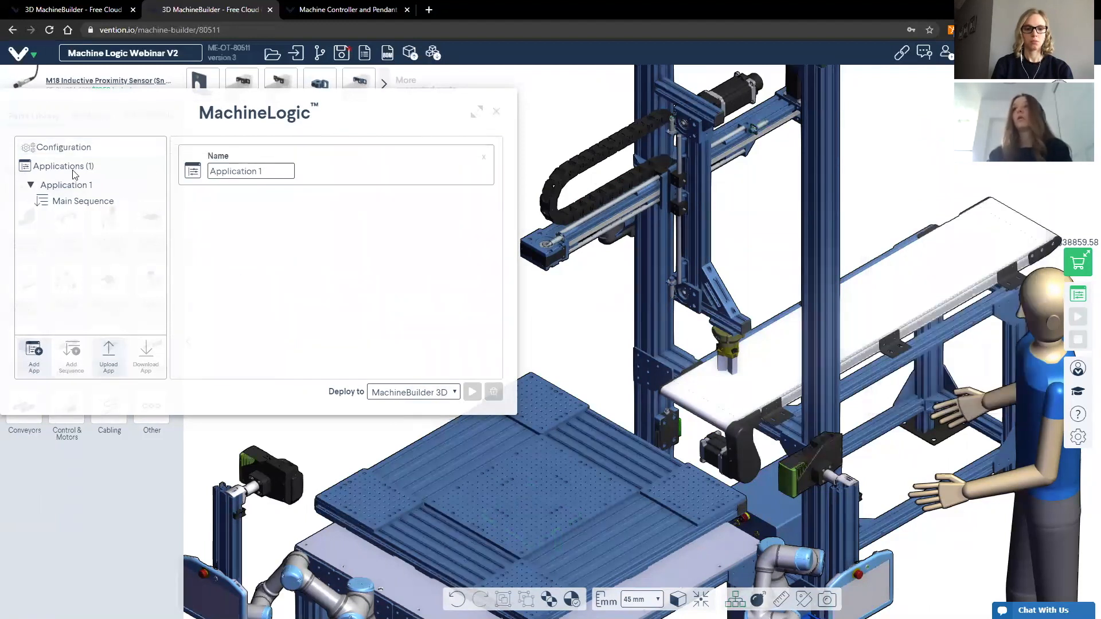
left_click(252, 171)
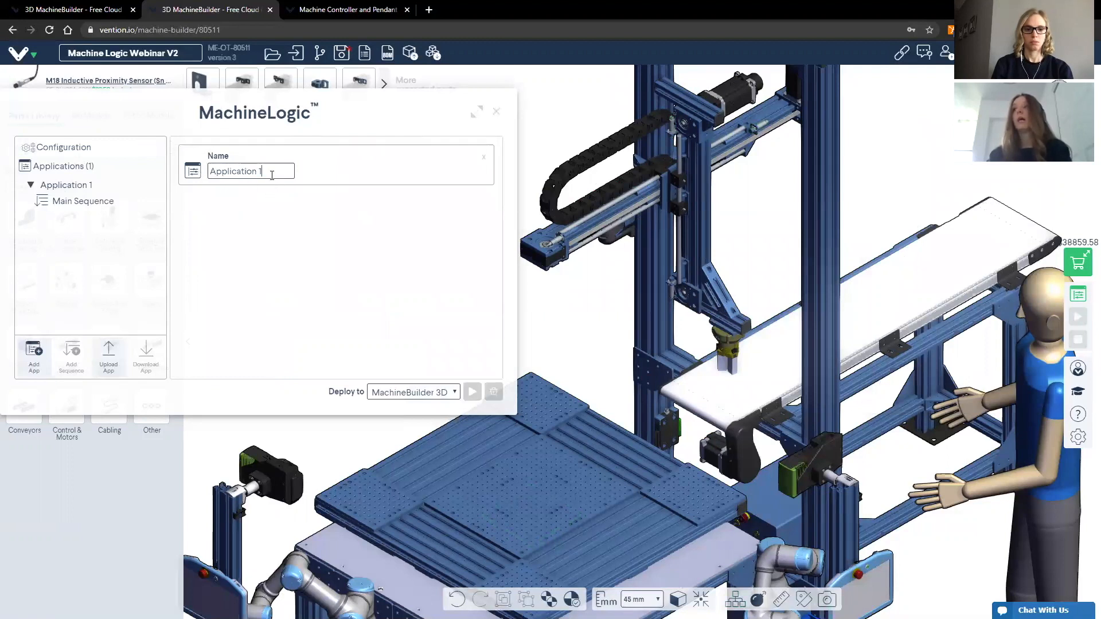
left_click(68, 185)
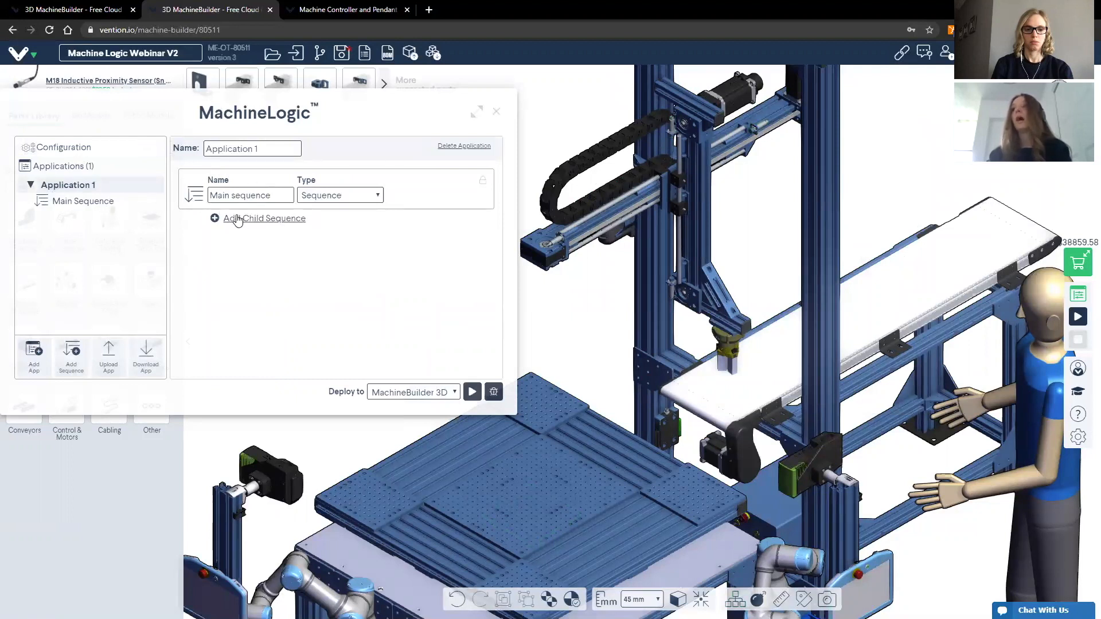
mouse_move(264, 218)
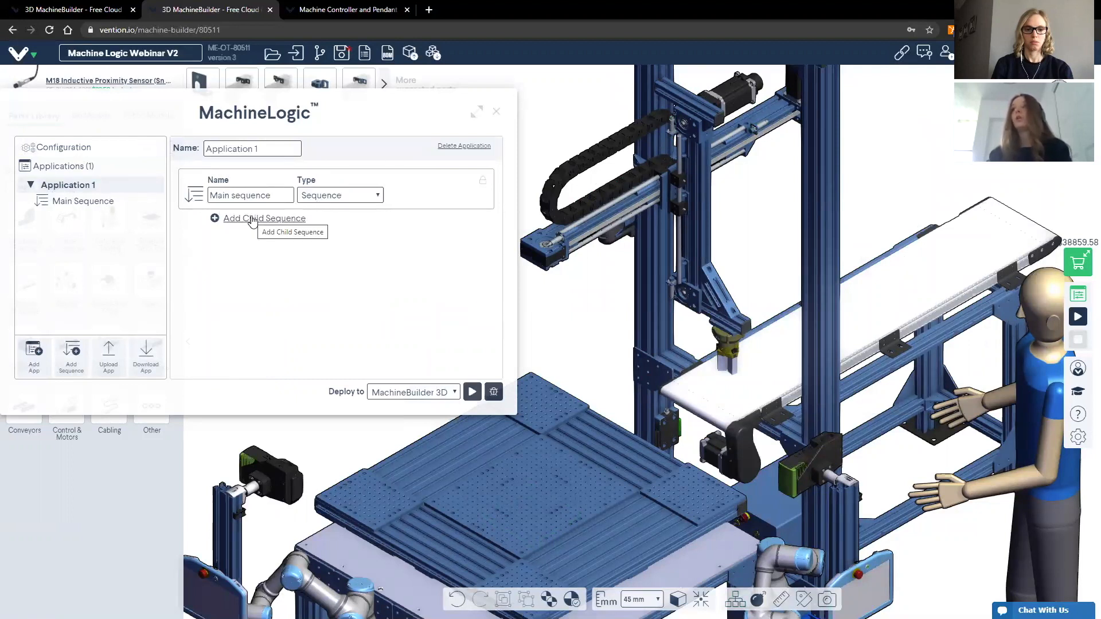
left_click(264, 218)
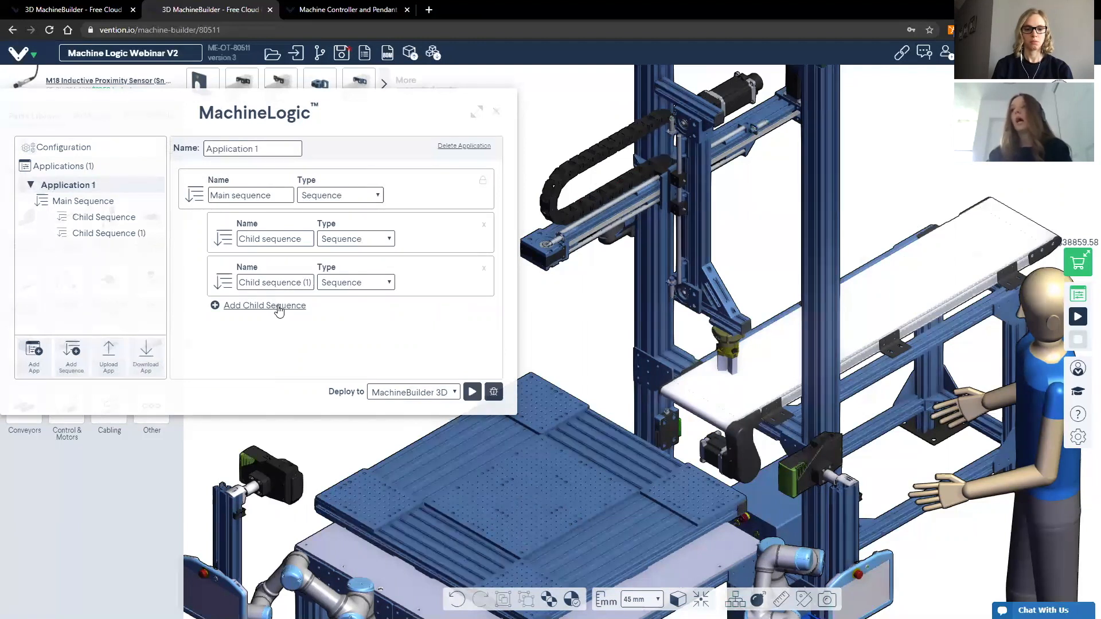
left_click(263, 305)
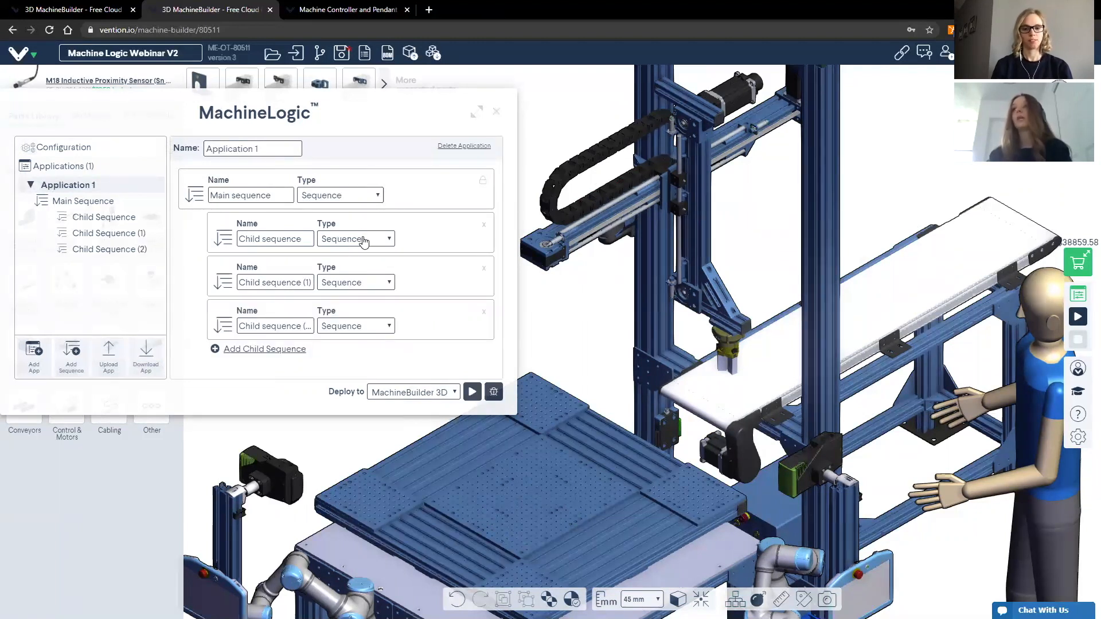
left_click(355, 239)
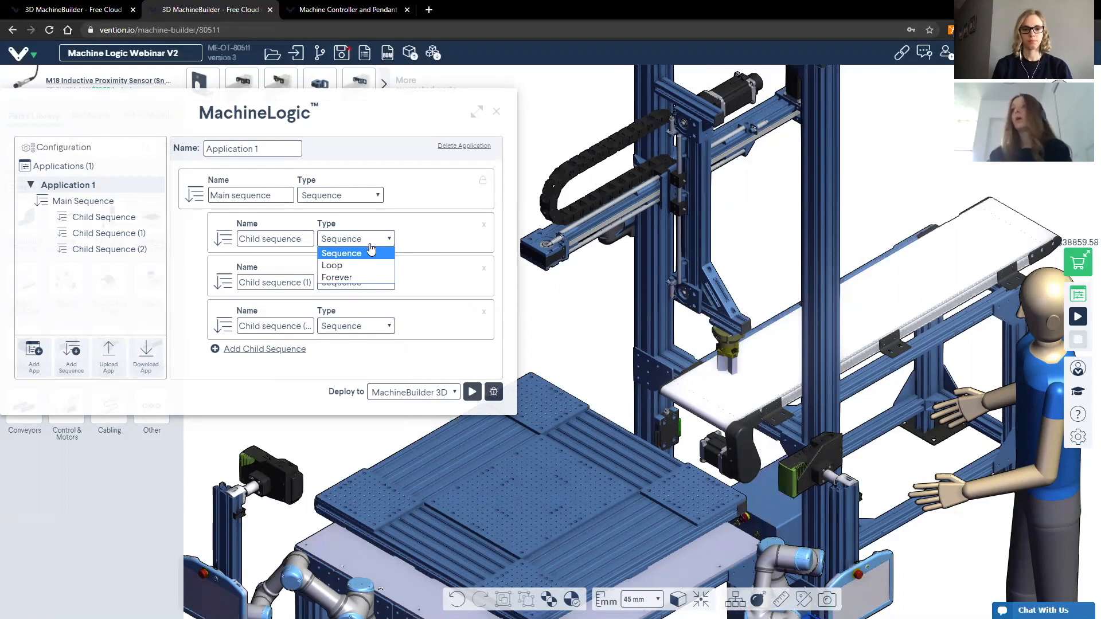
mouse_move(344, 277)
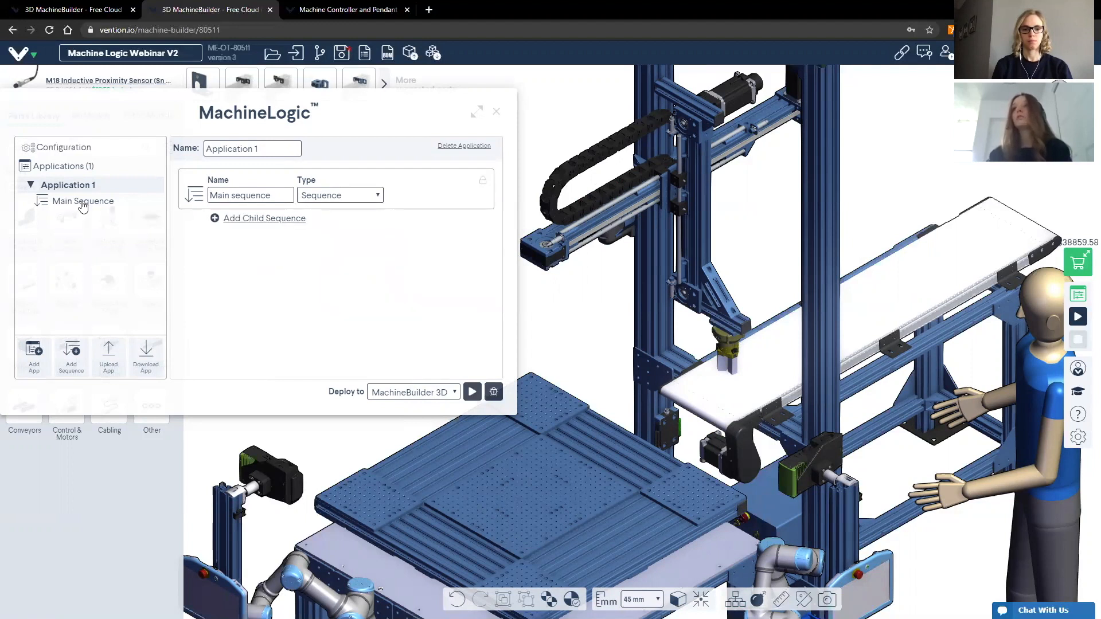
Step: Show the main sequence's relative-move and set-speed steps, then close MachineLogic
left_click(83, 201)
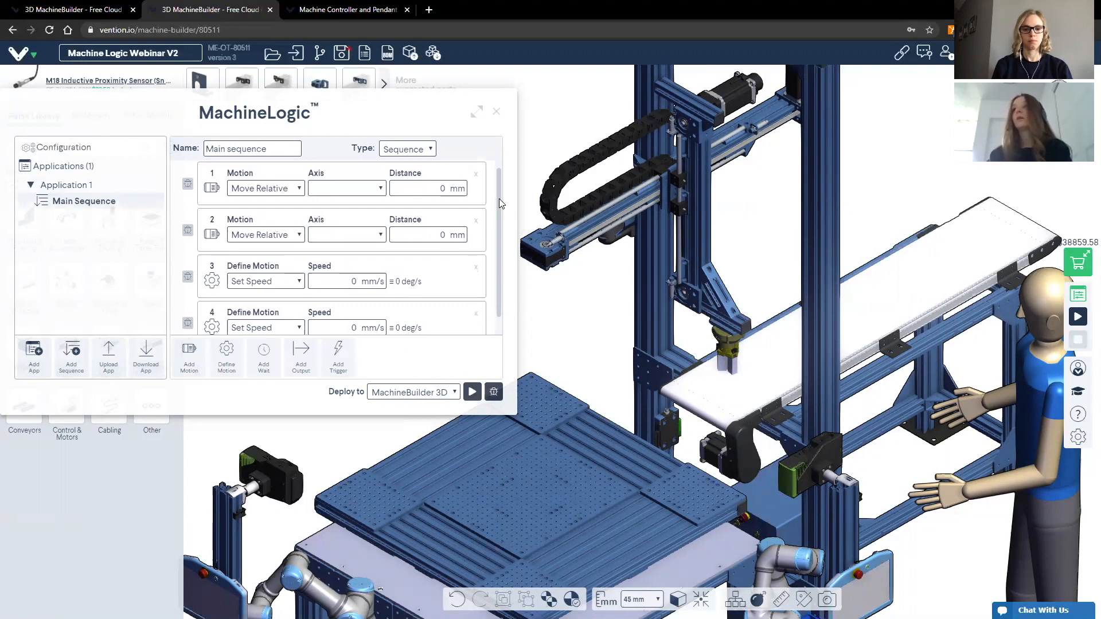
scroll("down", 3)
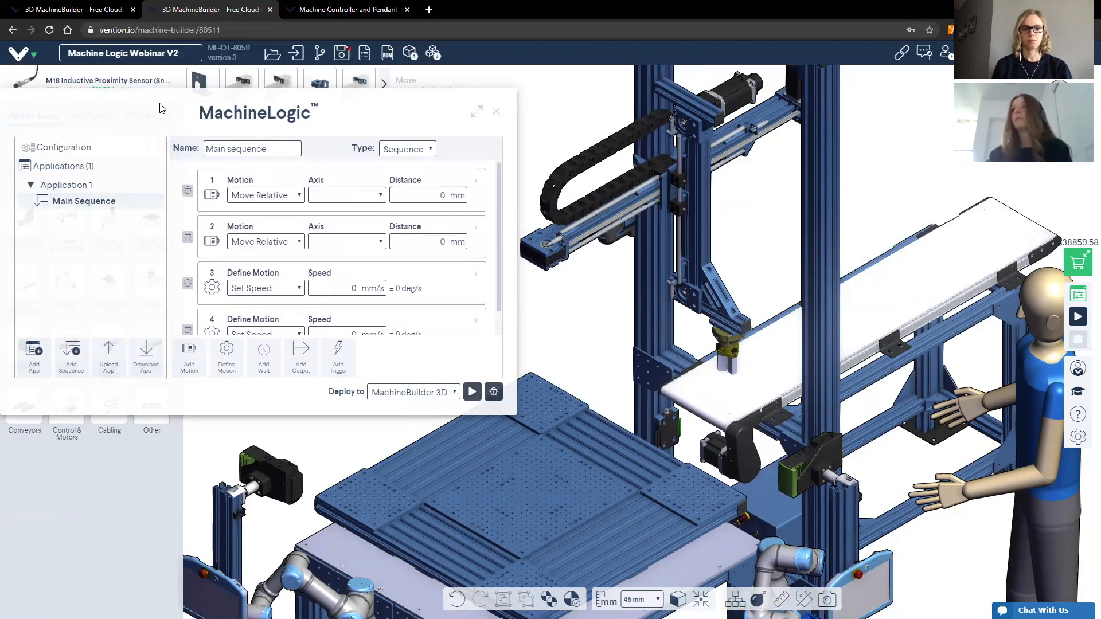
left_click(496, 111)
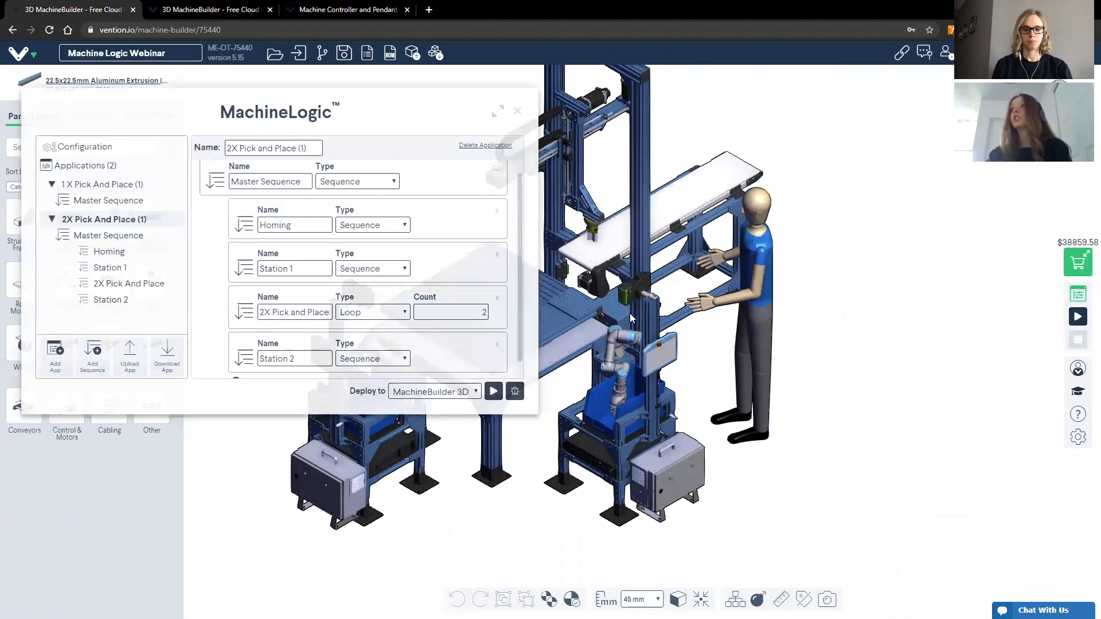
left_click(104, 183)
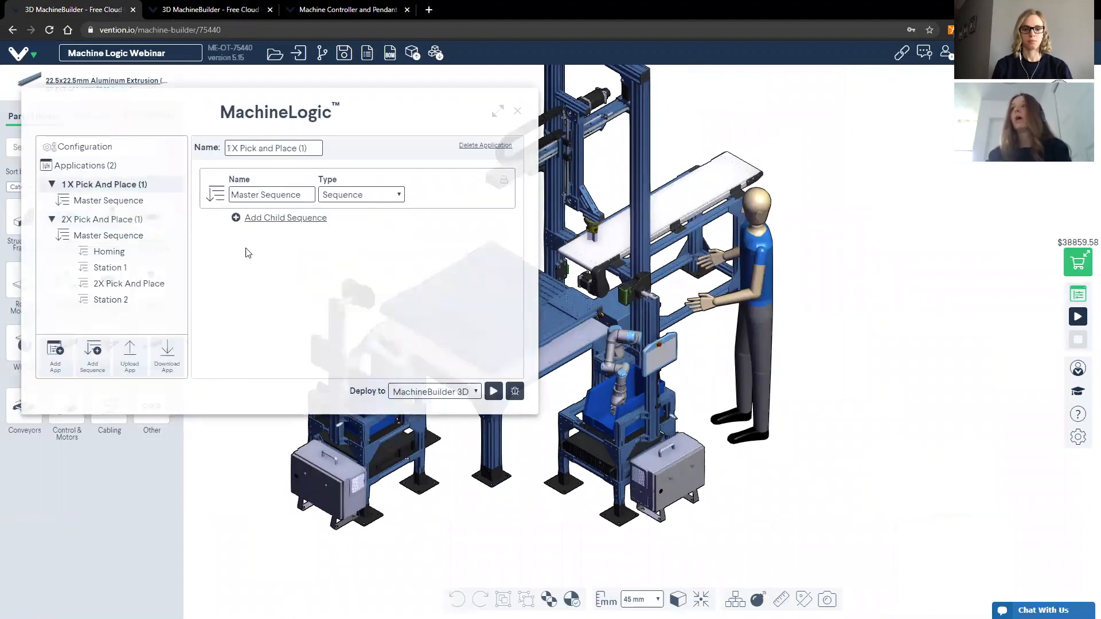
left_click(109, 200)
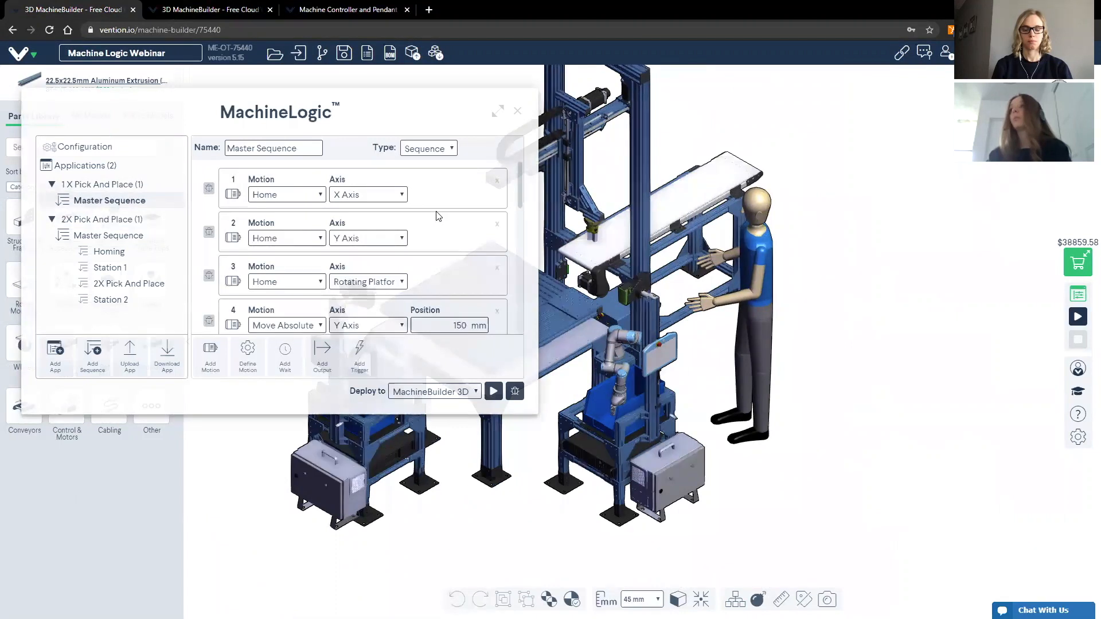
mouse_move(280, 202)
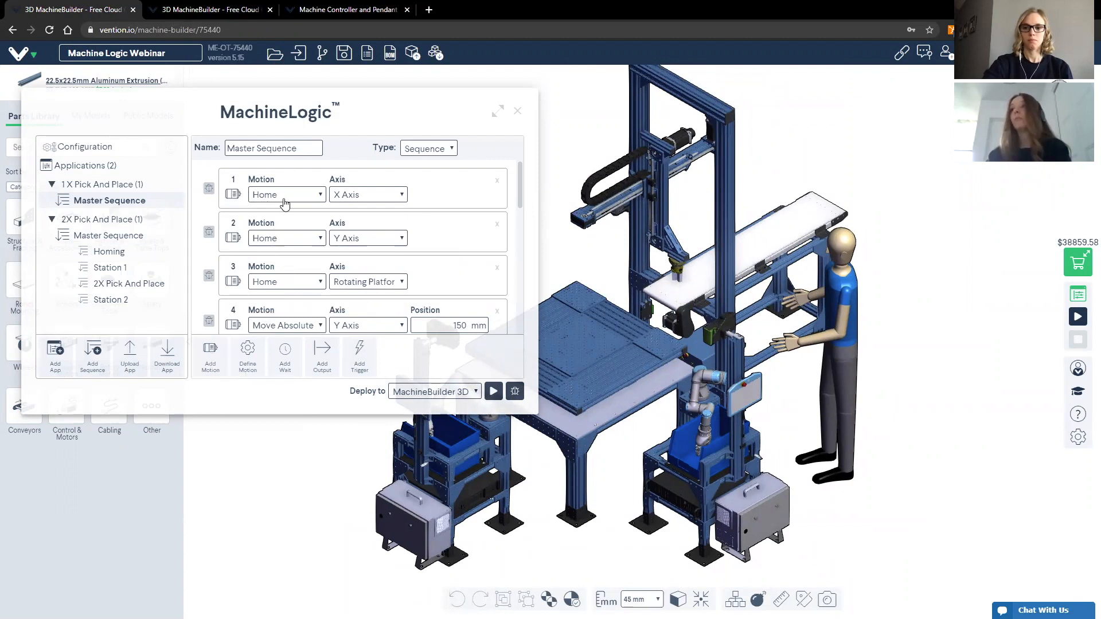
left_click(285, 195)
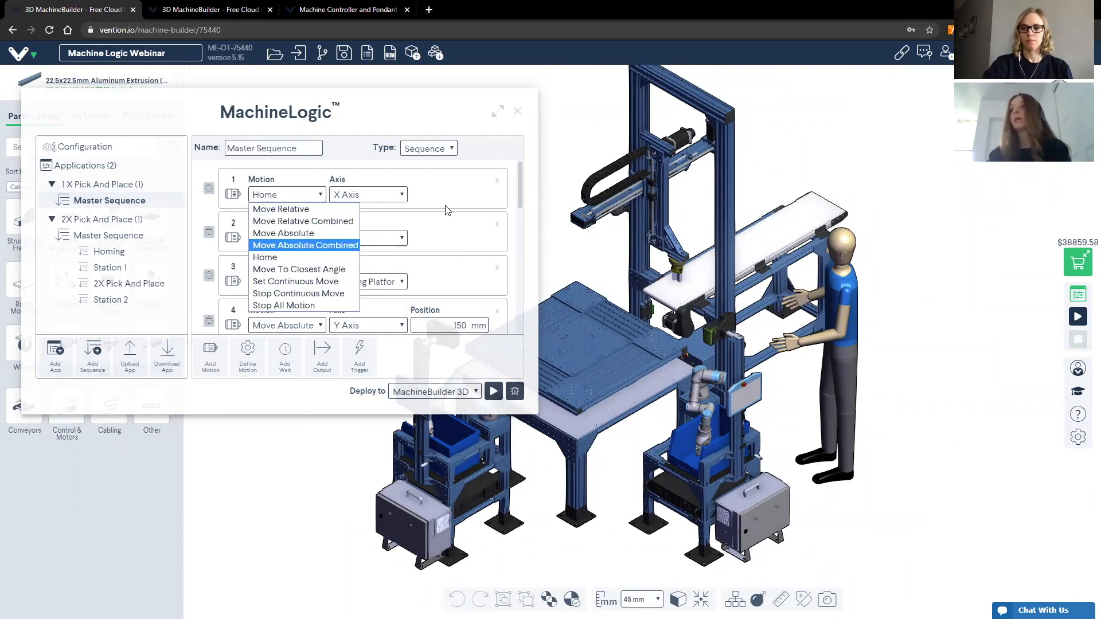
mouse_move(286, 257)
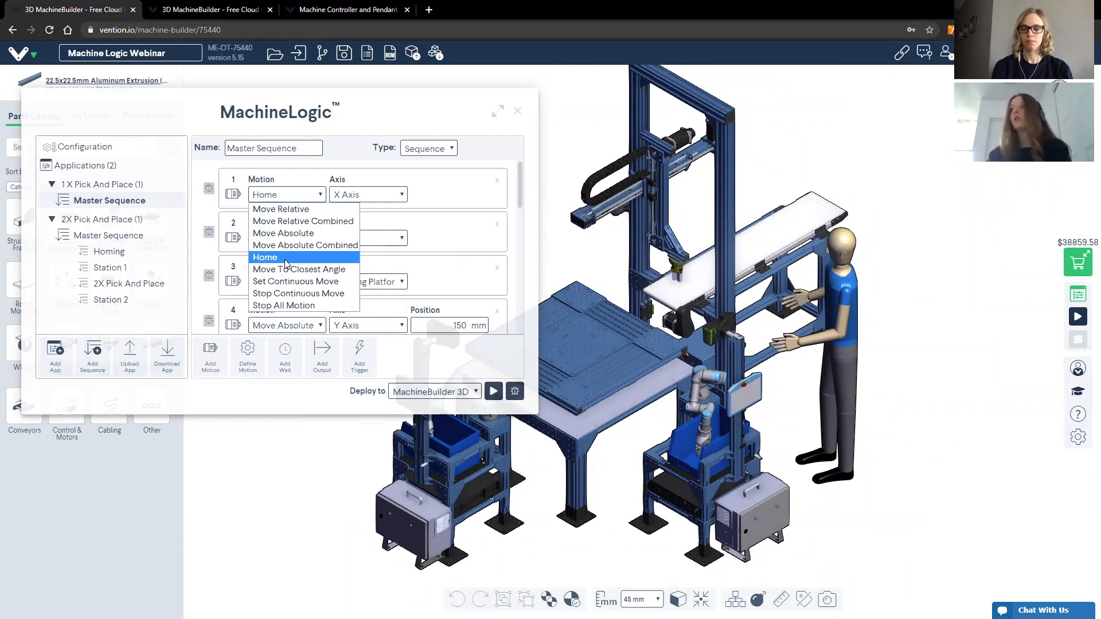
left_click(265, 257)
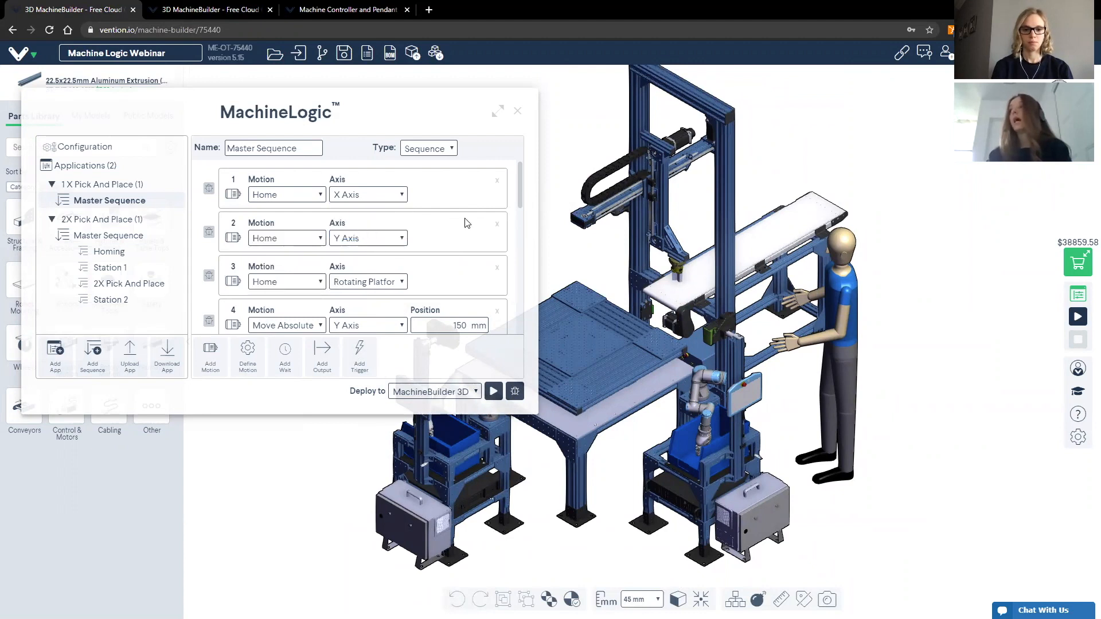
mouse_move(568, 264)
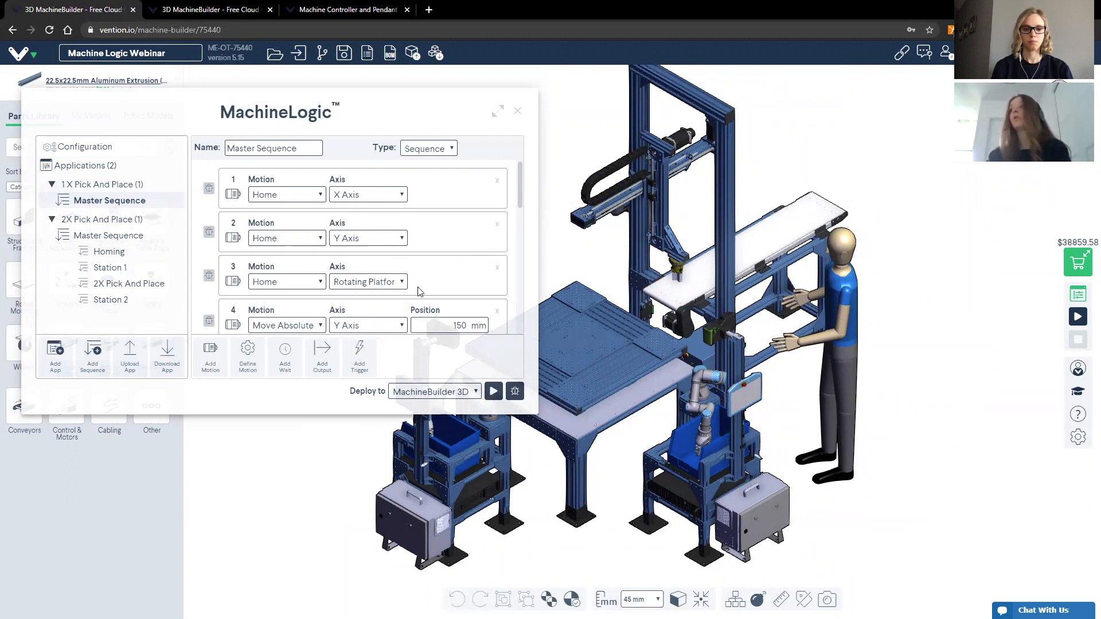
mouse_move(523, 221)
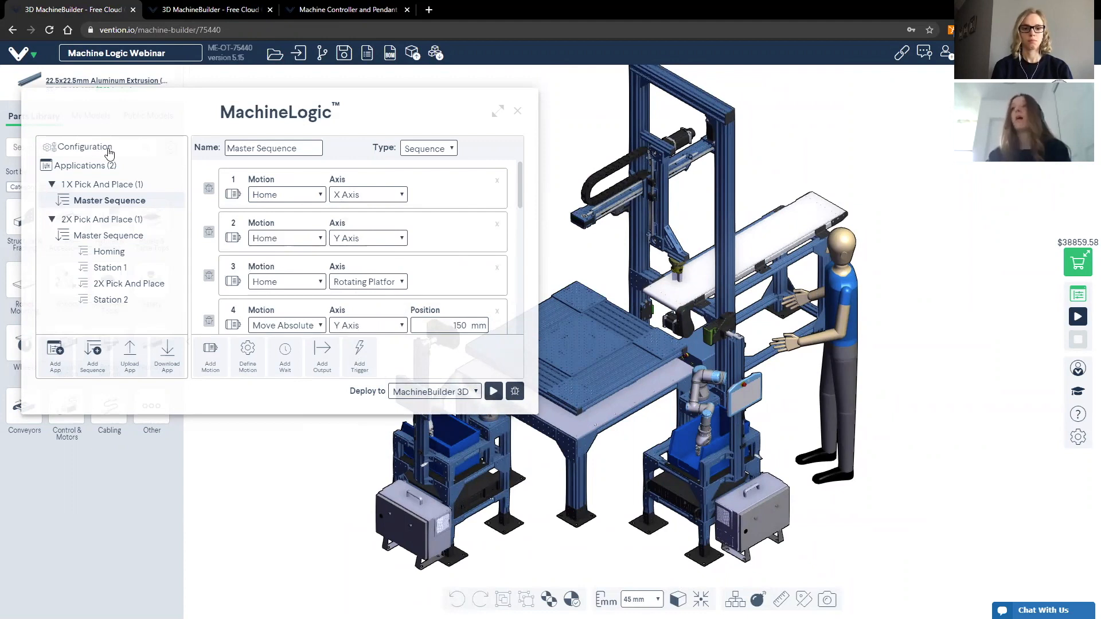
left_click(86, 146)
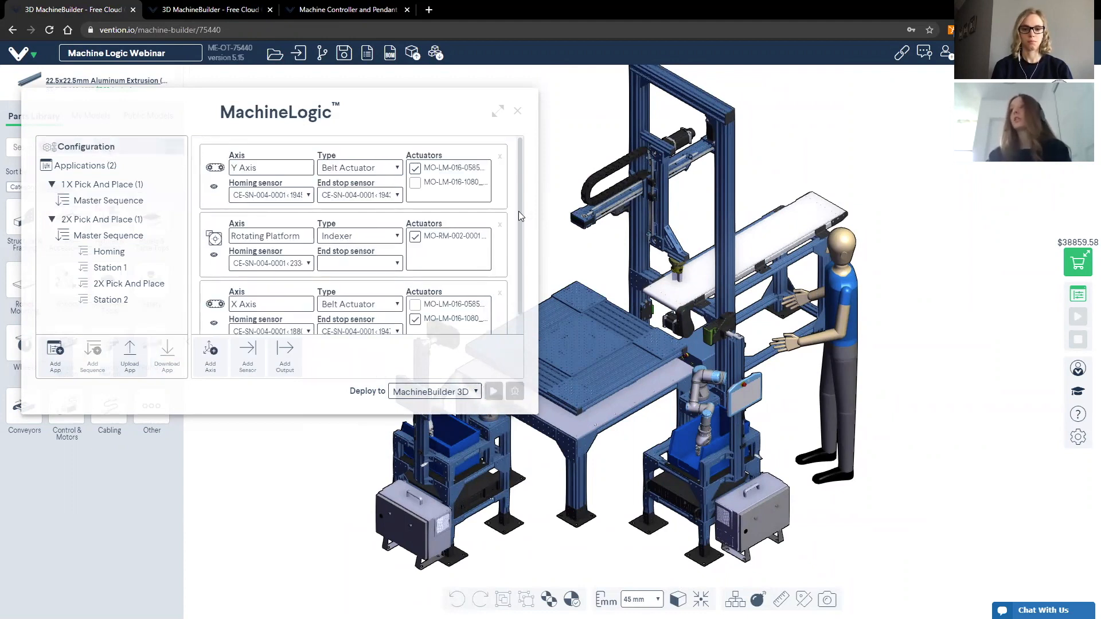
scroll("down", 3)
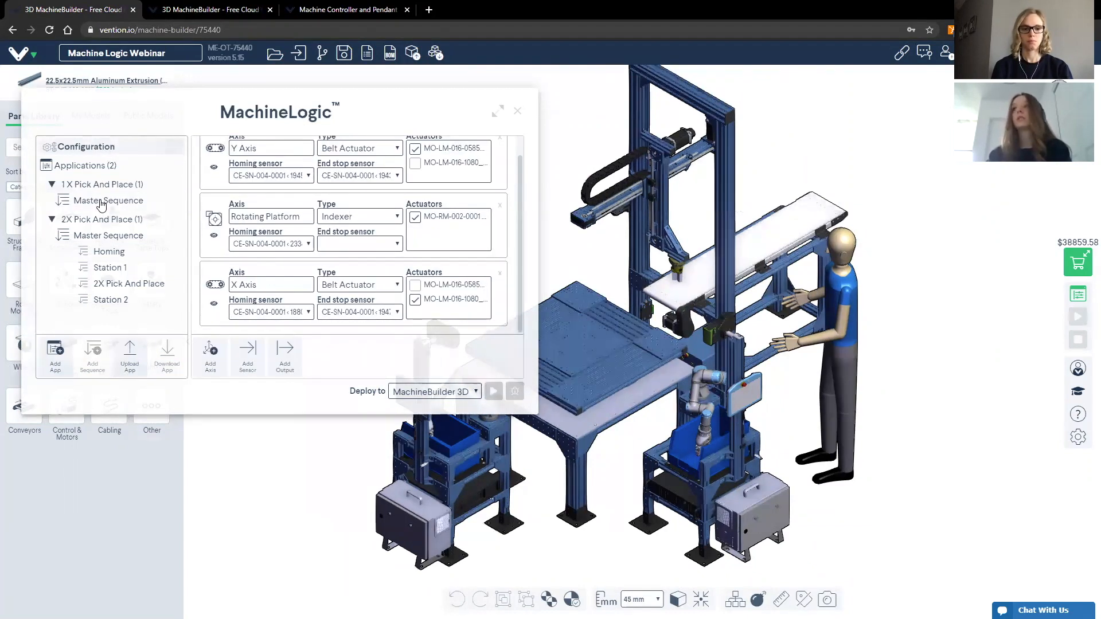
left_click(109, 200)
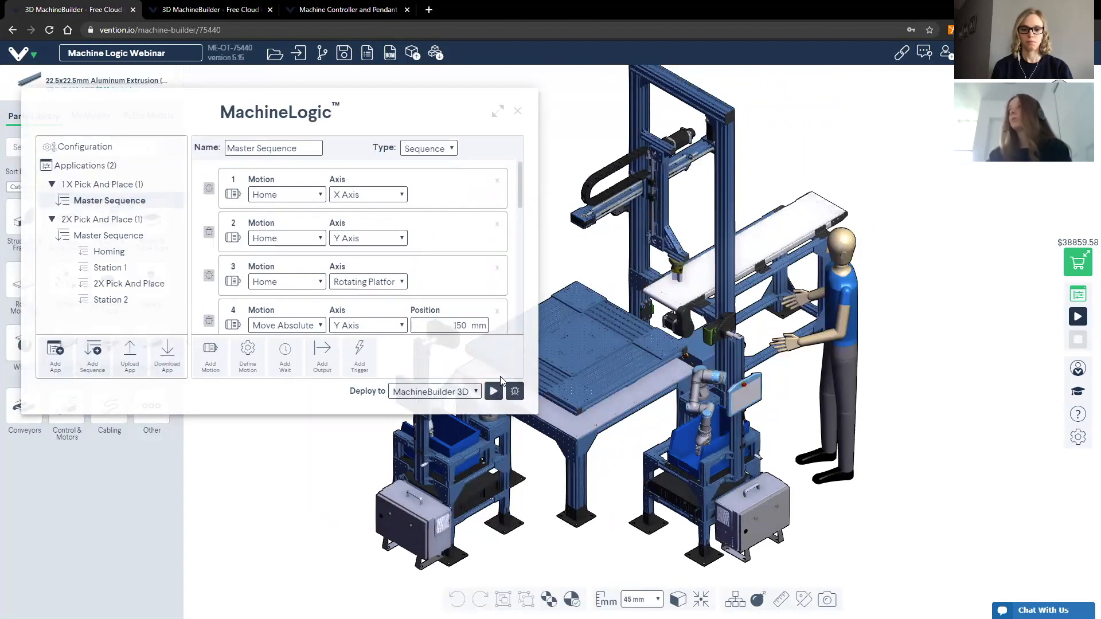
Step: Run the 1X Pick And Place master sequence in the 3D simulation
left_click(493, 391)
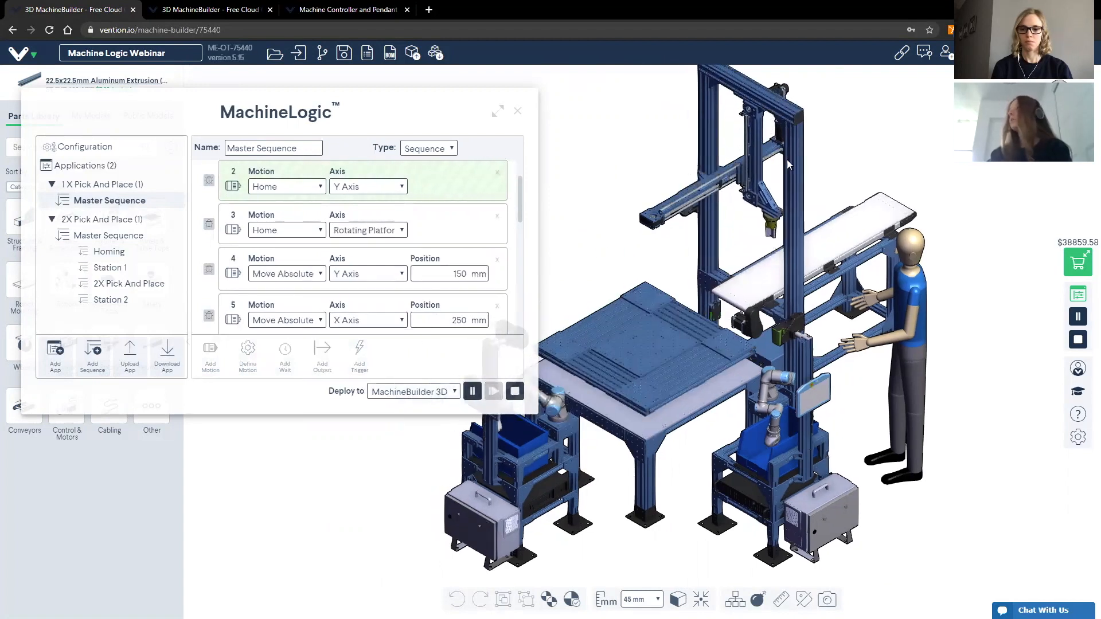
scroll("down", 3)
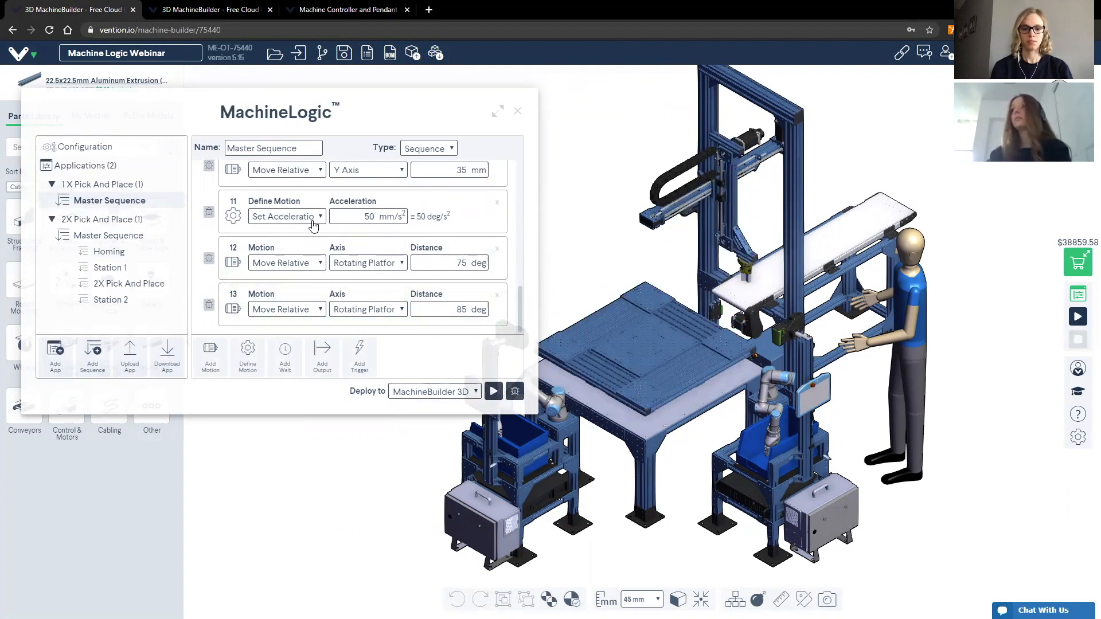
mouse_move(308, 225)
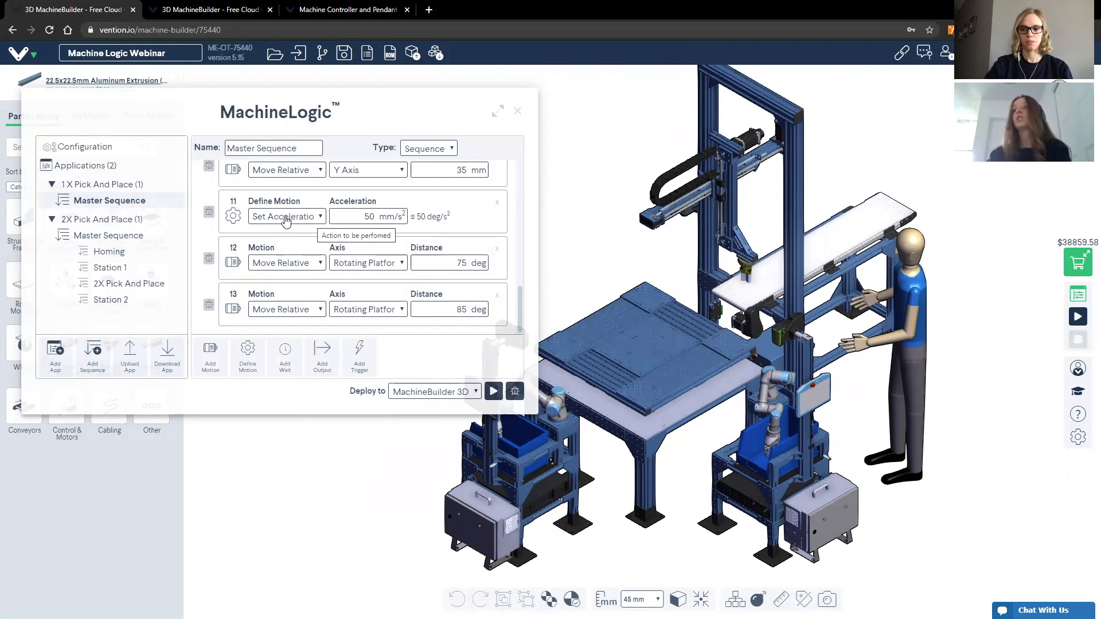
mouse_move(476, 239)
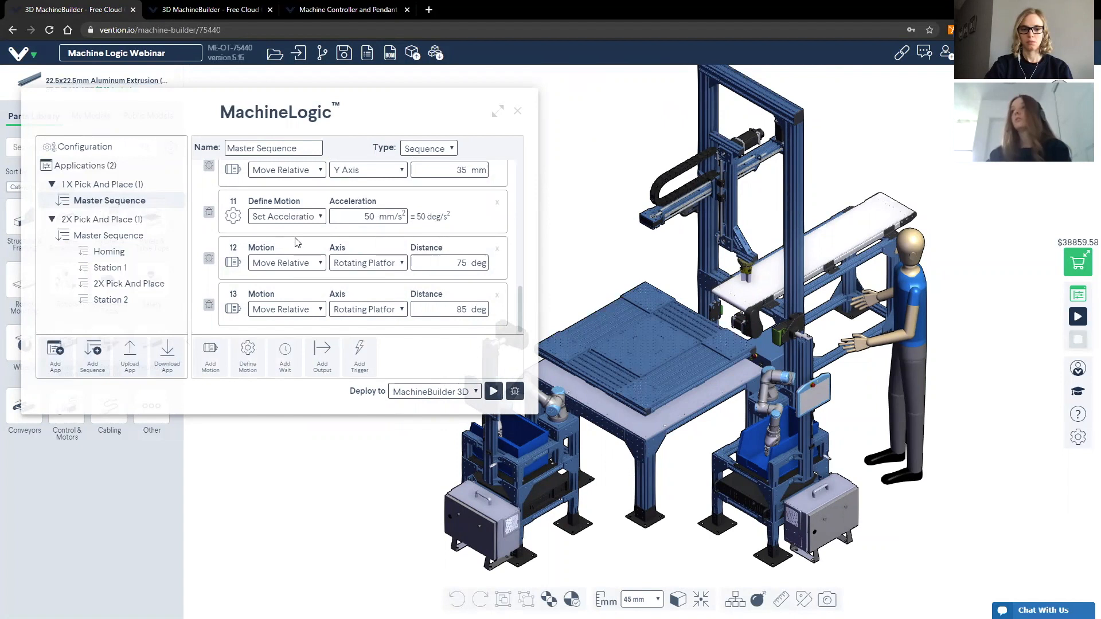
mouse_move(292, 267)
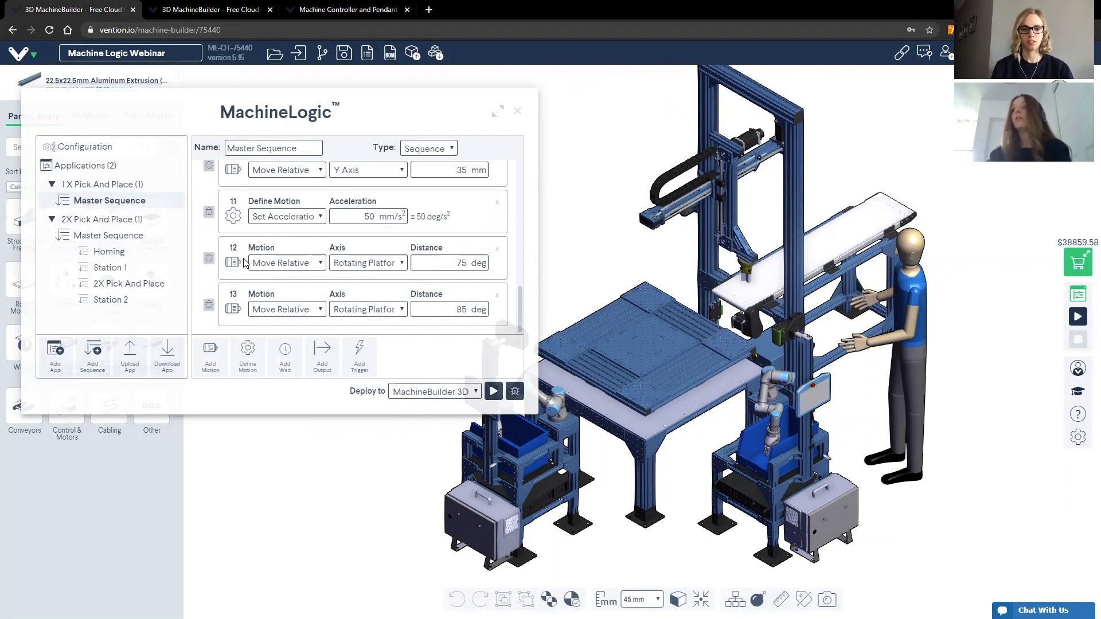
mouse_move(254, 238)
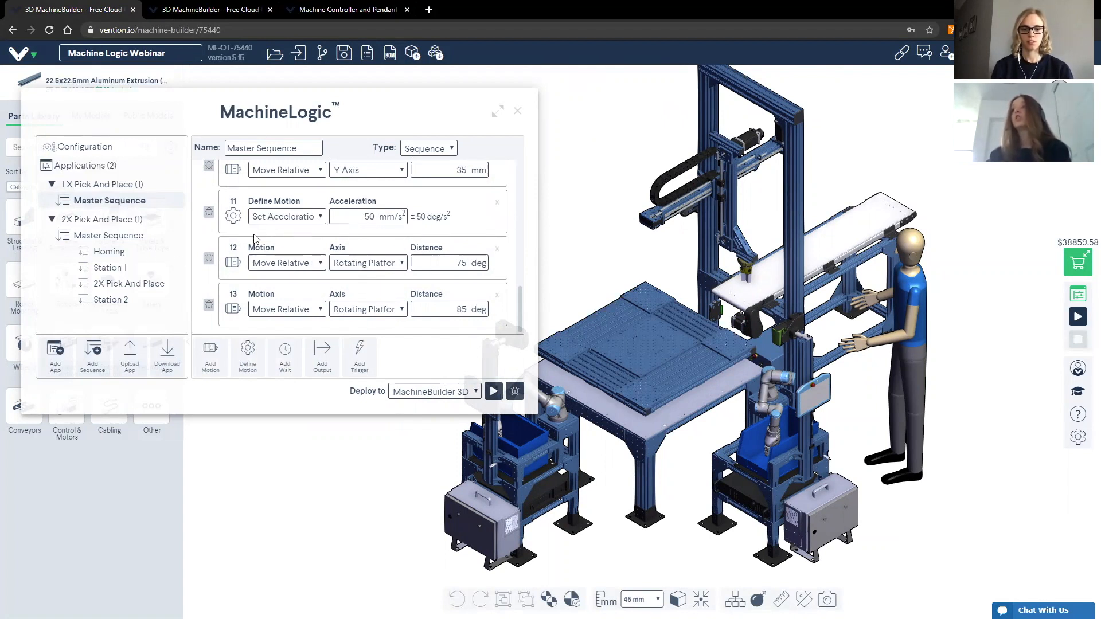
mouse_move(264, 268)
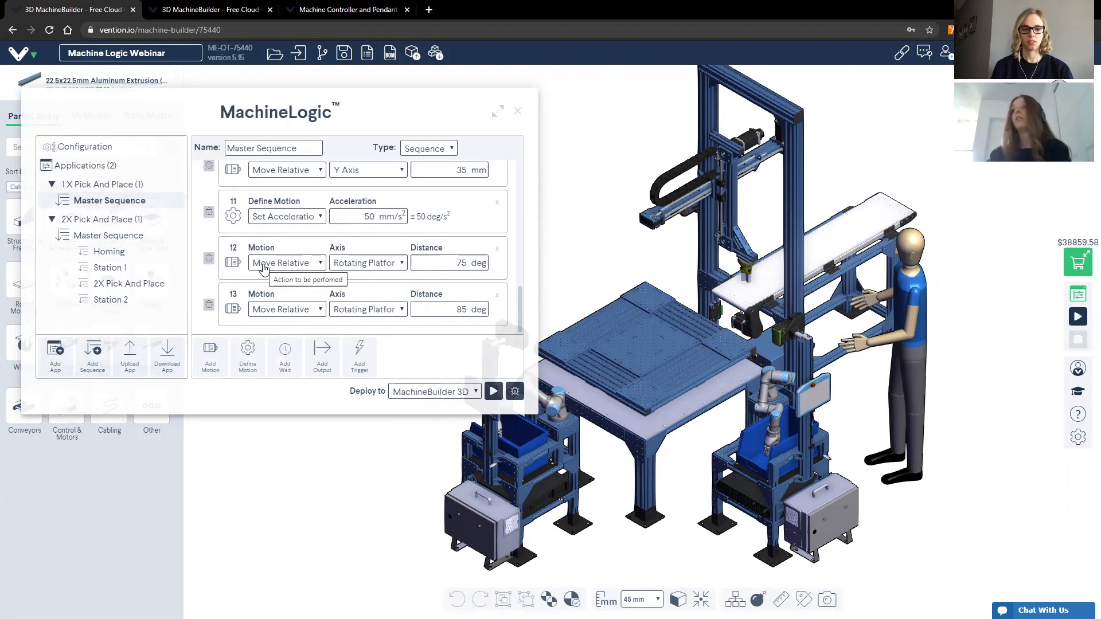
mouse_move(644, 320)
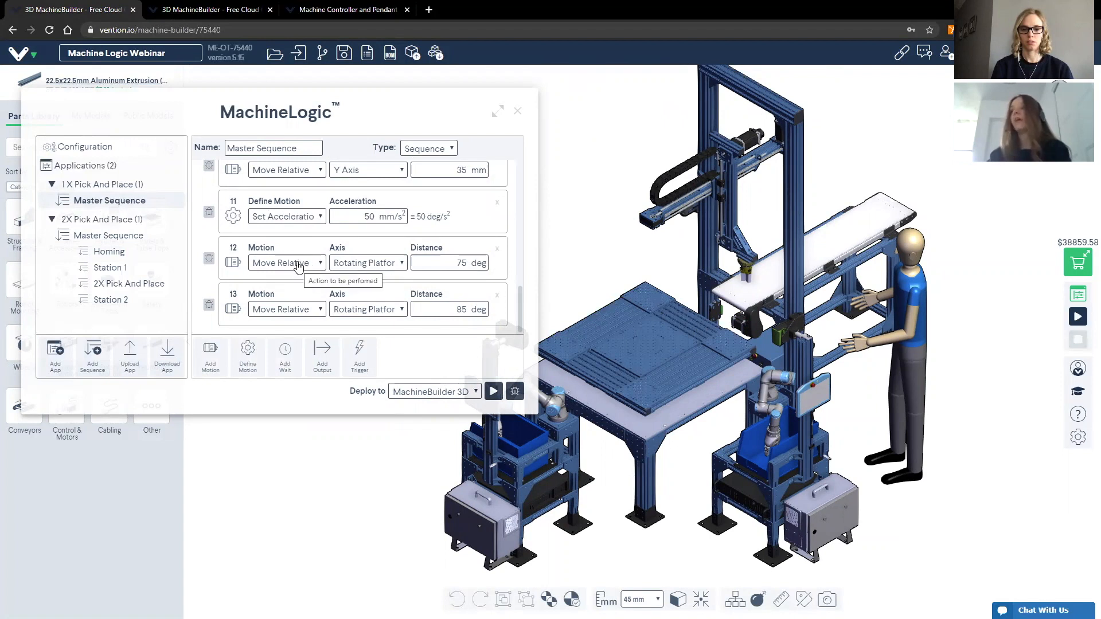
mouse_move(523, 317)
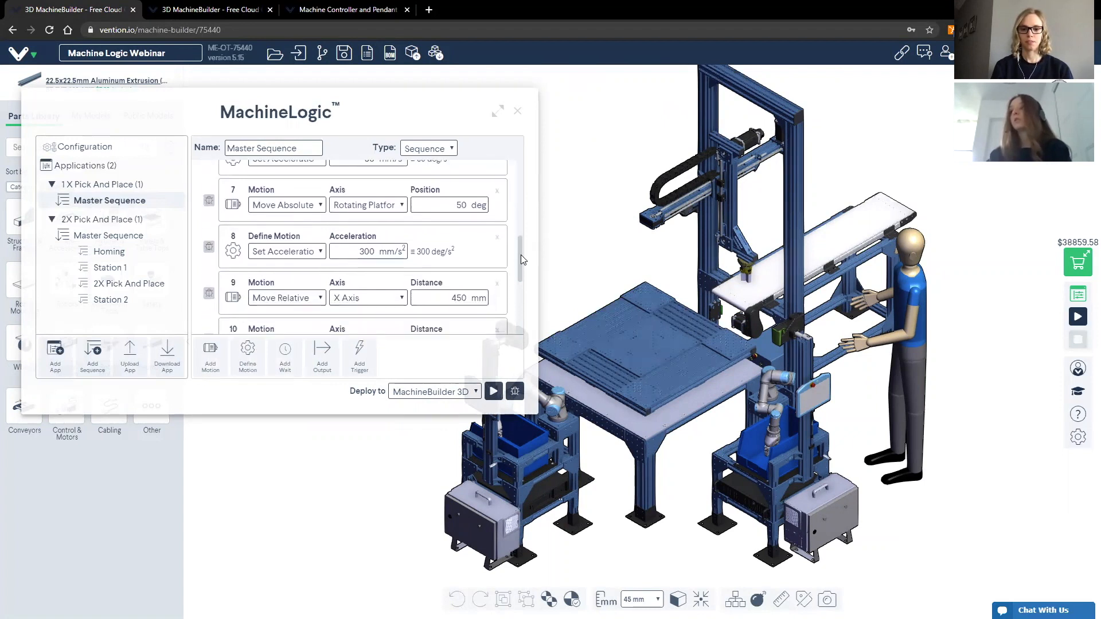
scroll("down", 3)
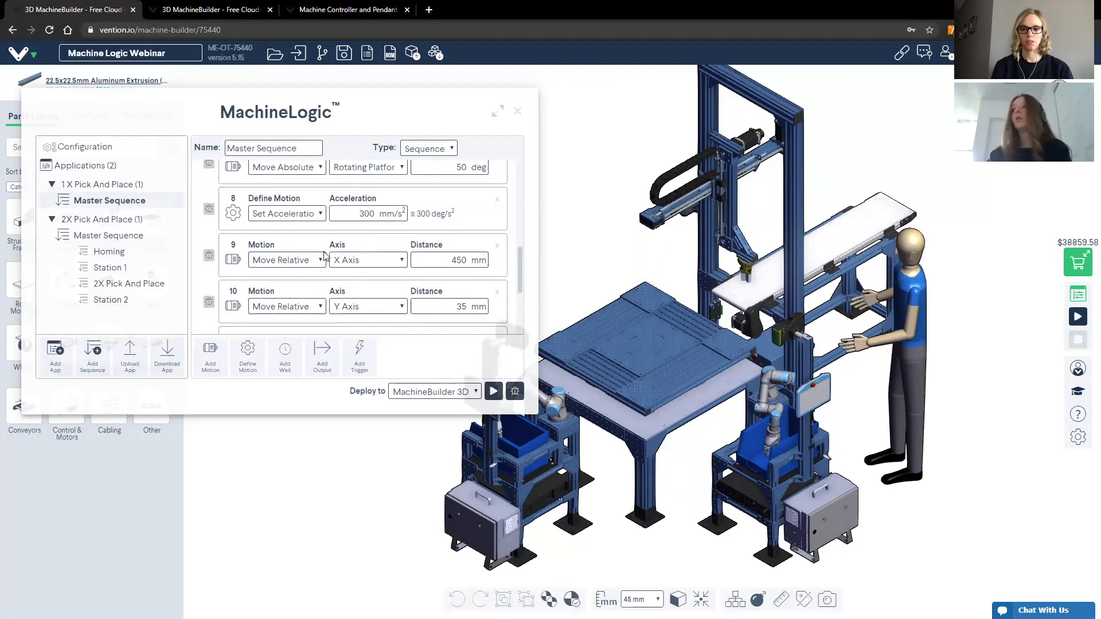
mouse_move(320, 214)
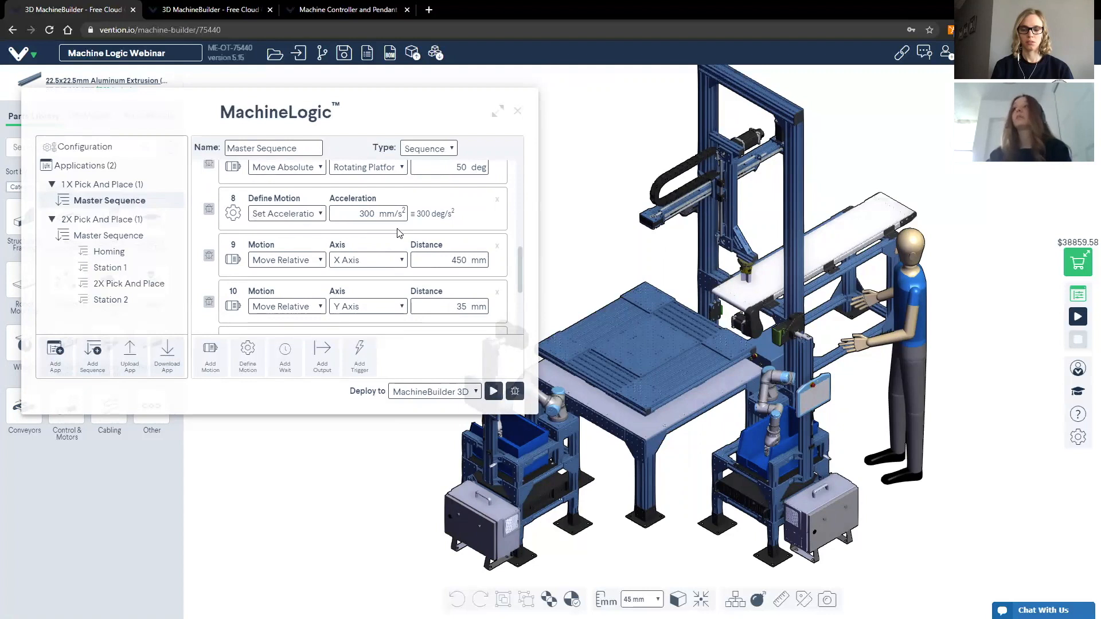
mouse_move(264, 244)
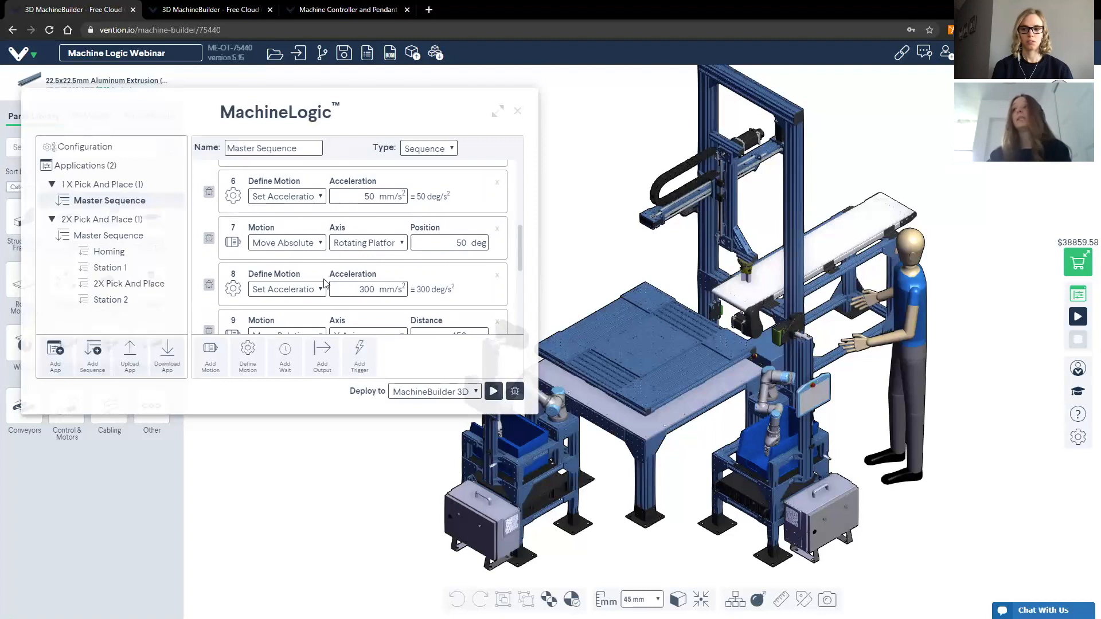
mouse_move(377, 285)
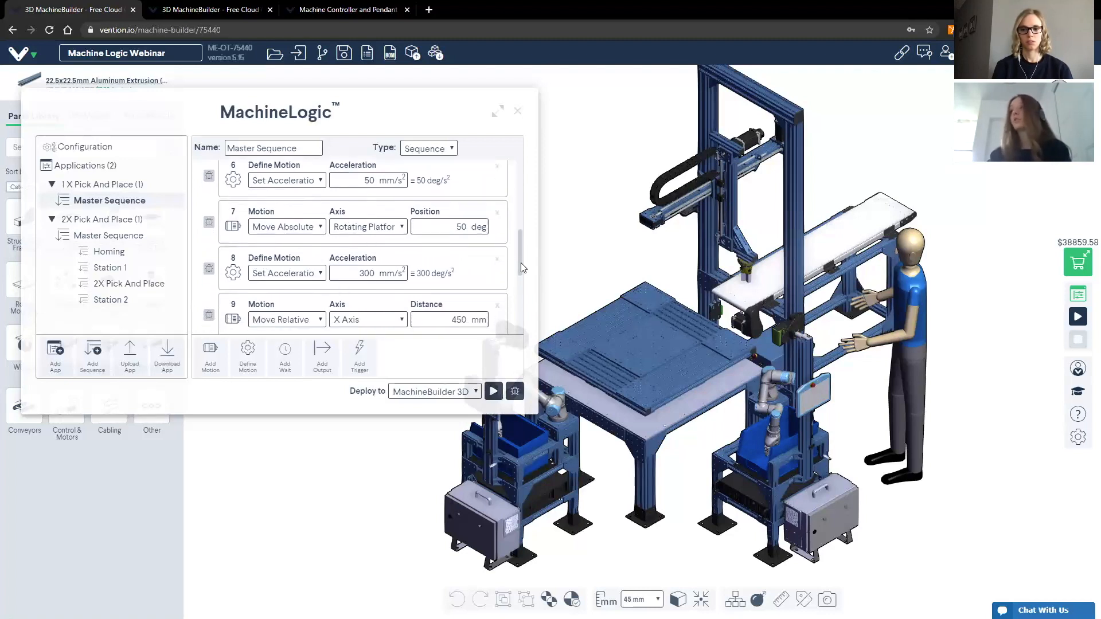
scroll("down", 3)
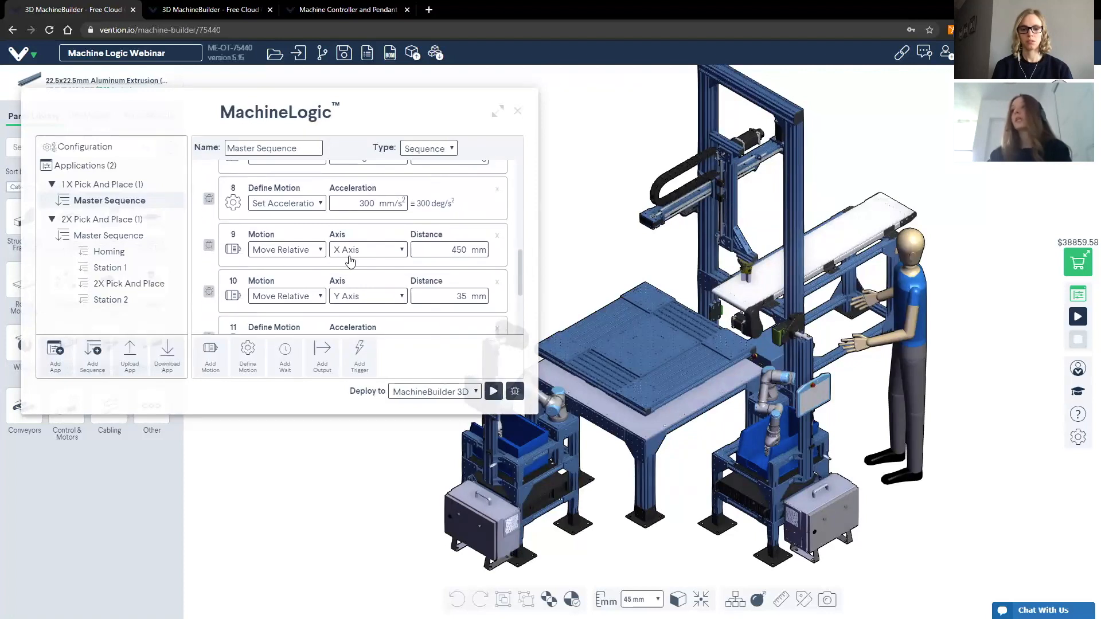
mouse_move(621, 264)
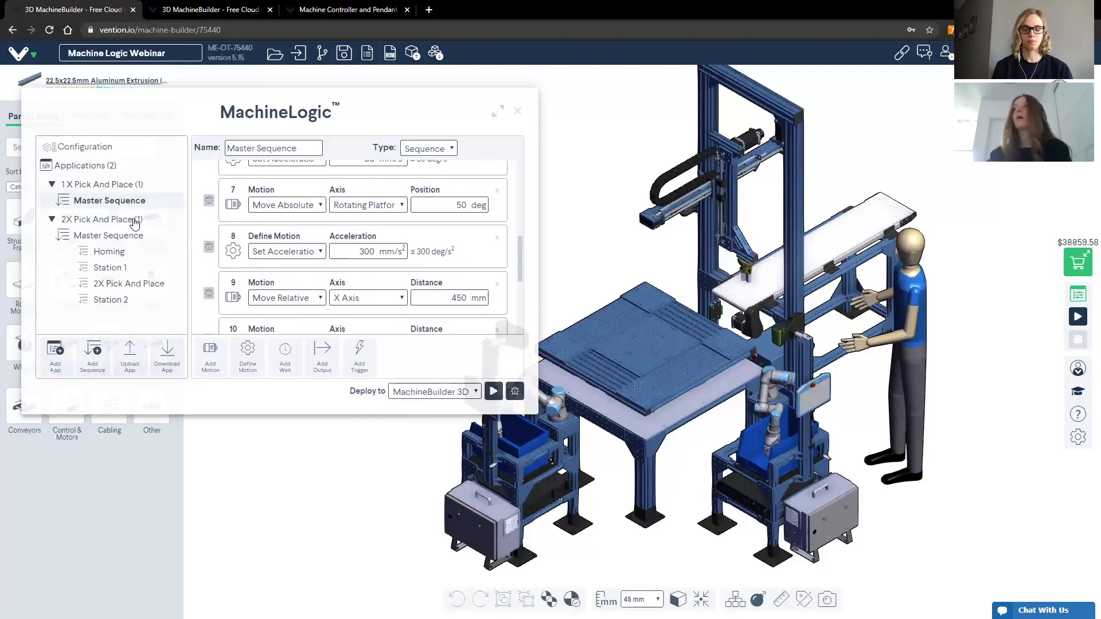
mouse_move(114, 223)
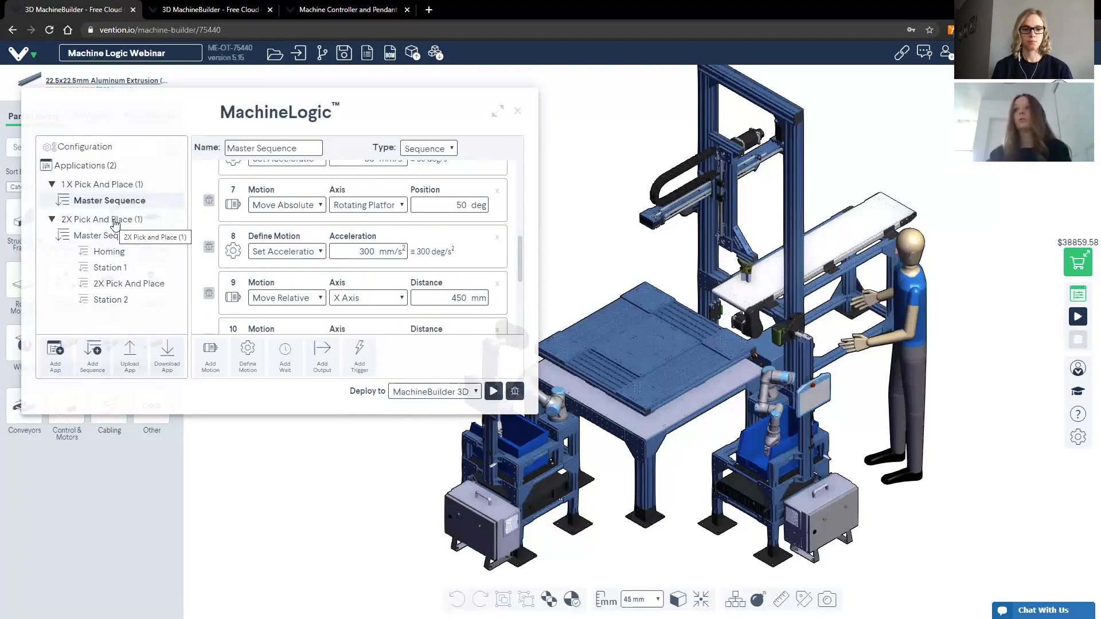
left_click(104, 219)
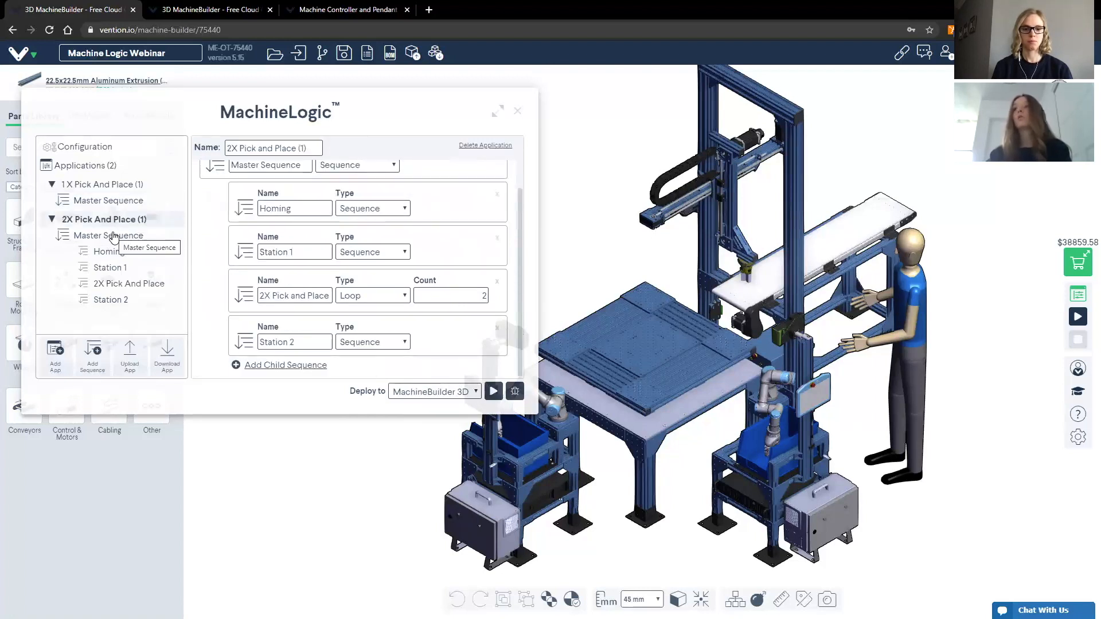
left_click(110, 235)
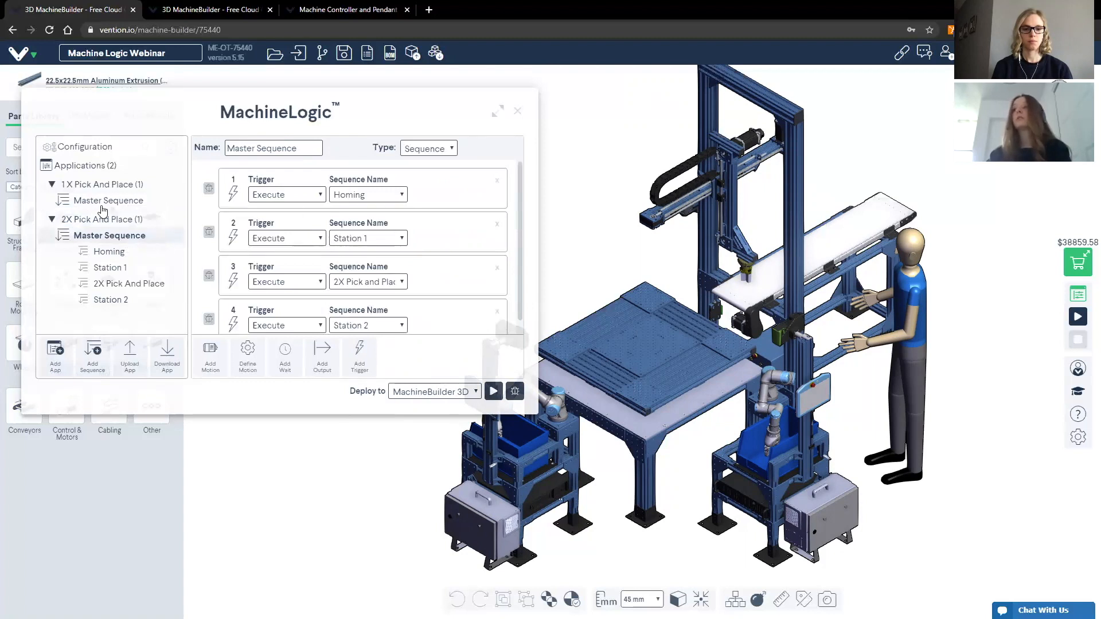
mouse_move(353, 209)
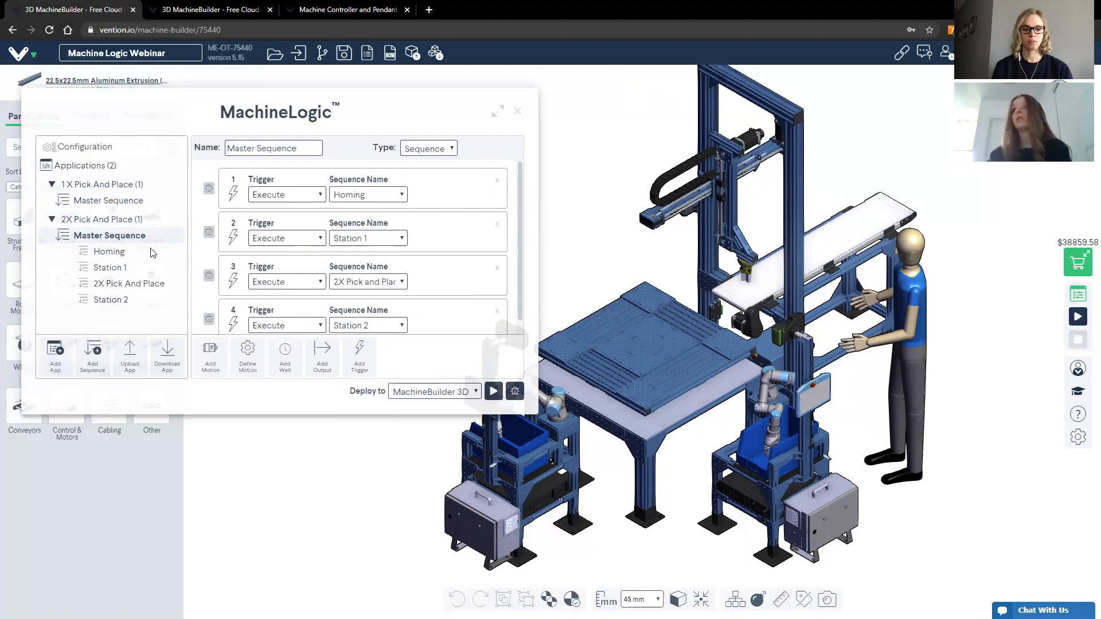
mouse_move(217, 211)
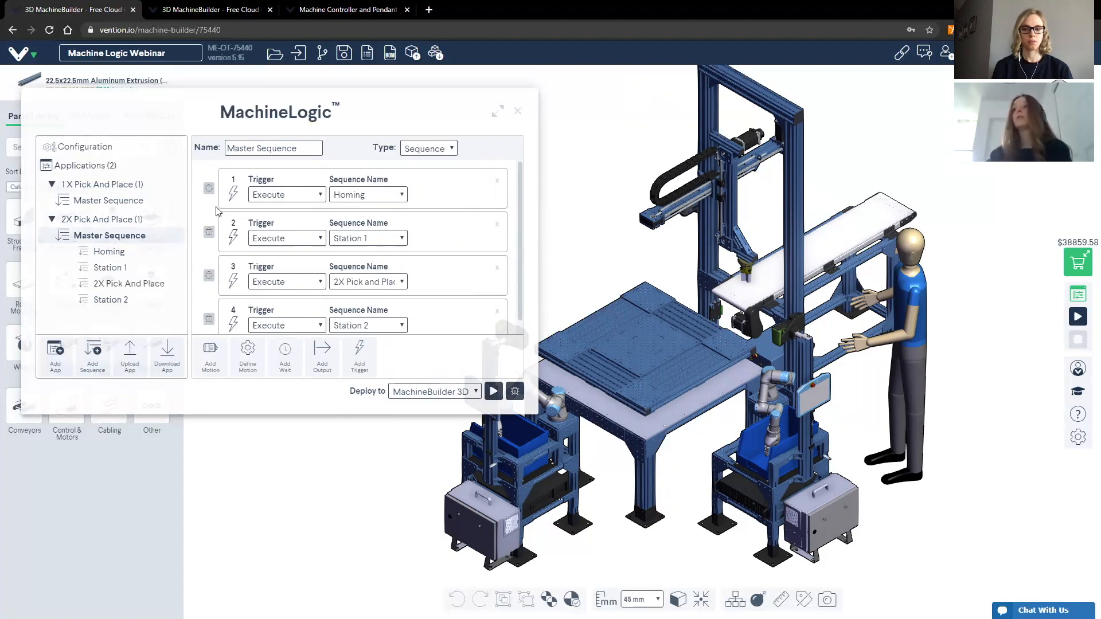
mouse_move(309, 245)
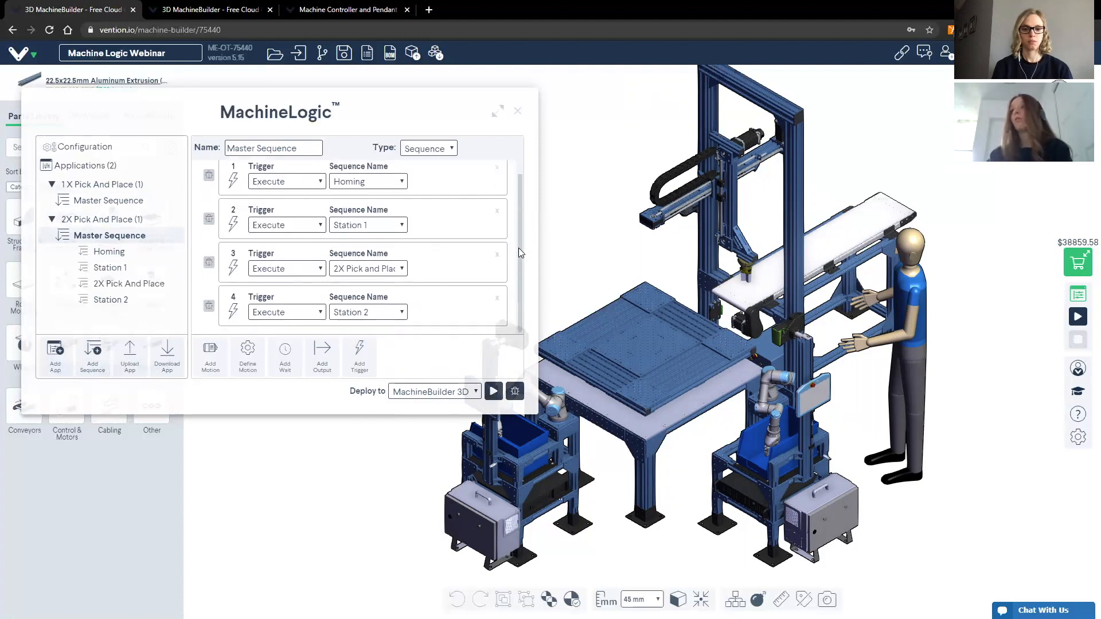
mouse_move(391, 228)
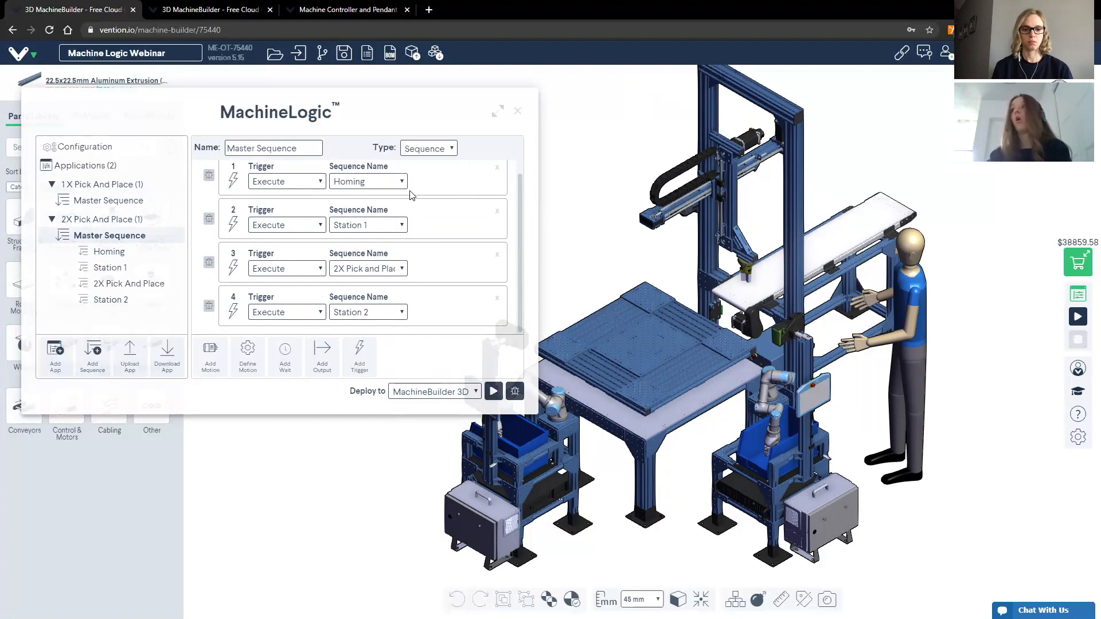
mouse_move(109, 251)
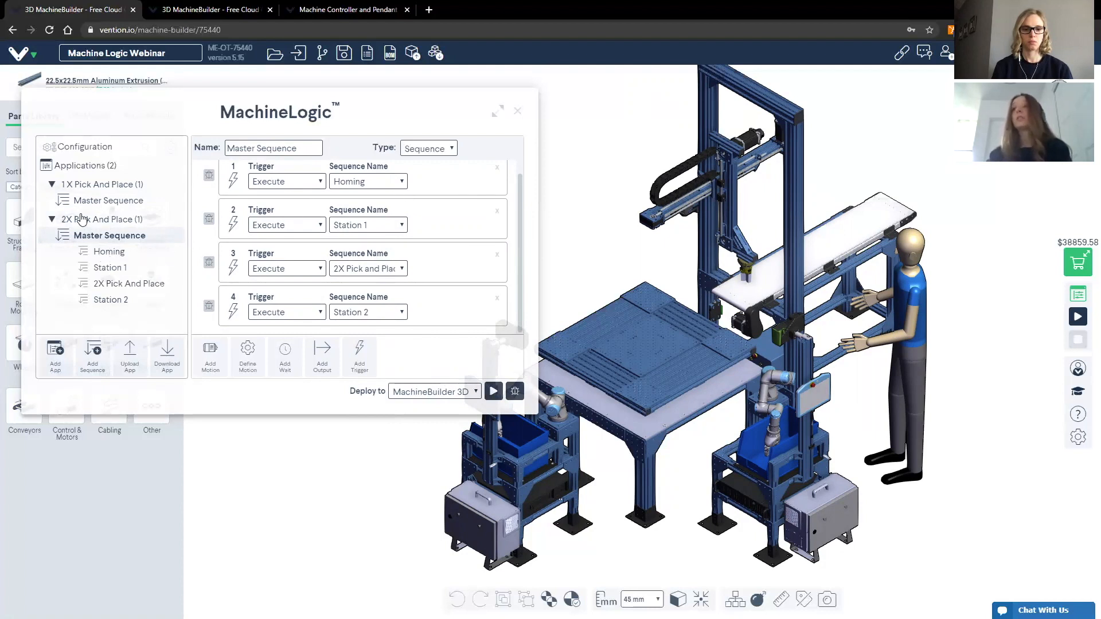
mouse_move(121, 273)
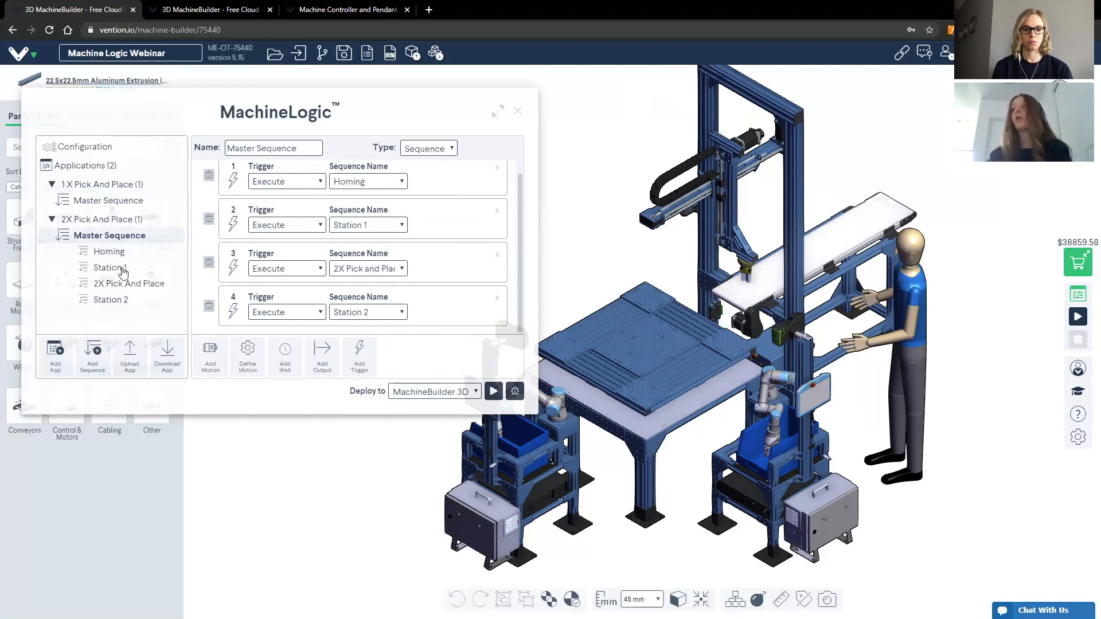
Step: Set Homing step 2 to home the X Axis, then bring up the Station 1 sequence
left_click(110, 251)
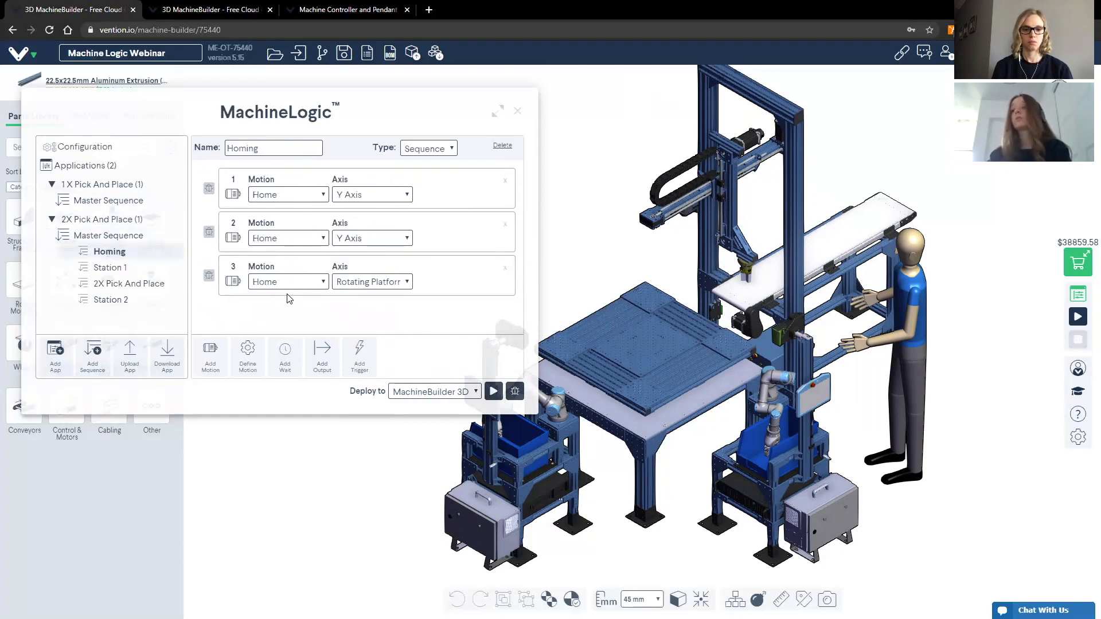
mouse_move(290, 202)
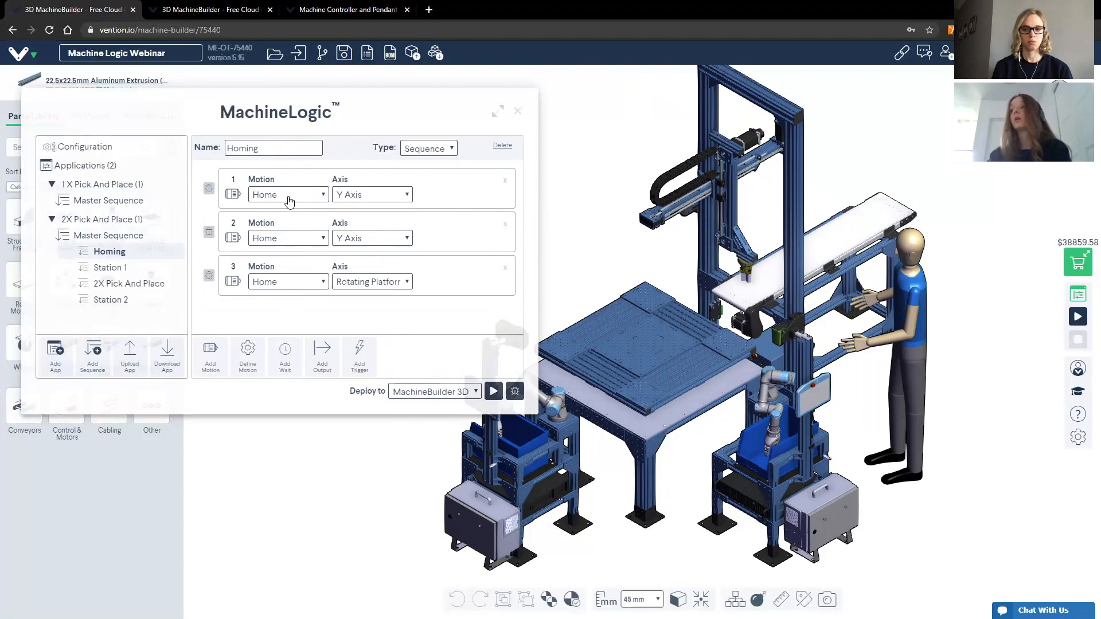
left_click(372, 239)
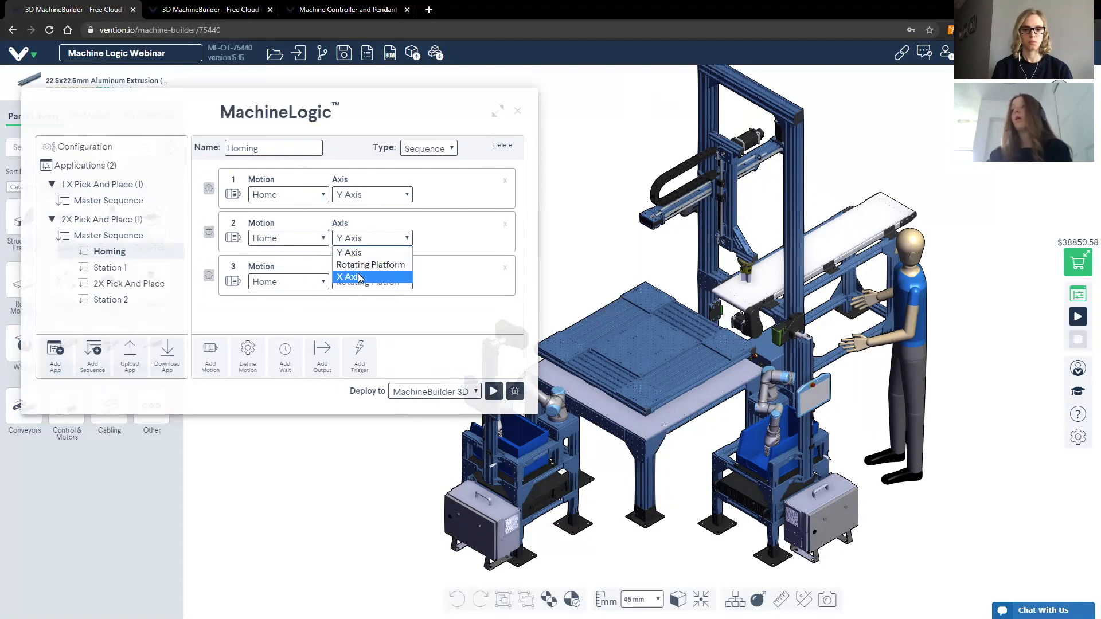
left_click(350, 276)
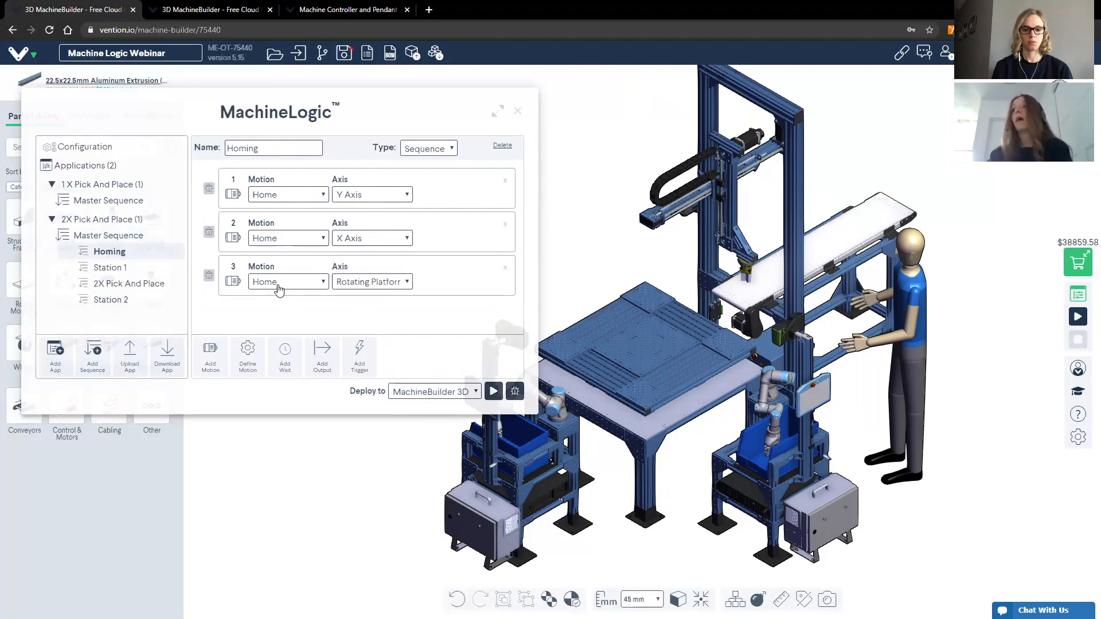
left_click(110, 268)
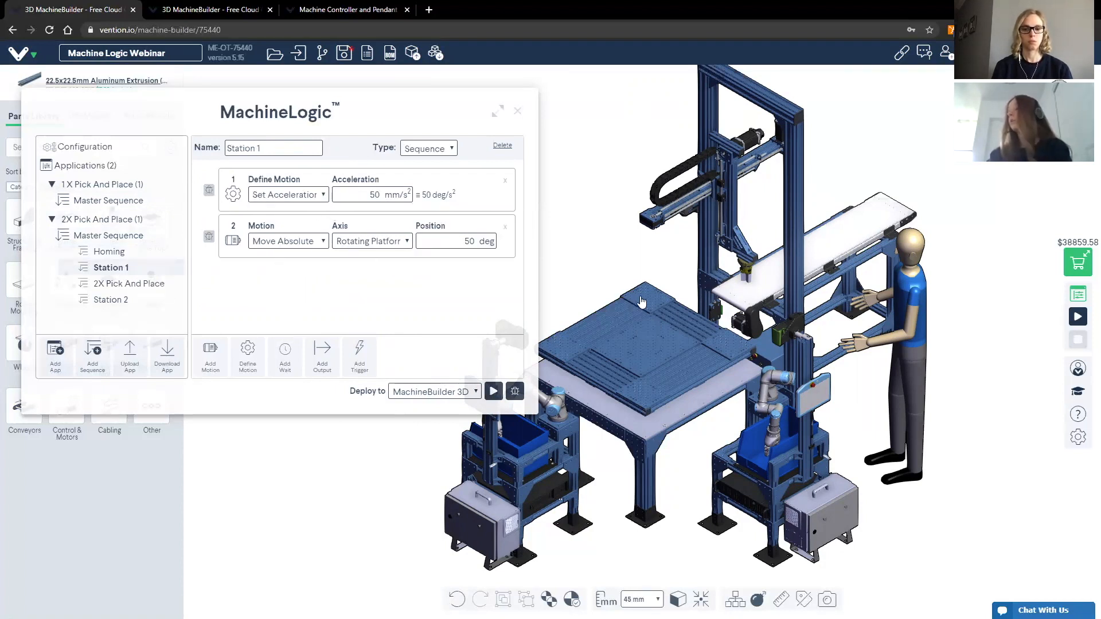
mouse_move(631, 324)
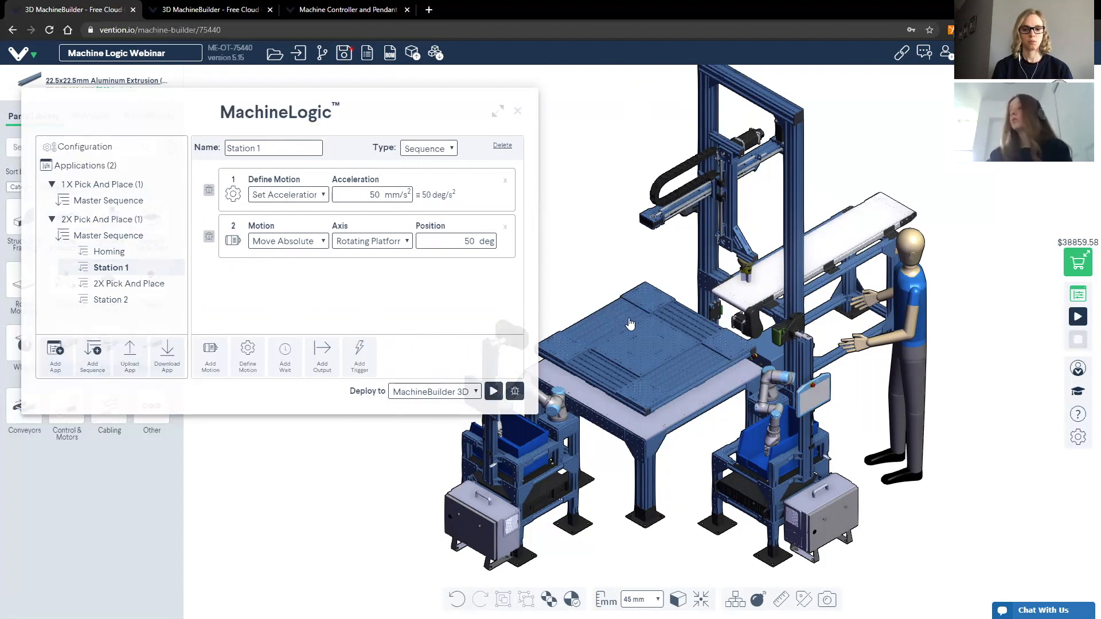
mouse_move(757, 426)
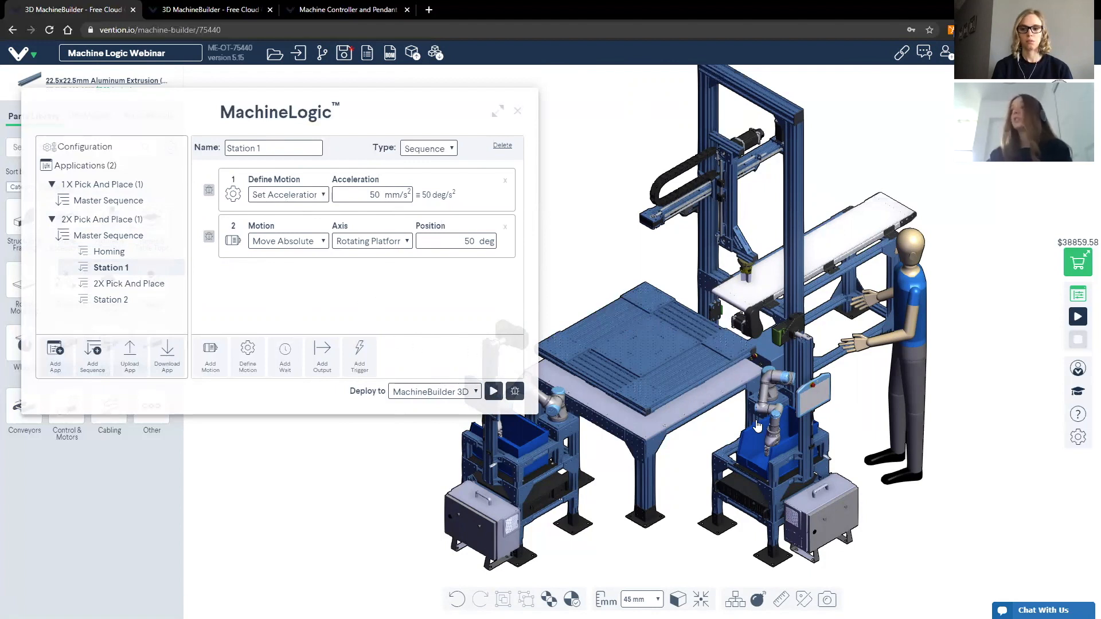
Step: Review the 2X Pick and Place loop, then show the Station 2 child sequence
left_click(130, 283)
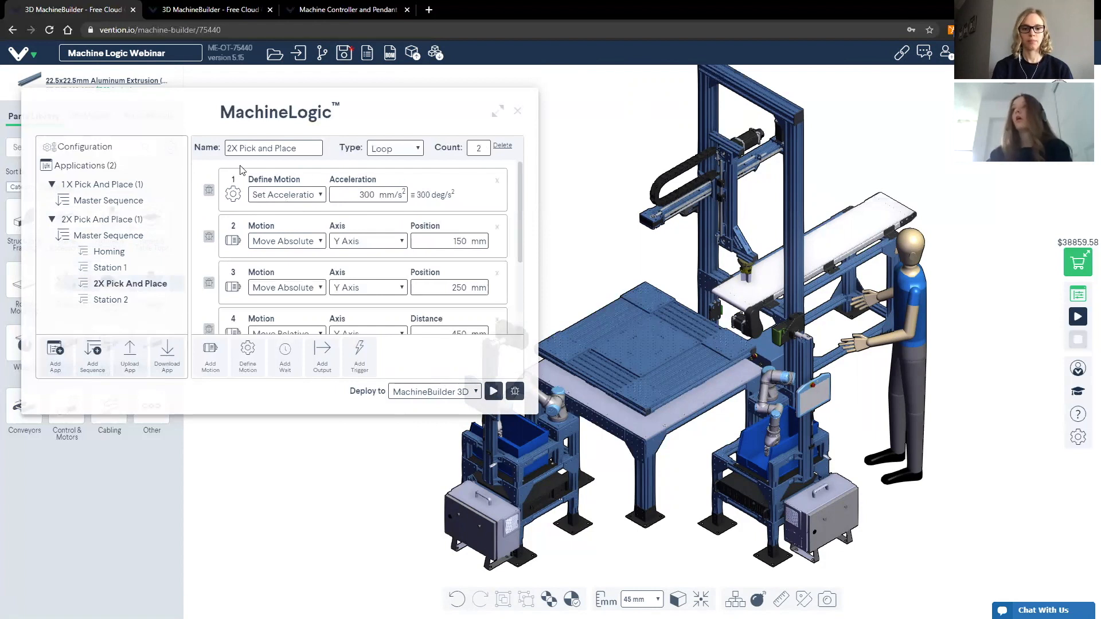
mouse_move(129, 288)
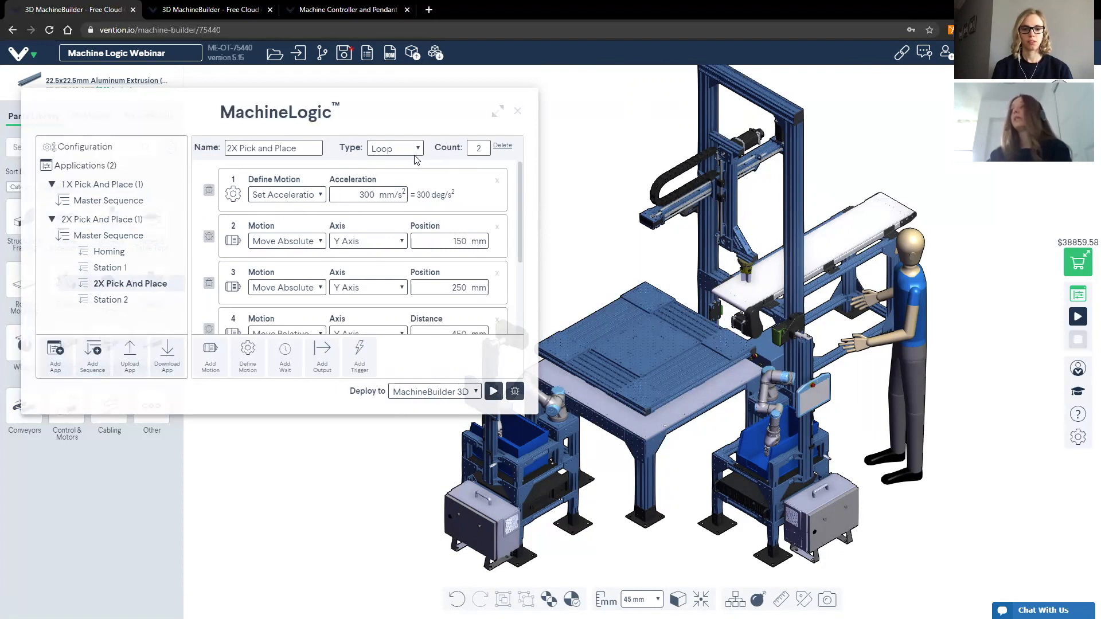
mouse_move(706, 265)
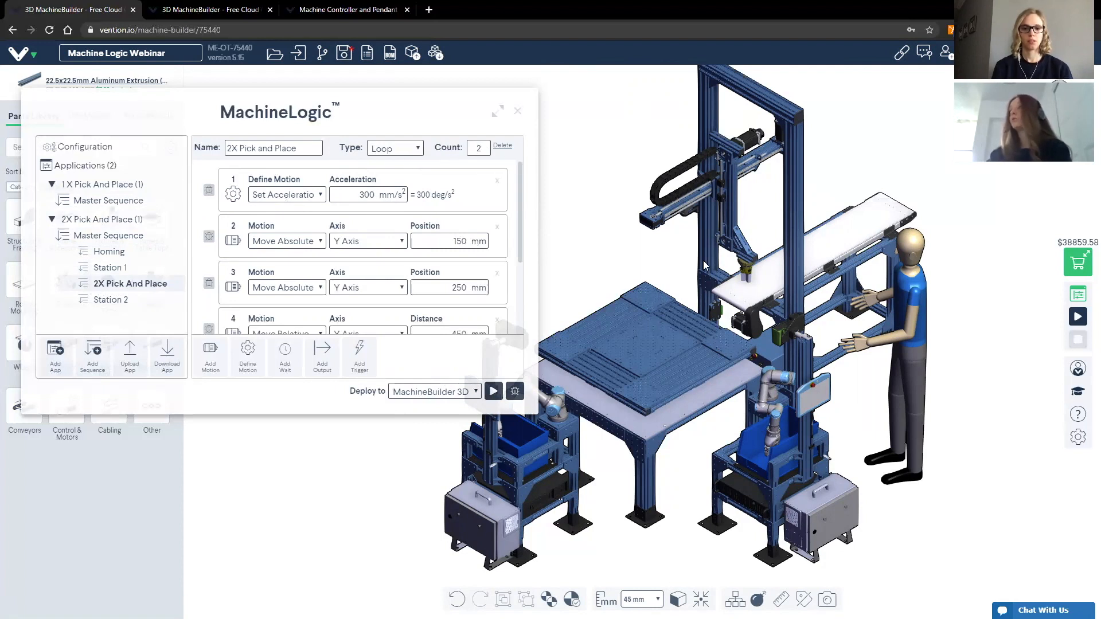
mouse_move(745, 281)
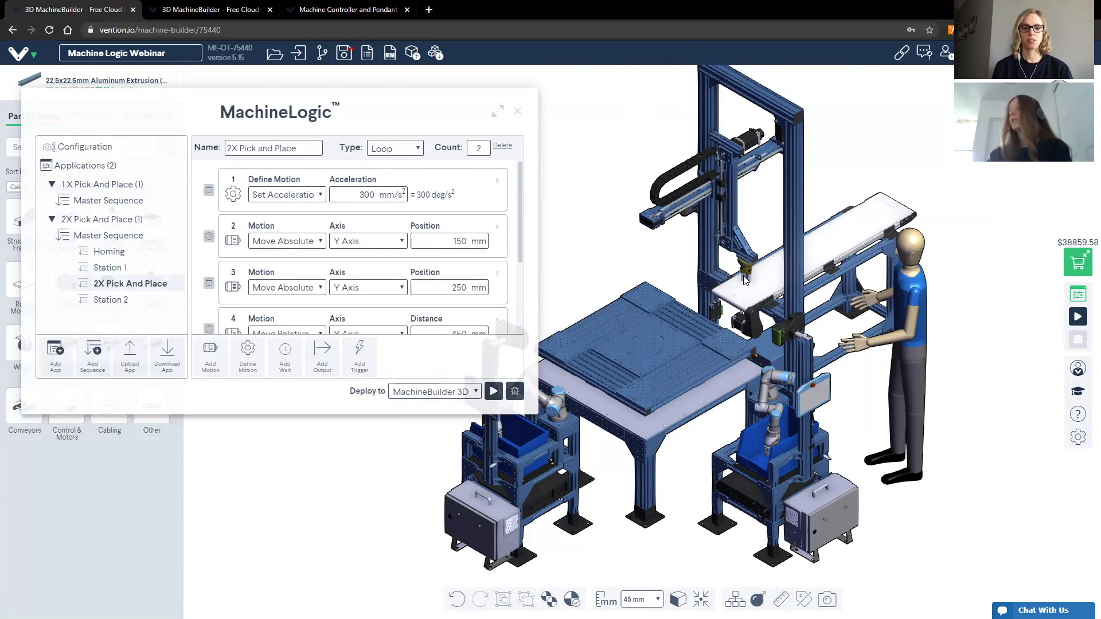
mouse_move(658, 282)
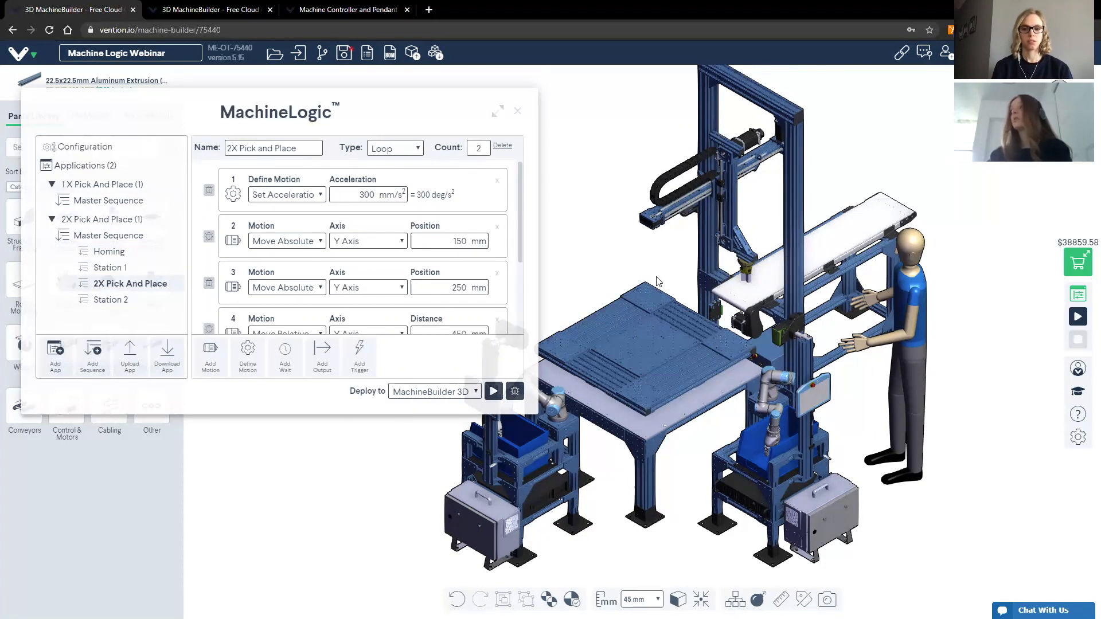
mouse_move(103, 306)
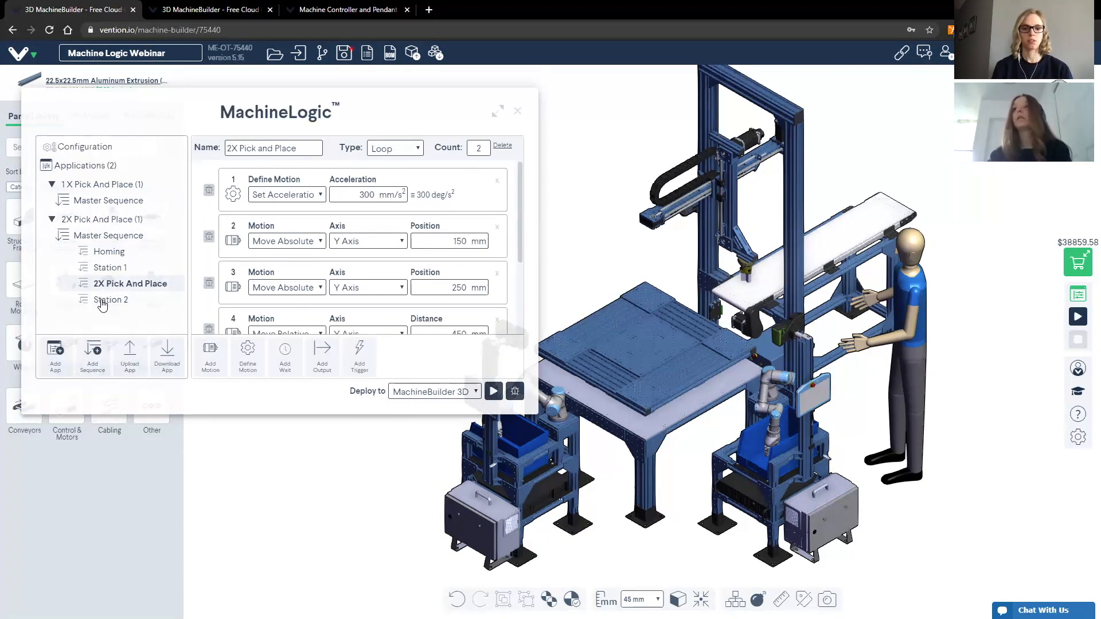
left_click(111, 299)
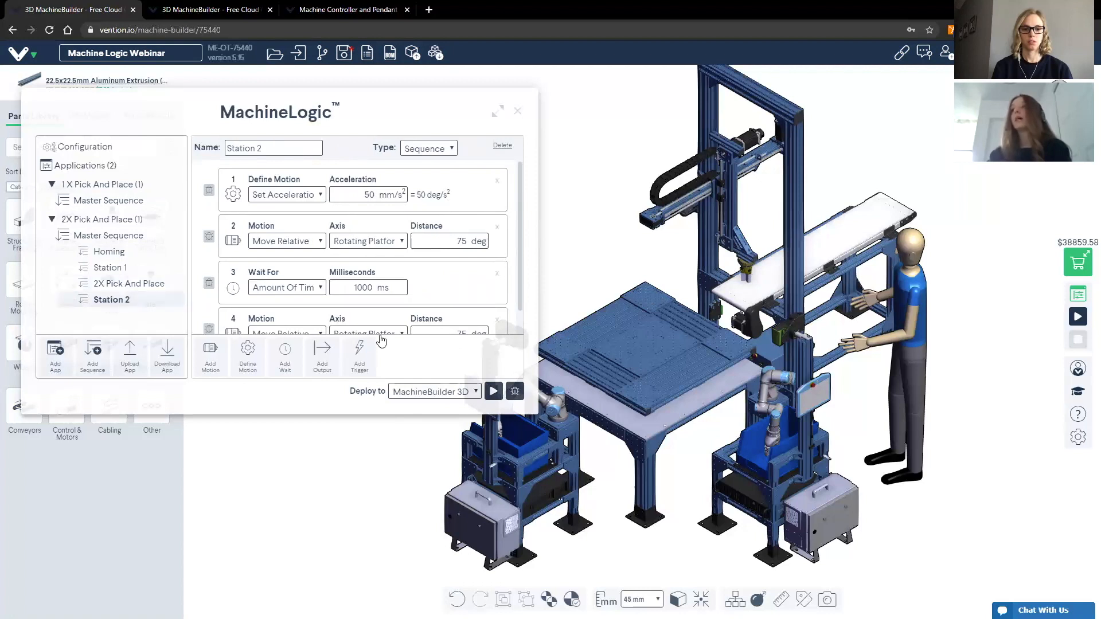
mouse_move(175, 300)
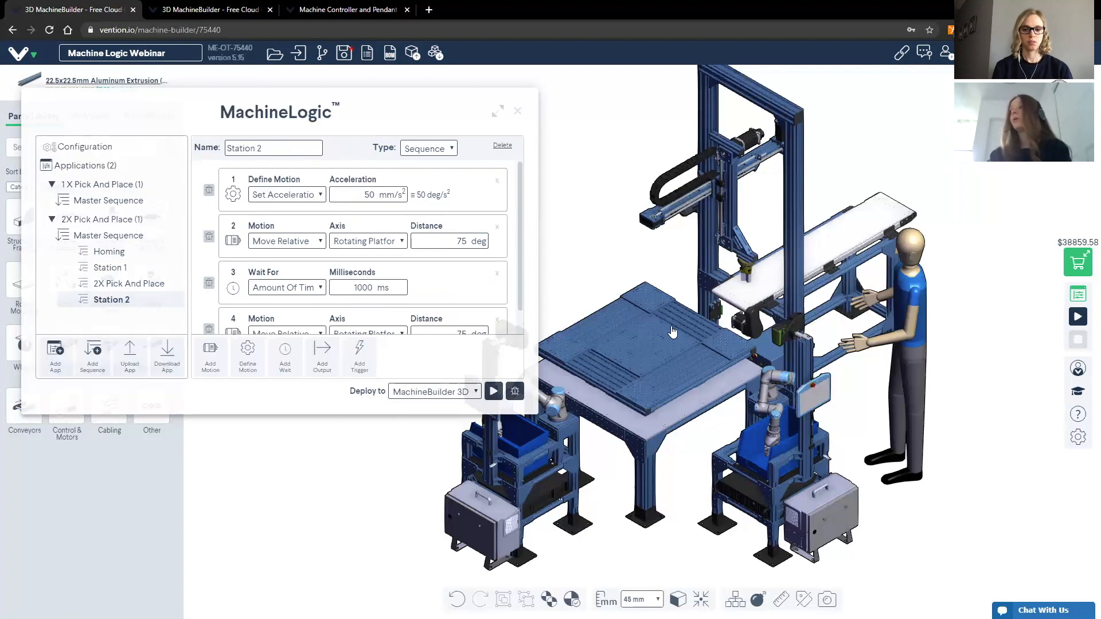
mouse_move(577, 393)
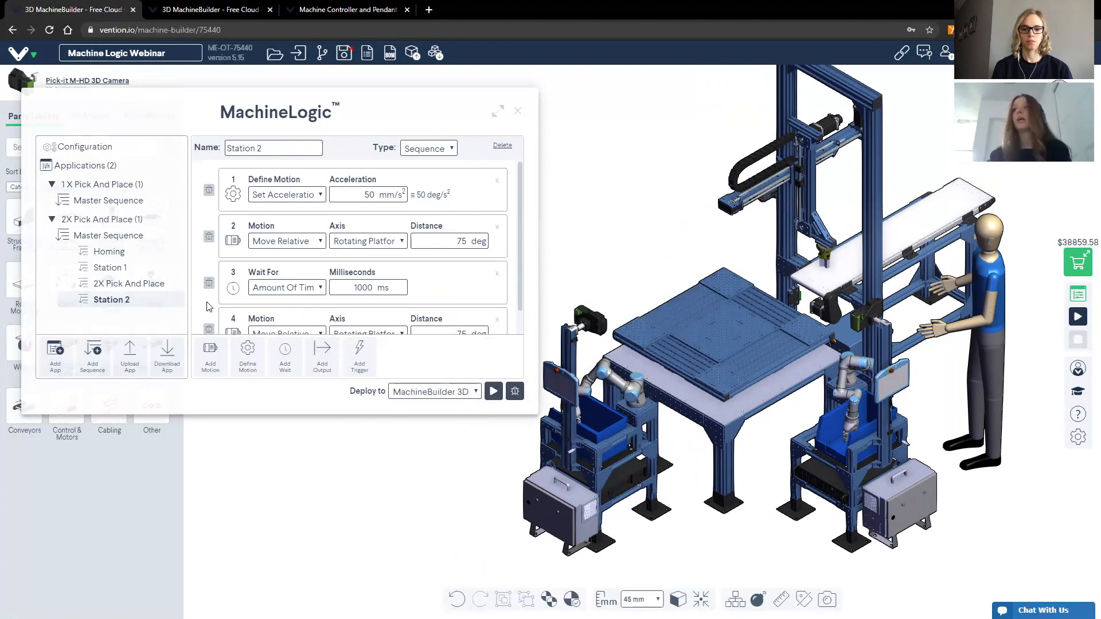
Step: Show the Homing child sequence with its Y Axis, X Axis and Rotating Platform home steps
left_click(109, 251)
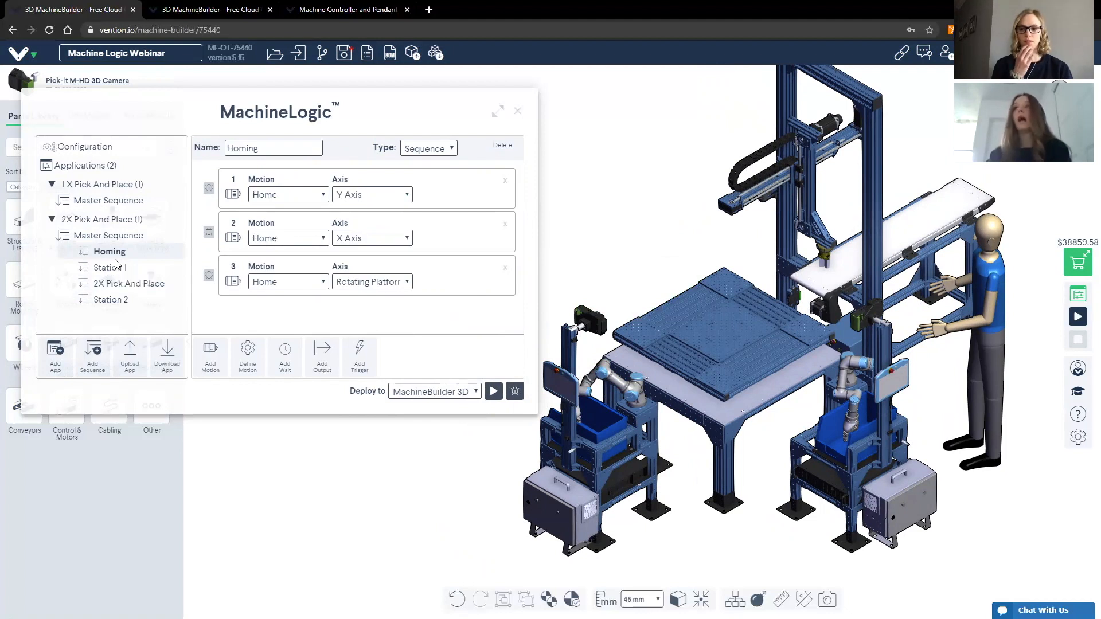
mouse_move(125, 273)
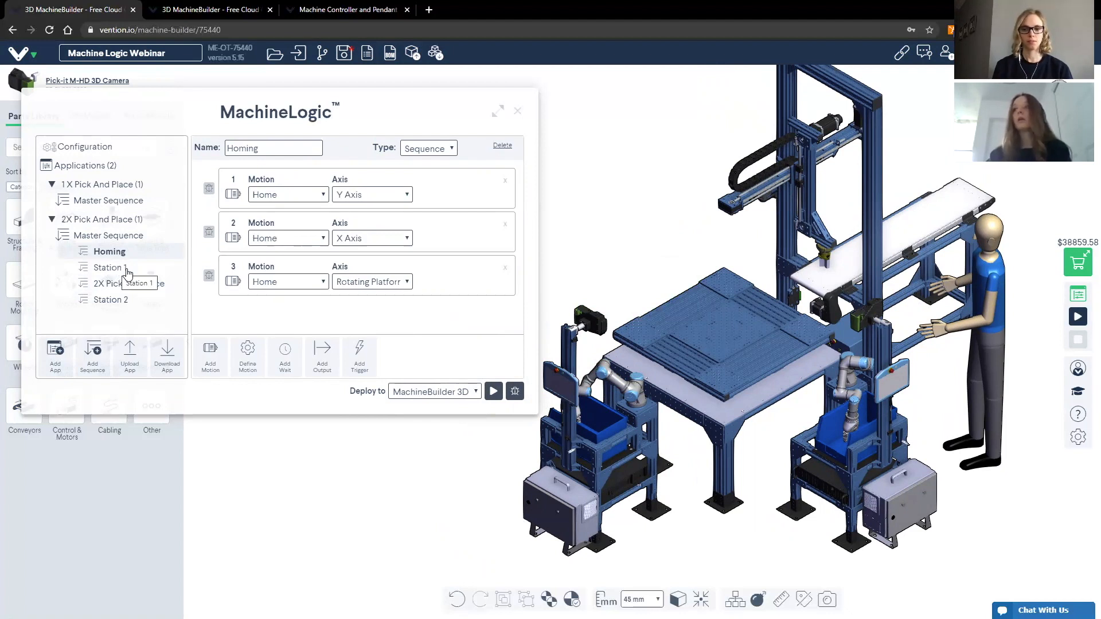
mouse_move(294, 198)
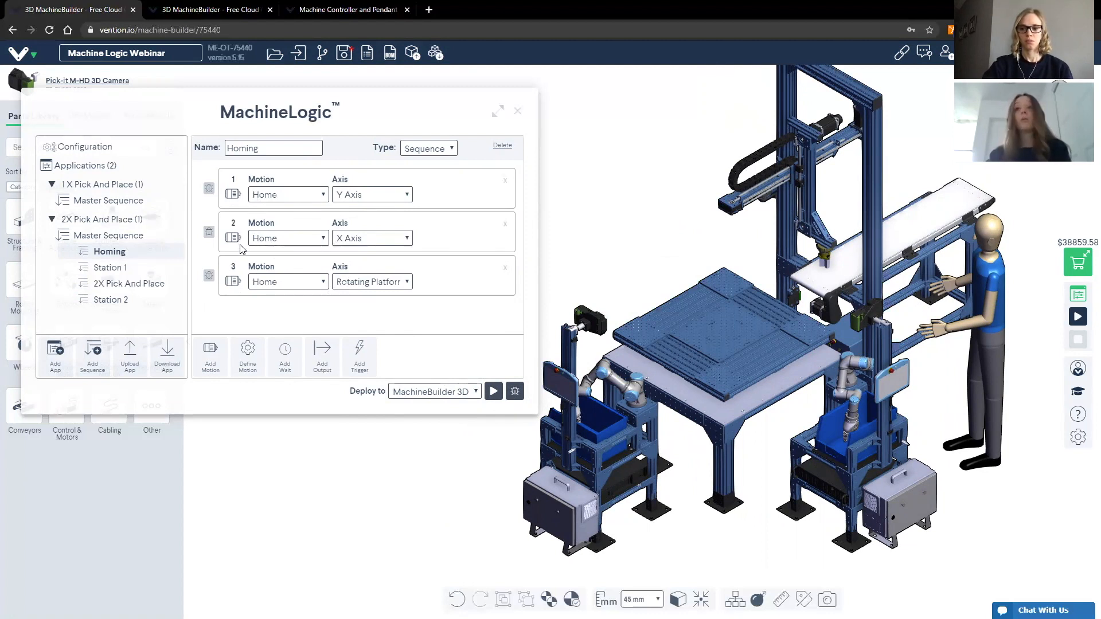
mouse_move(308, 264)
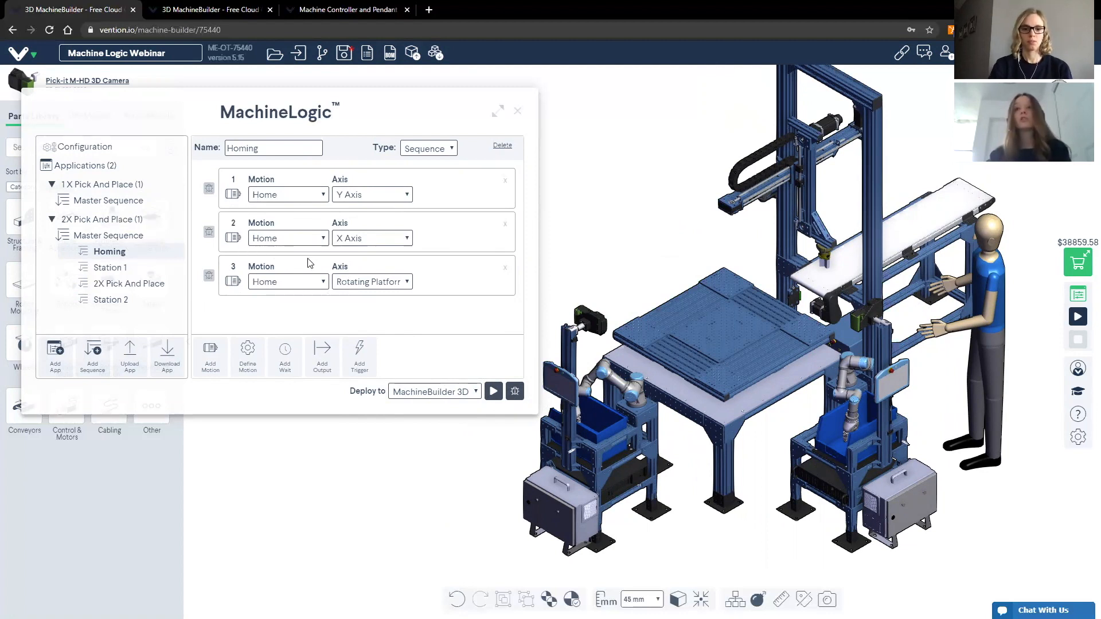
mouse_move(352, 242)
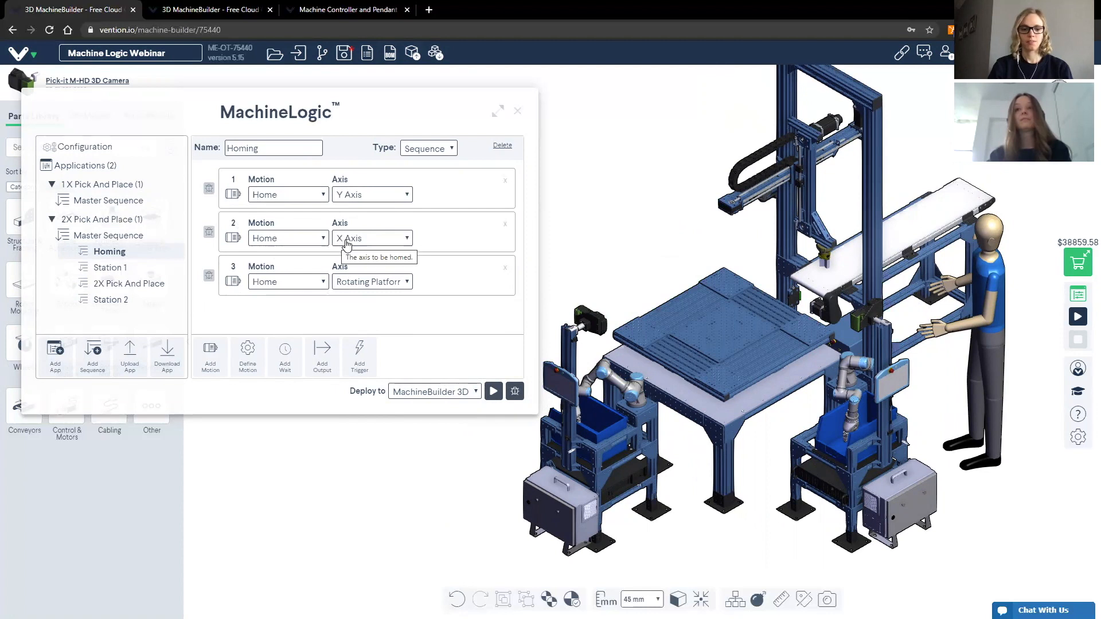
mouse_move(357, 241)
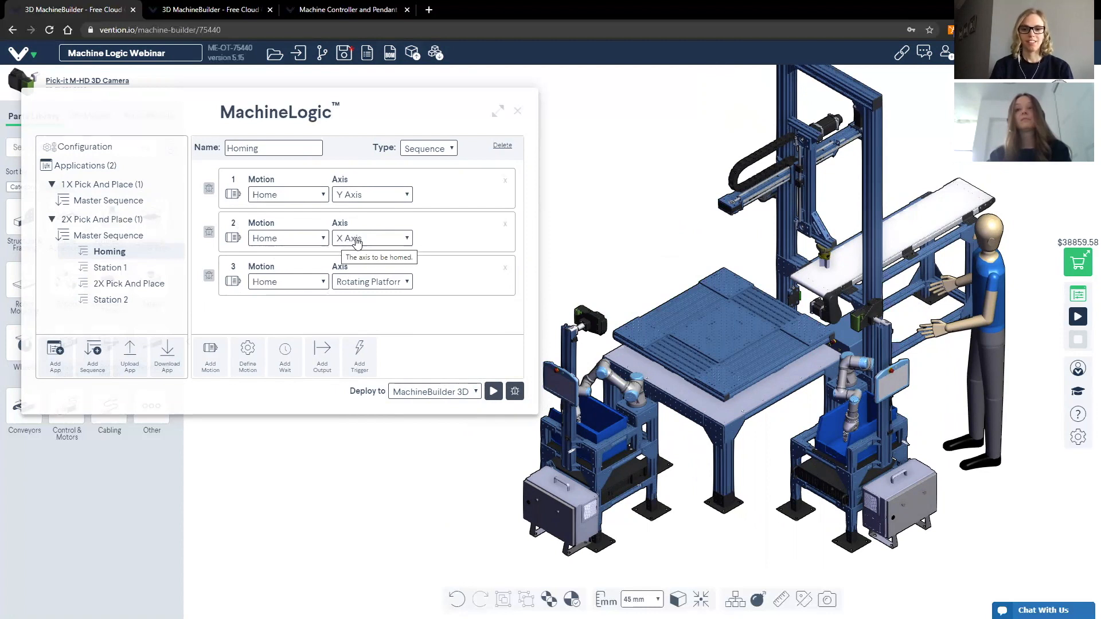
mouse_move(509, 219)
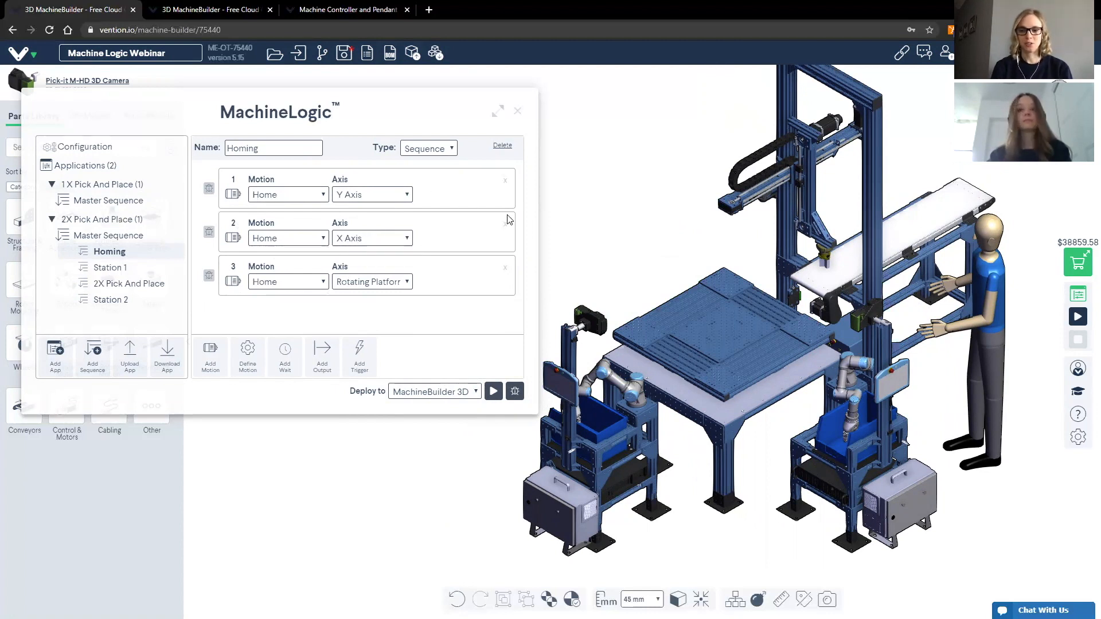